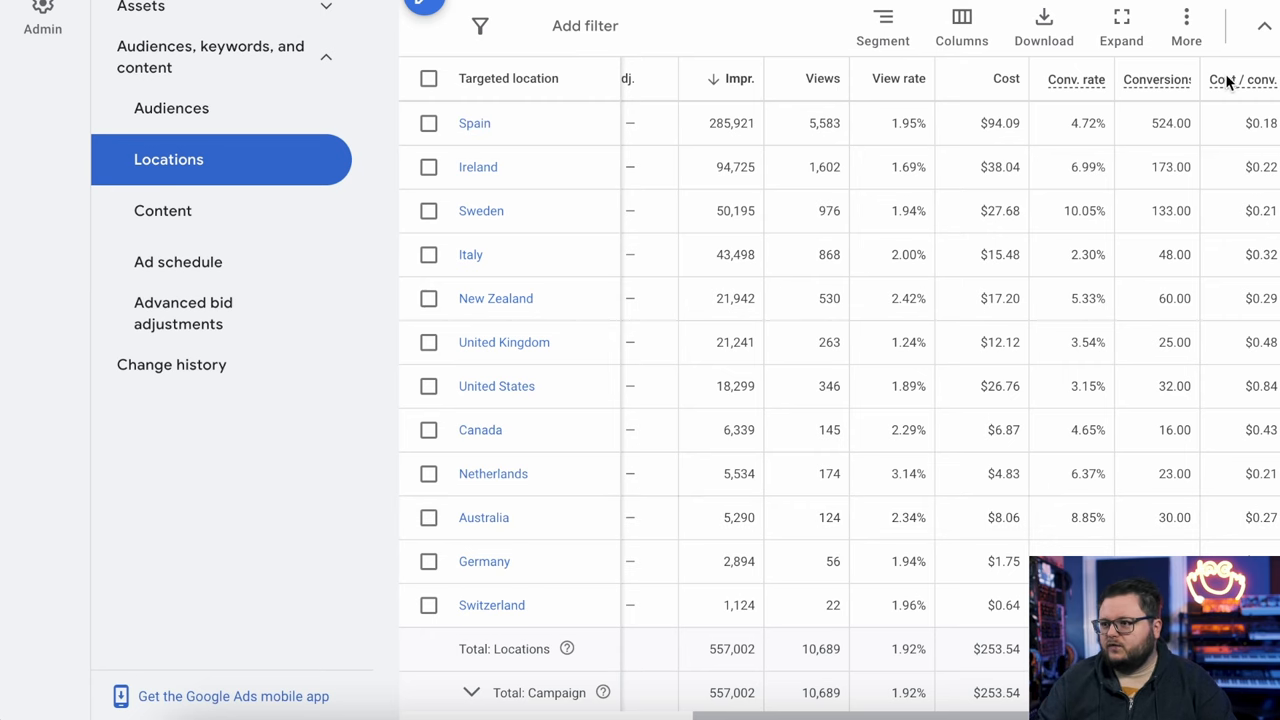
{"action": "mouse_move", "coordinate": [1015, 211]}
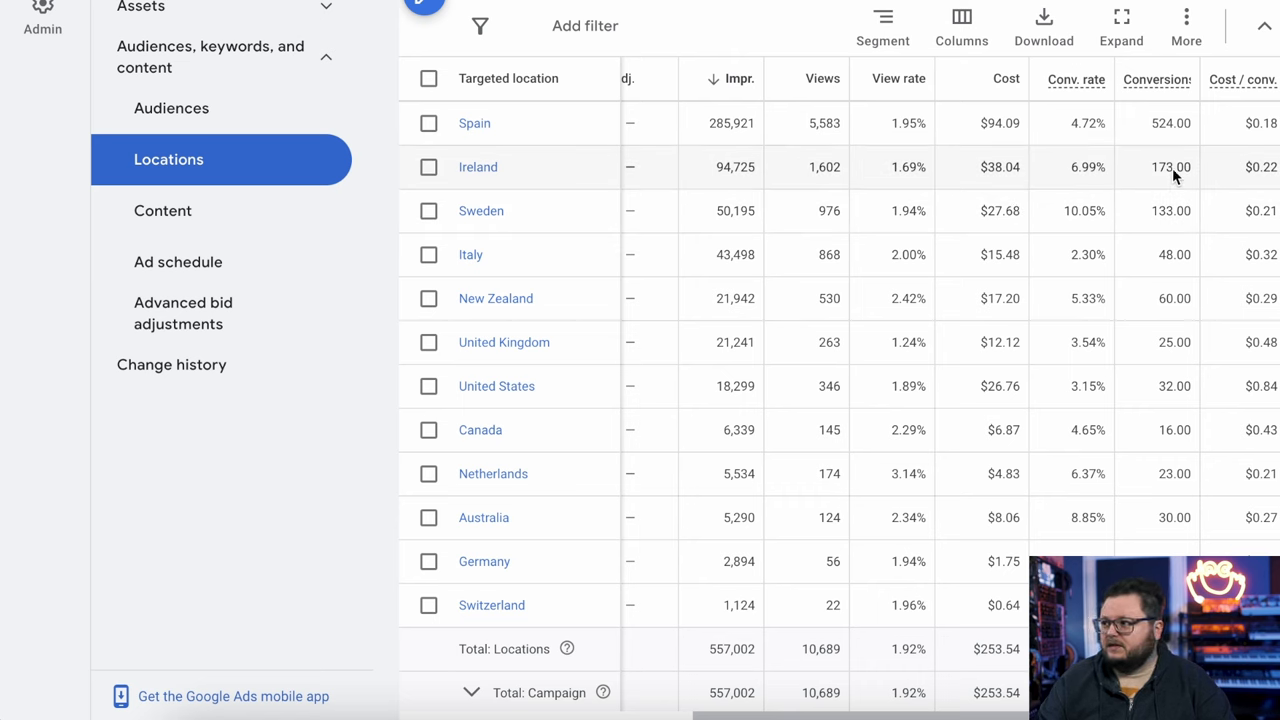
{"action": "mouse_move", "coordinate": [1270, 358]}
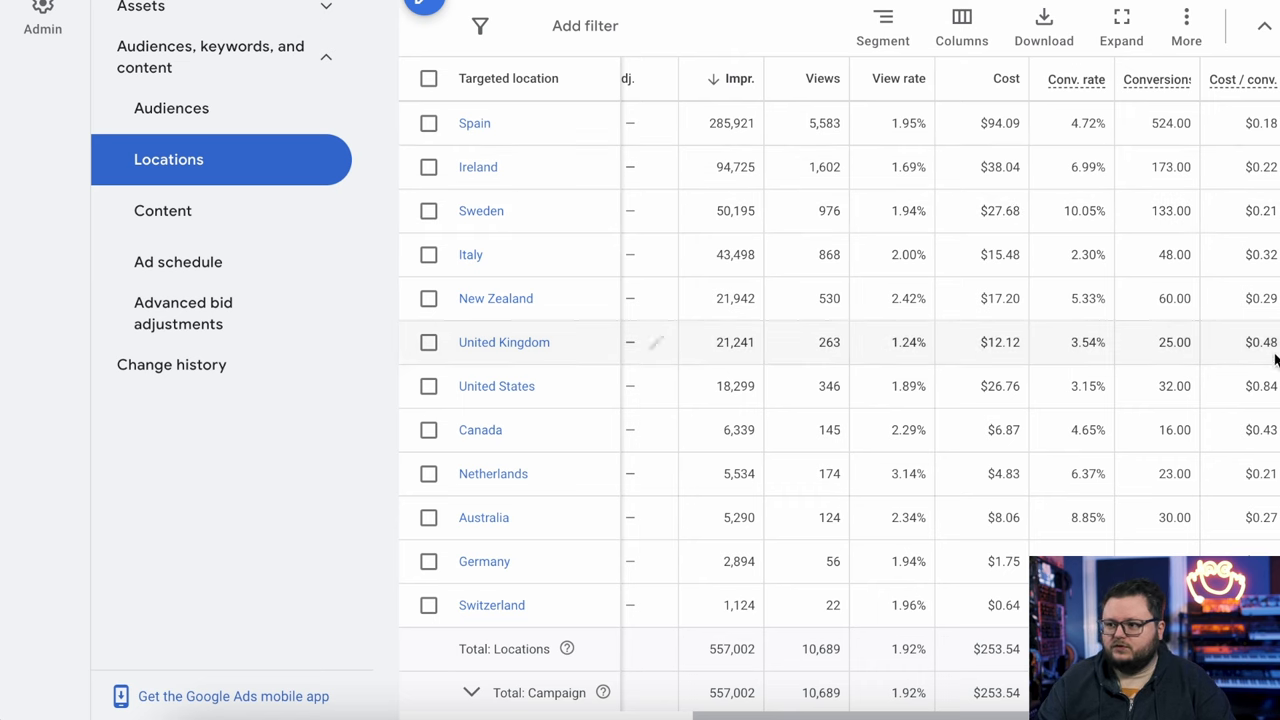
{"action": "mouse_move", "coordinate": [1240, 362]}
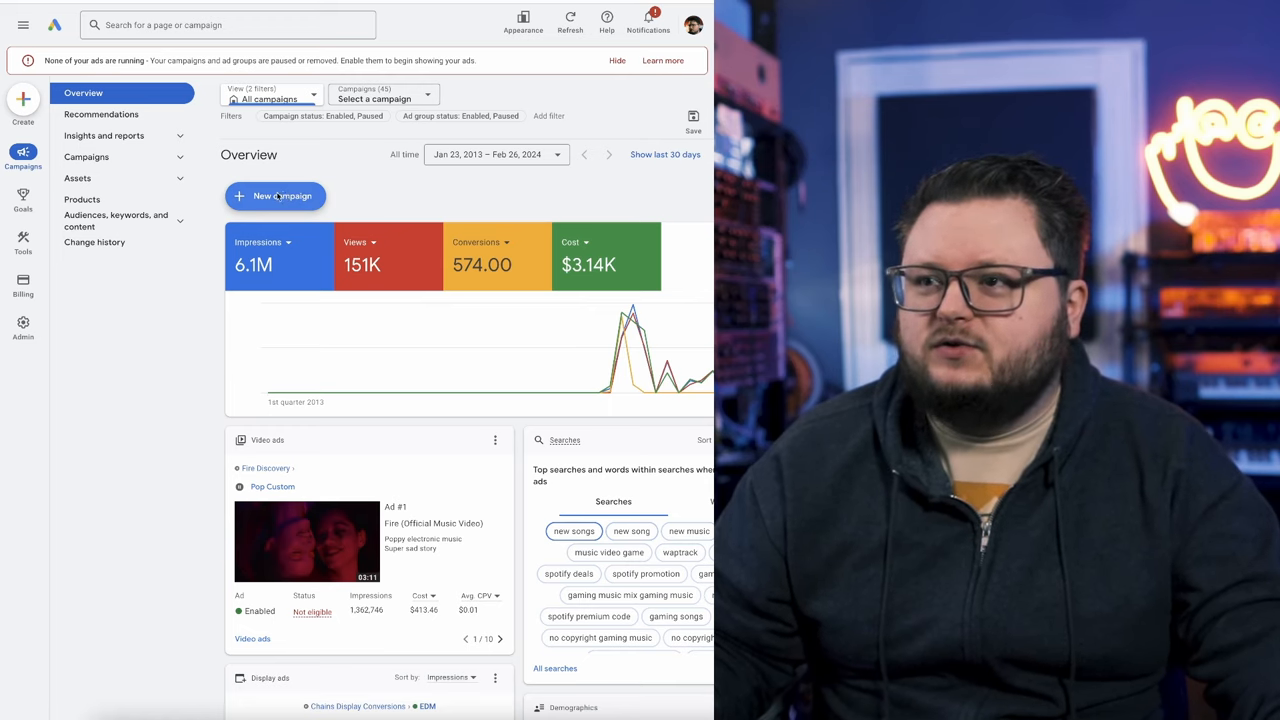
Step: Start campaign creation with + New campaign on the Overview page
{"action": "left_click", "coordinate": [275, 196]}
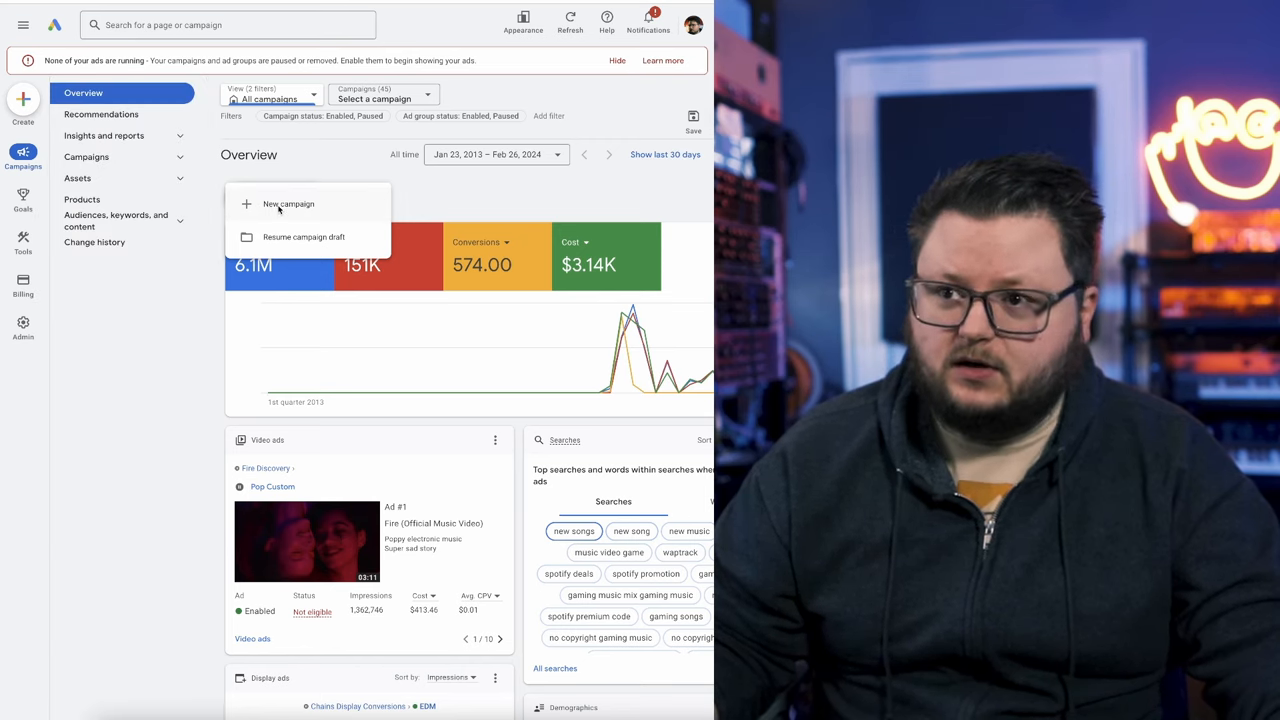
Step: Create a new campaign with the Website traffic objective and review its conversion goals
{"action": "left_click", "coordinate": [288, 204]}
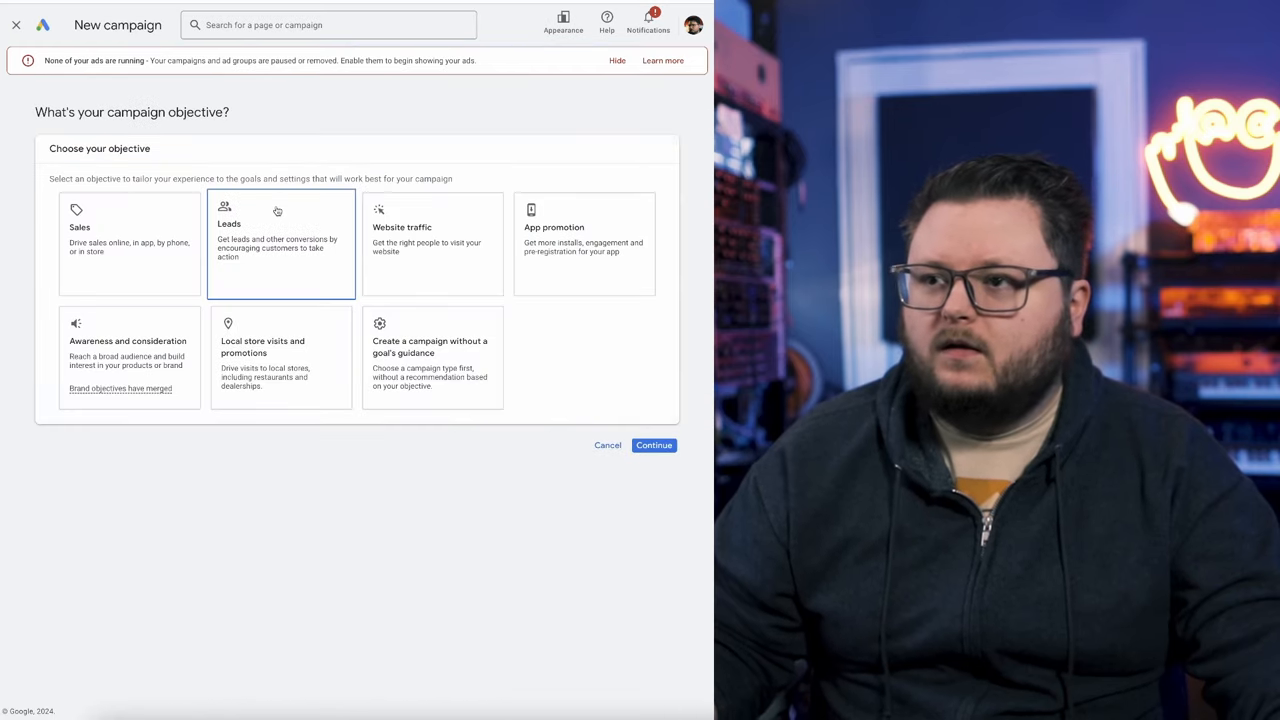
{"action": "left_click", "coordinate": [432, 243]}
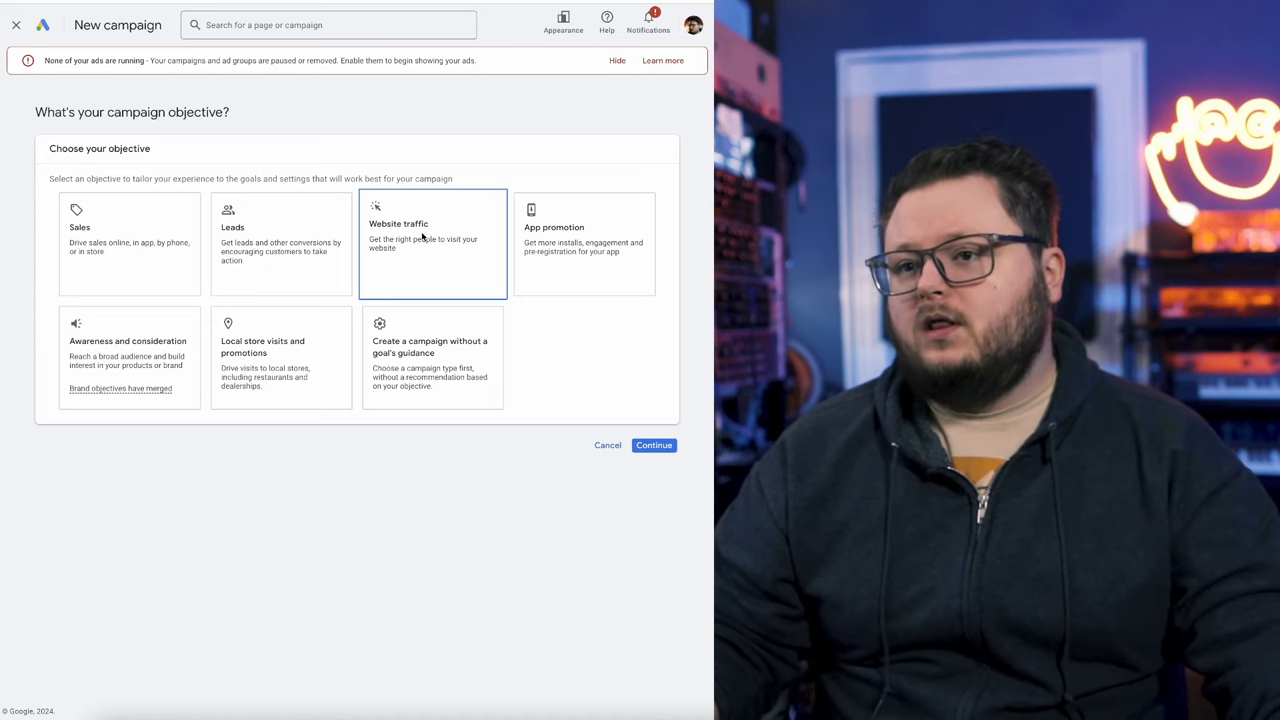
{"action": "left_click", "coordinate": [129, 355]}
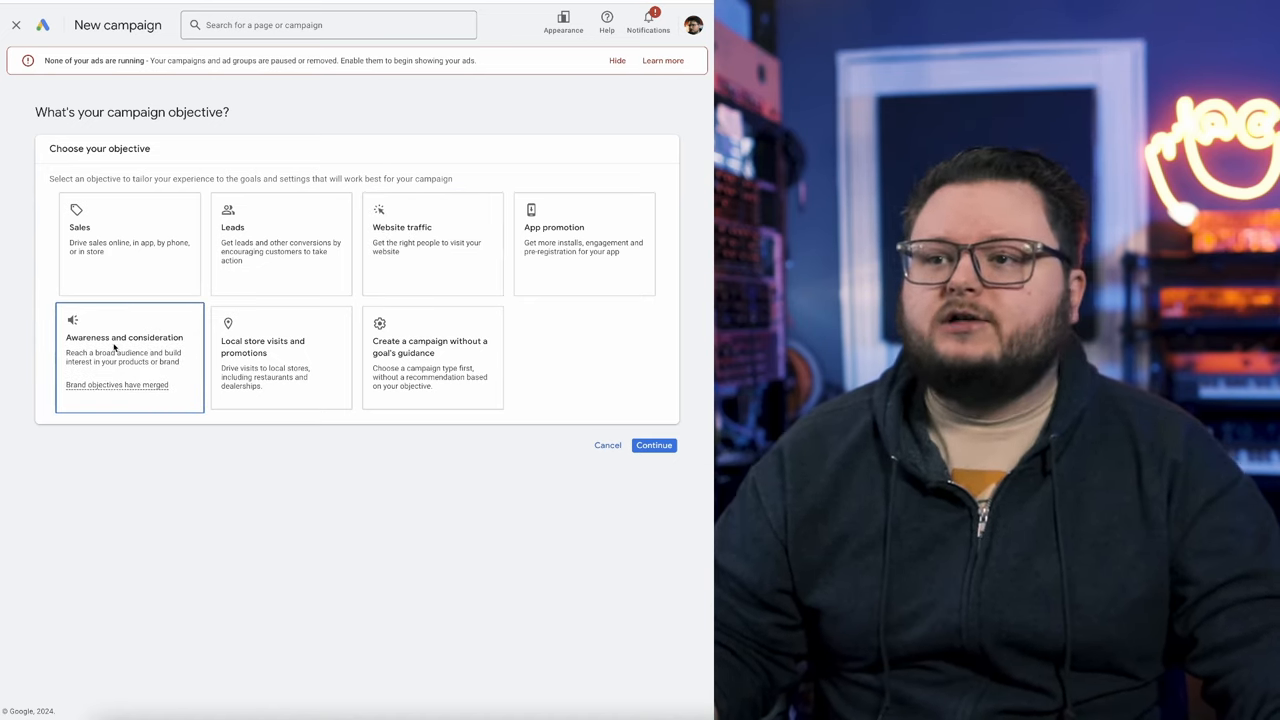
{"action": "left_click", "coordinate": [432, 240]}
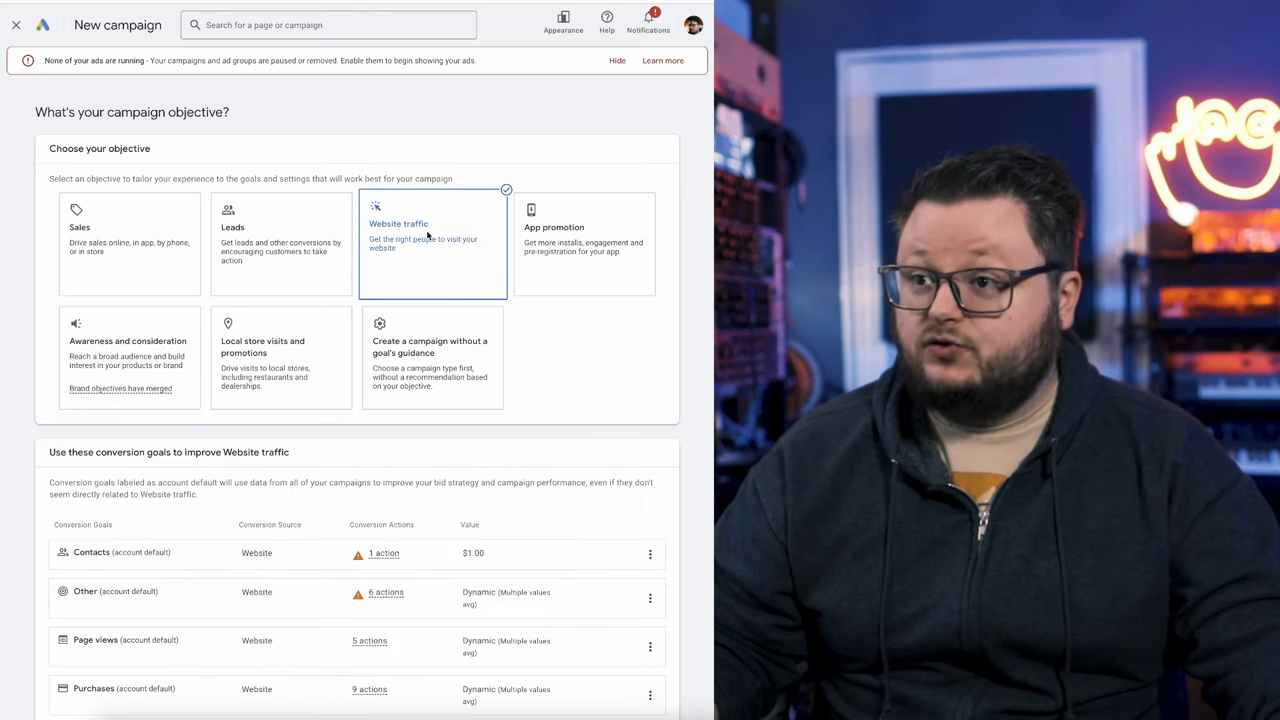
{"action": "scroll", "scroll_direction": "down", "scroll_amount": 3}
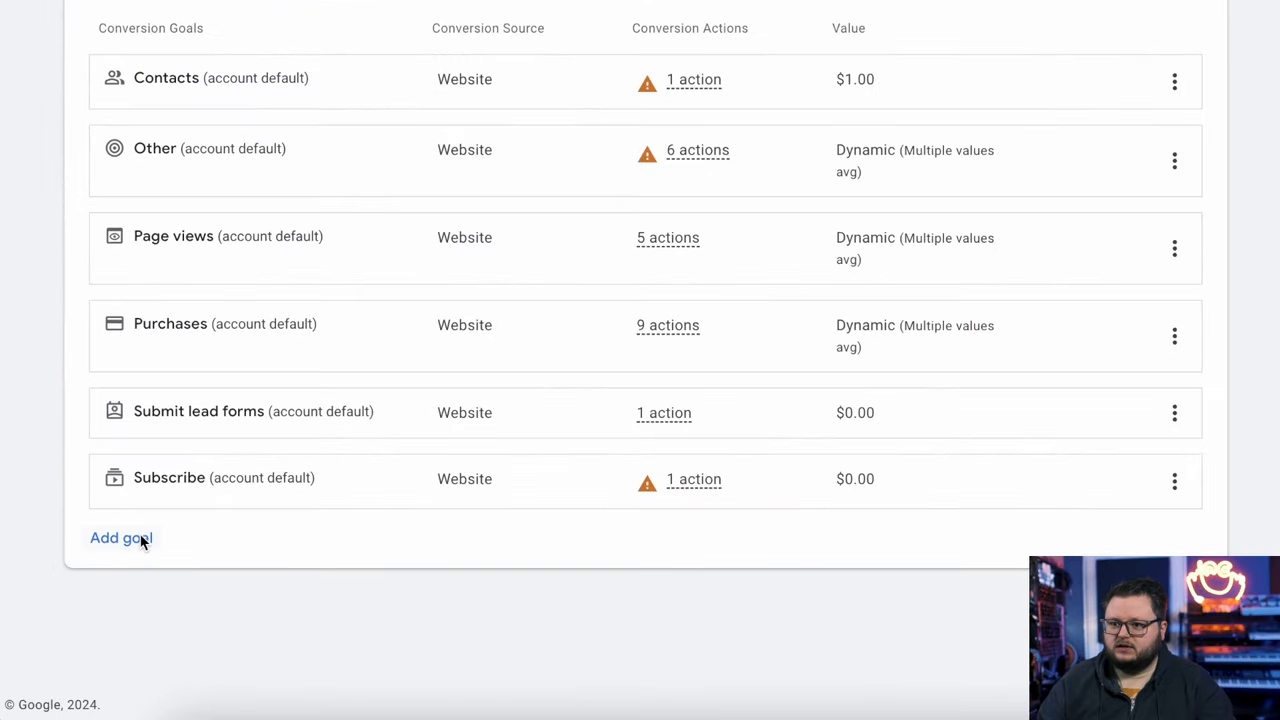
Step: Add Engagements from the Additional goals menu to the conversion goals
{"action": "left_click", "coordinate": [120, 538]}
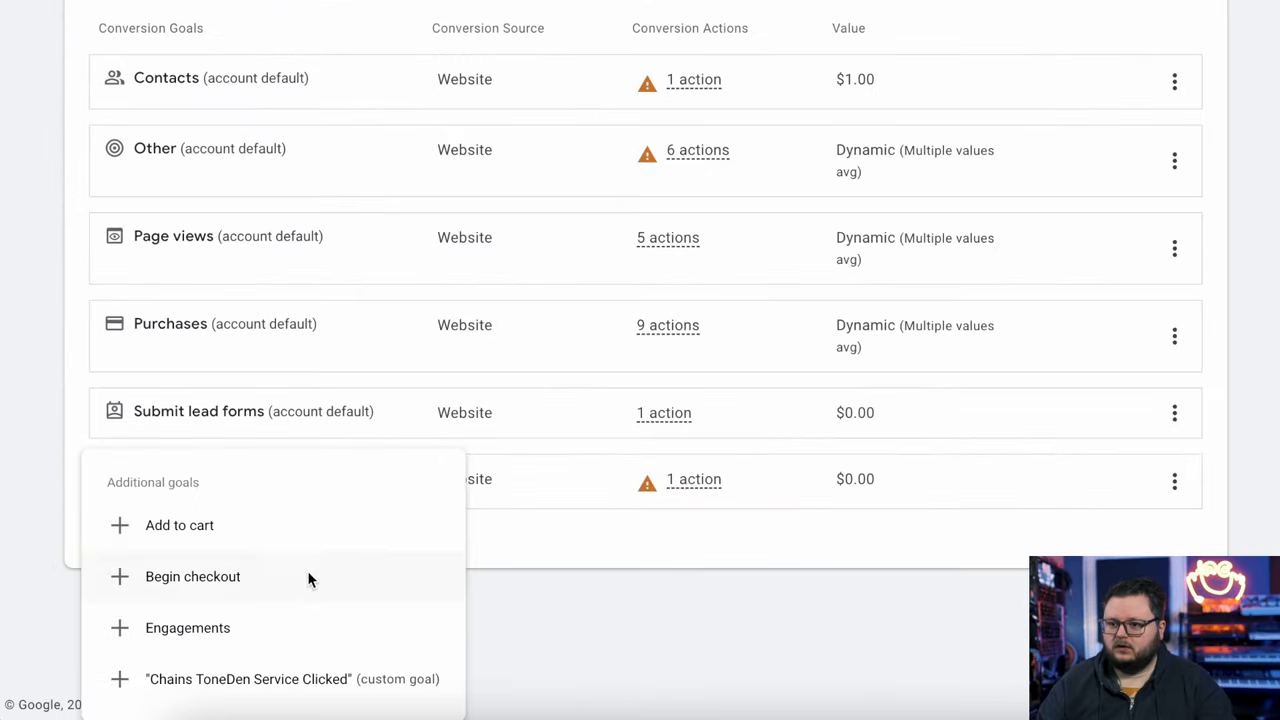
{"action": "left_click", "coordinate": [187, 627]}
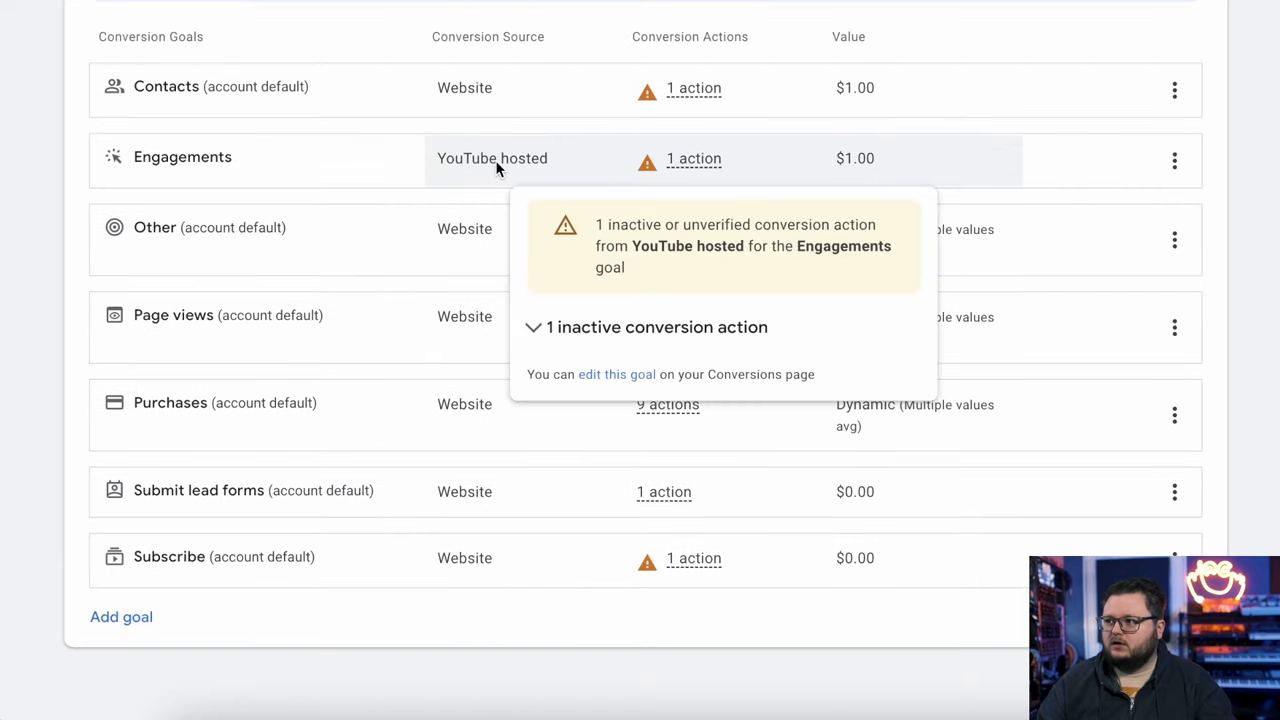
{"action": "mouse_move", "coordinate": [490, 158]}
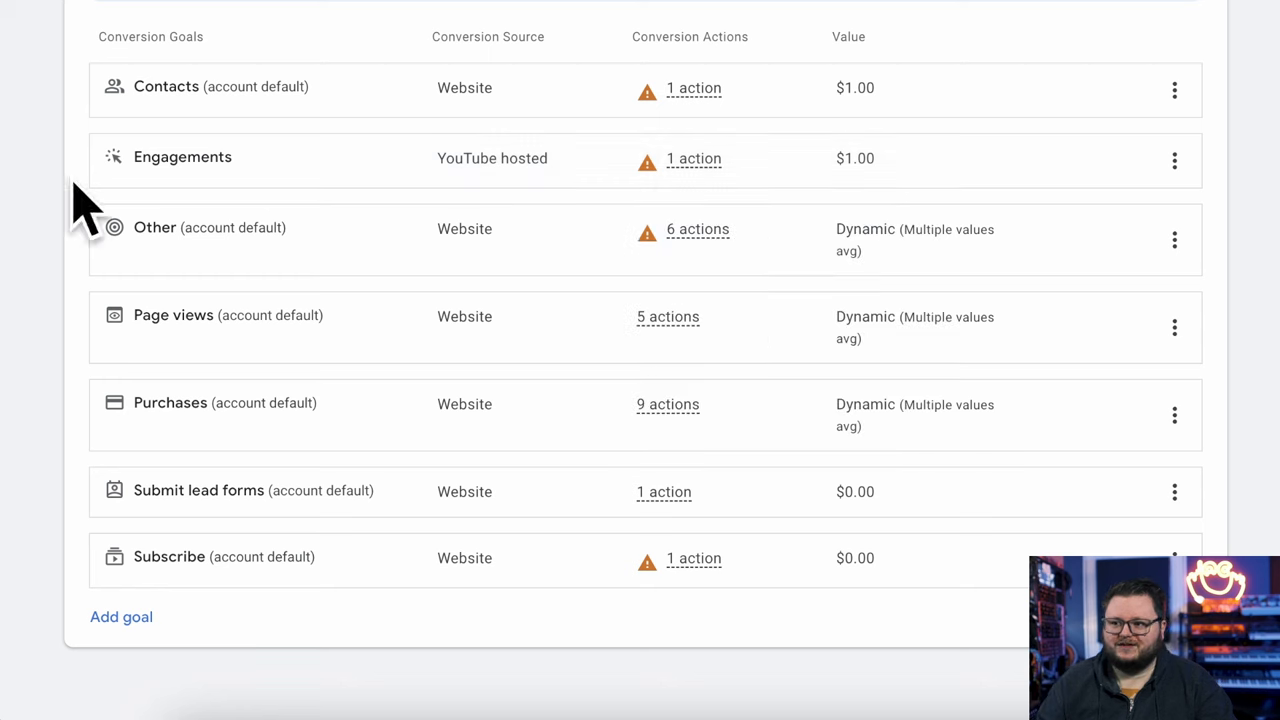
Step: Remove the Contacts, Other and Page views conversion goals
{"action": "left_click", "coordinate": [1174, 90]}
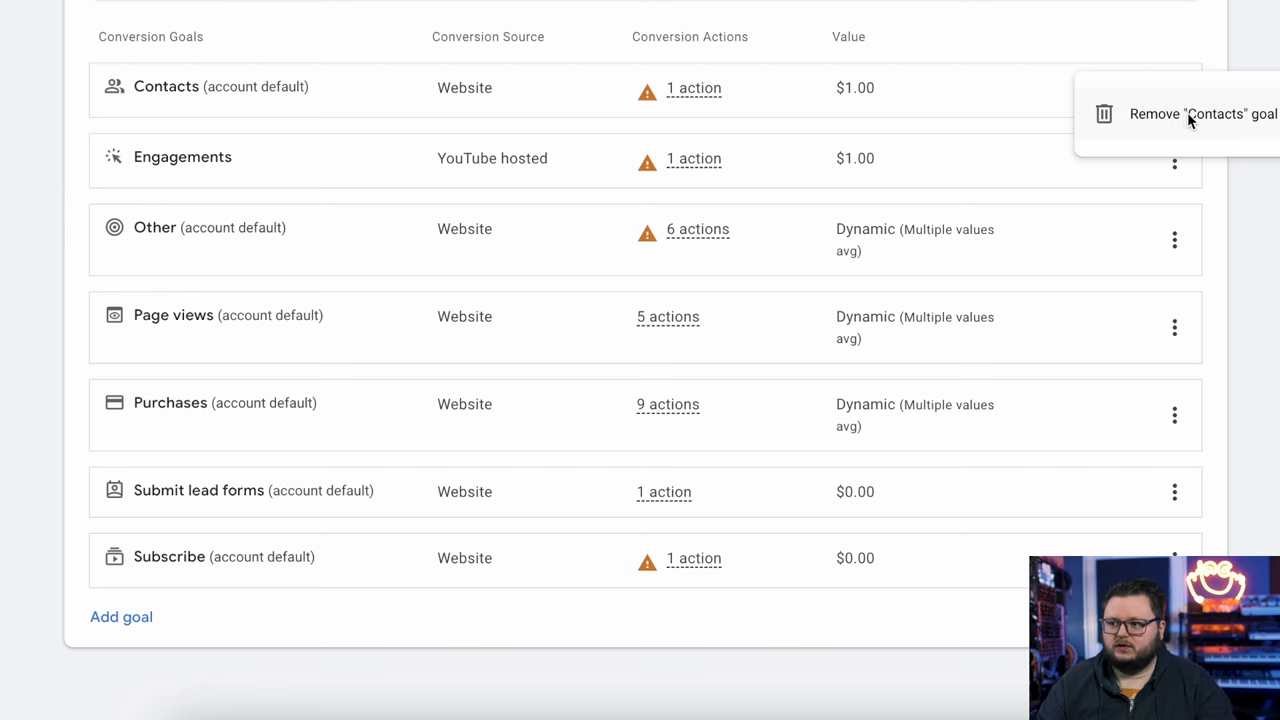
{"action": "left_click", "coordinate": [1202, 113]}
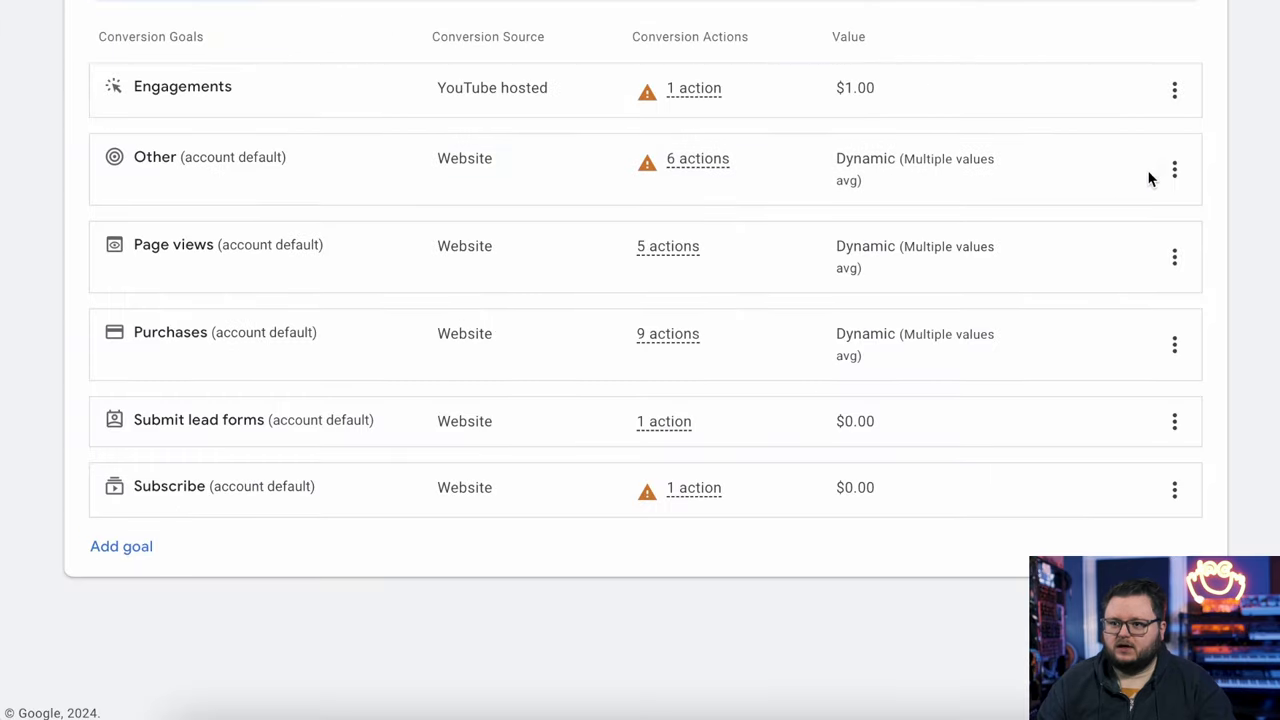
{"action": "left_click", "coordinate": [1175, 169]}
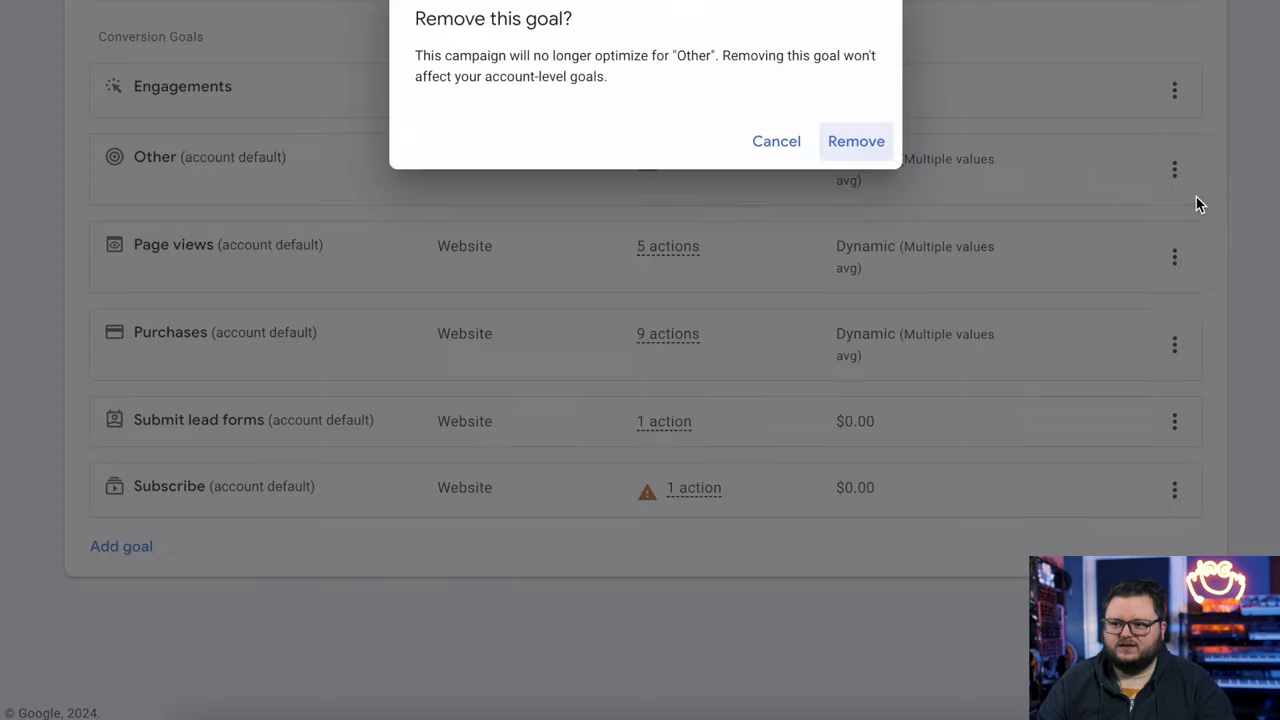
{"action": "left_click", "coordinate": [855, 140]}
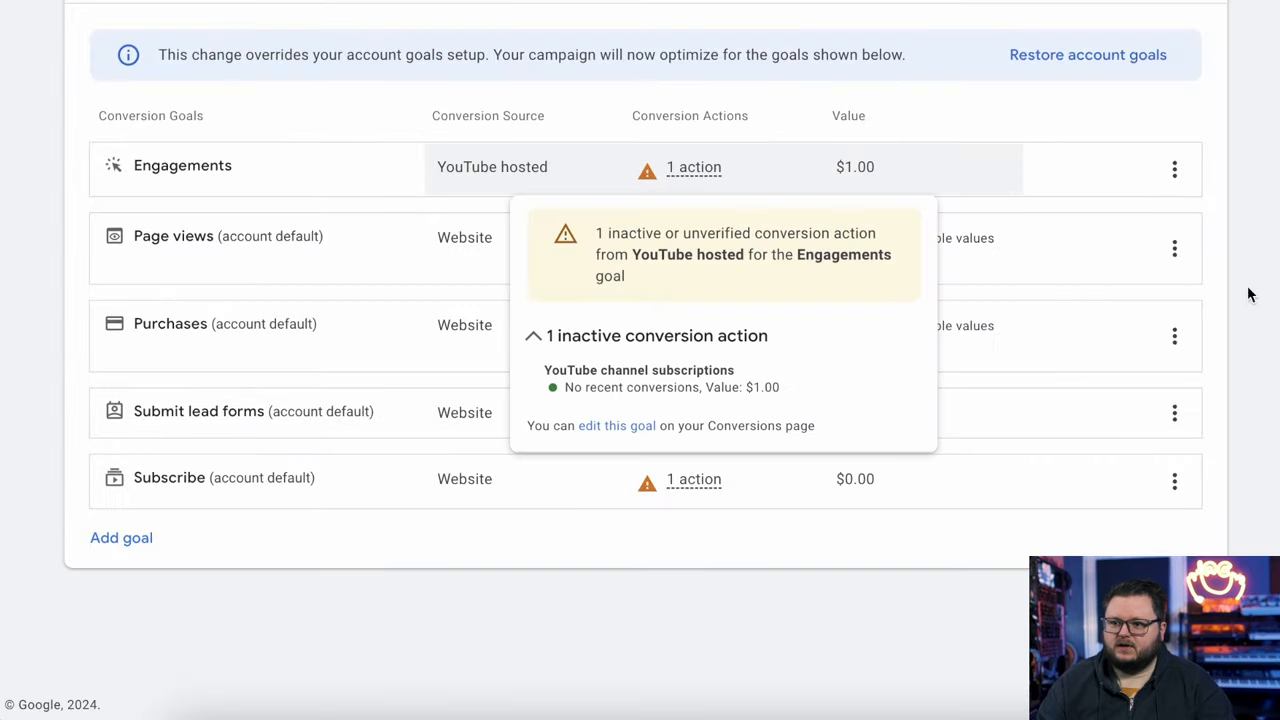
{"action": "left_click", "coordinate": [1175, 248]}
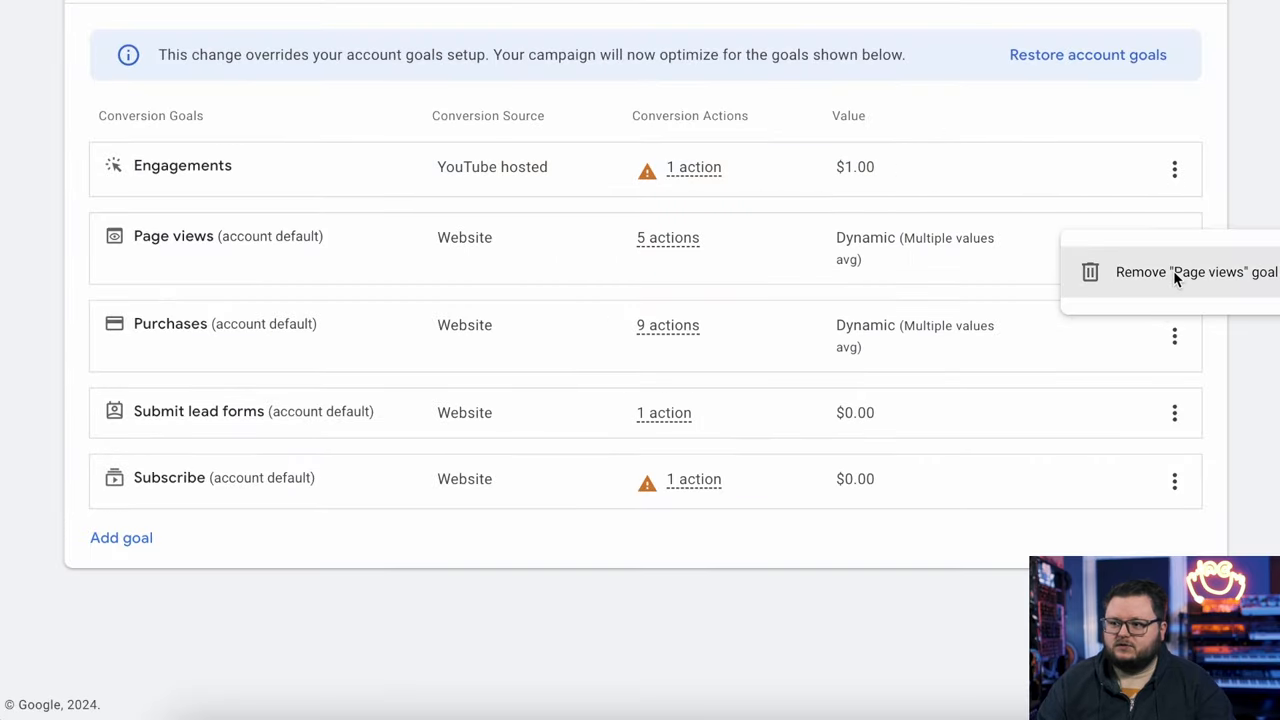
{"action": "left_click", "coordinate": [1195, 271]}
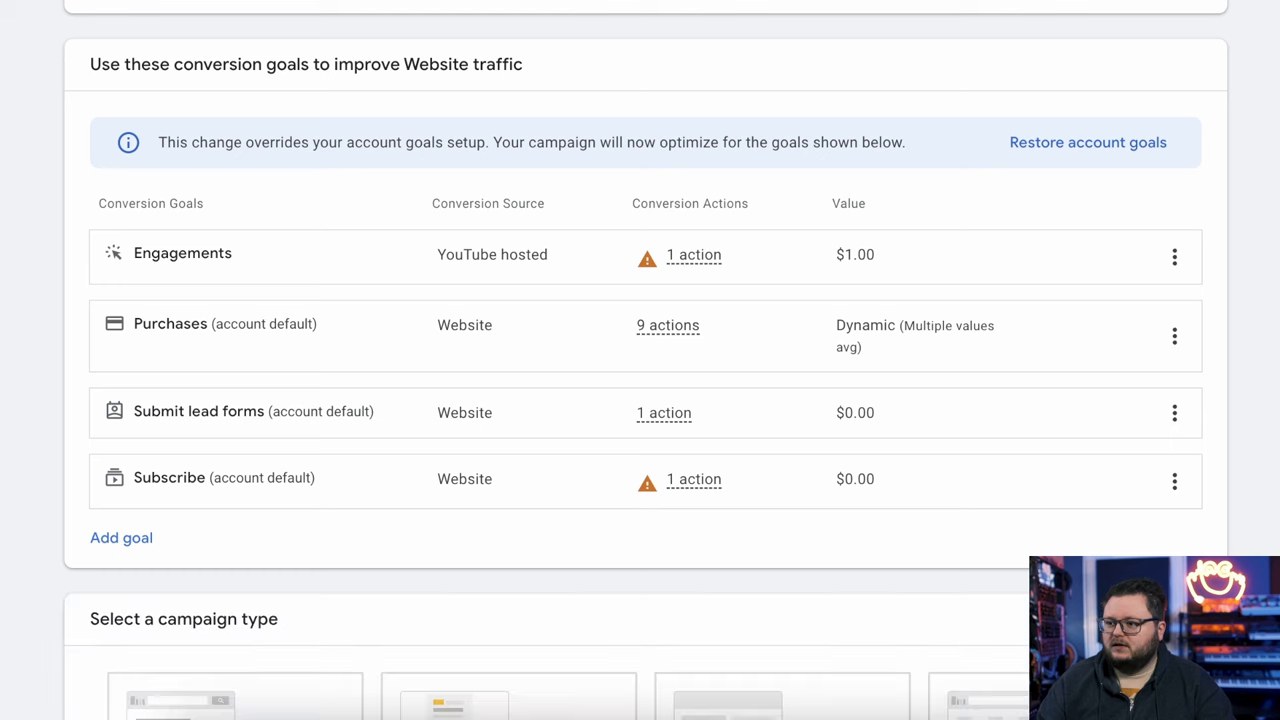
Step: Choose Video as the campaign type and scroll toward the settings
{"action": "scroll", "scroll_direction": "down", "scroll_amount": 3}
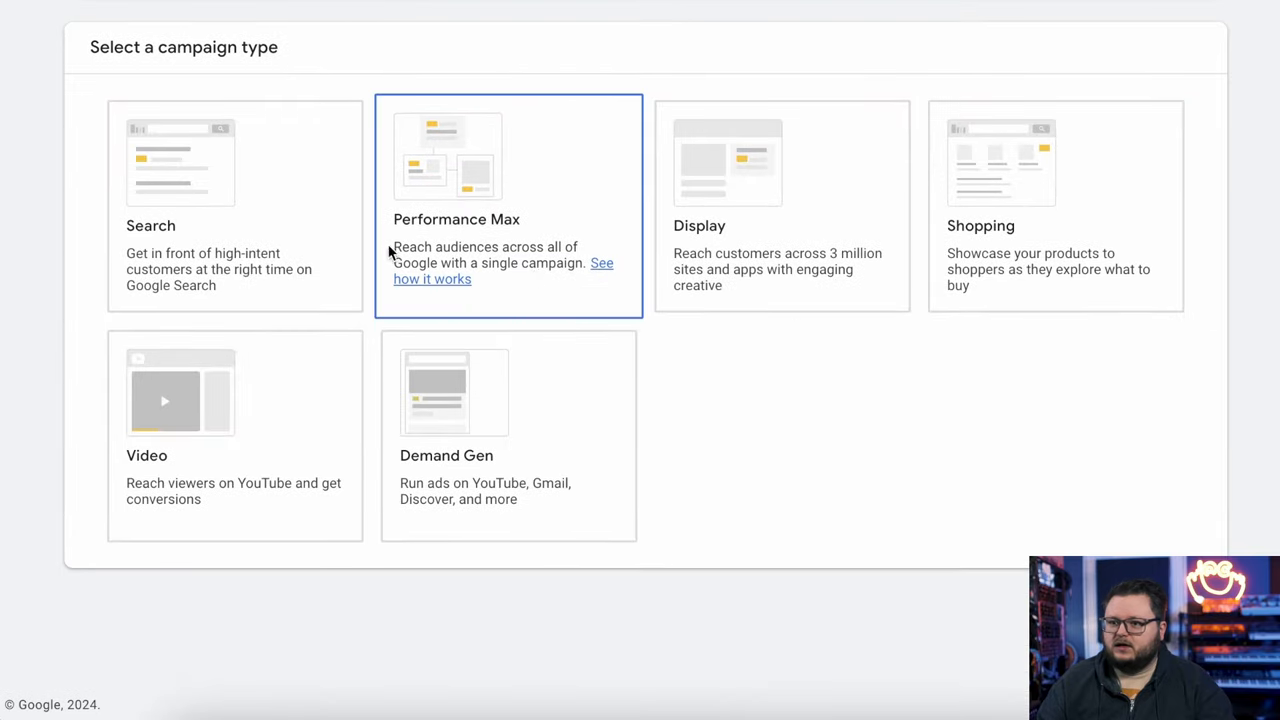
{"action": "left_click", "coordinate": [180, 390]}
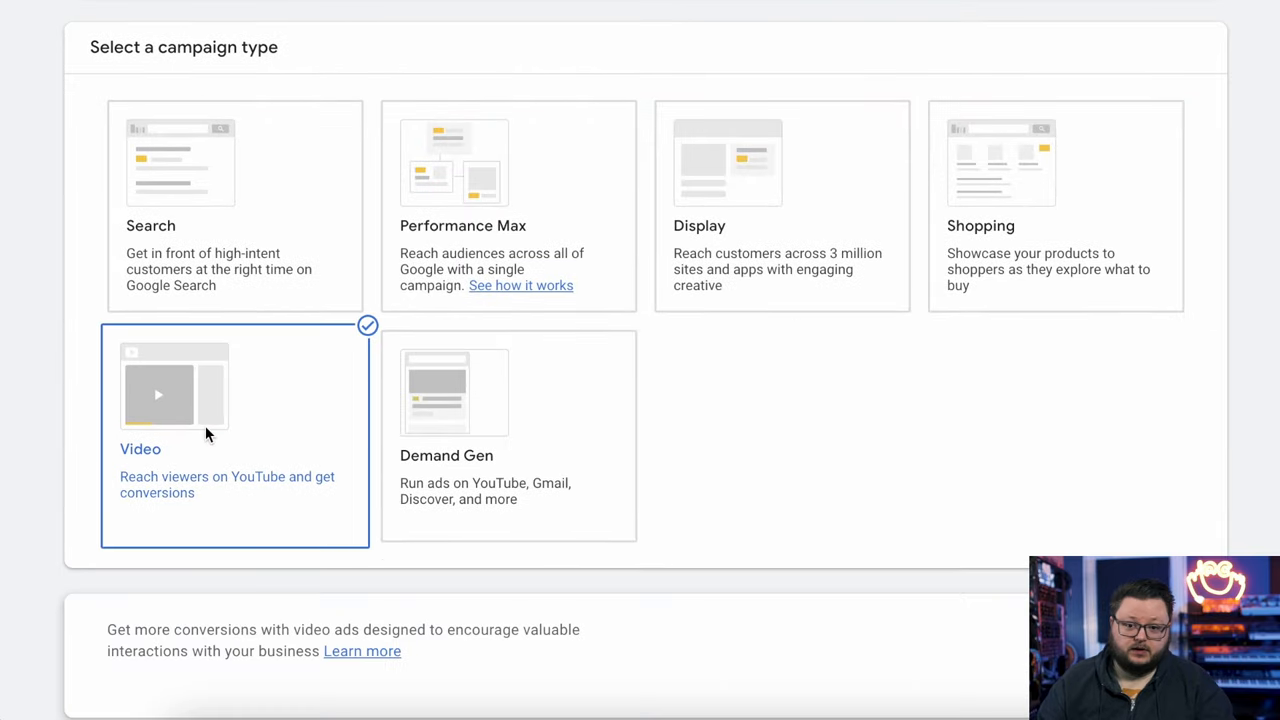
{"action": "scroll", "scroll_direction": "down", "scroll_amount": 3}
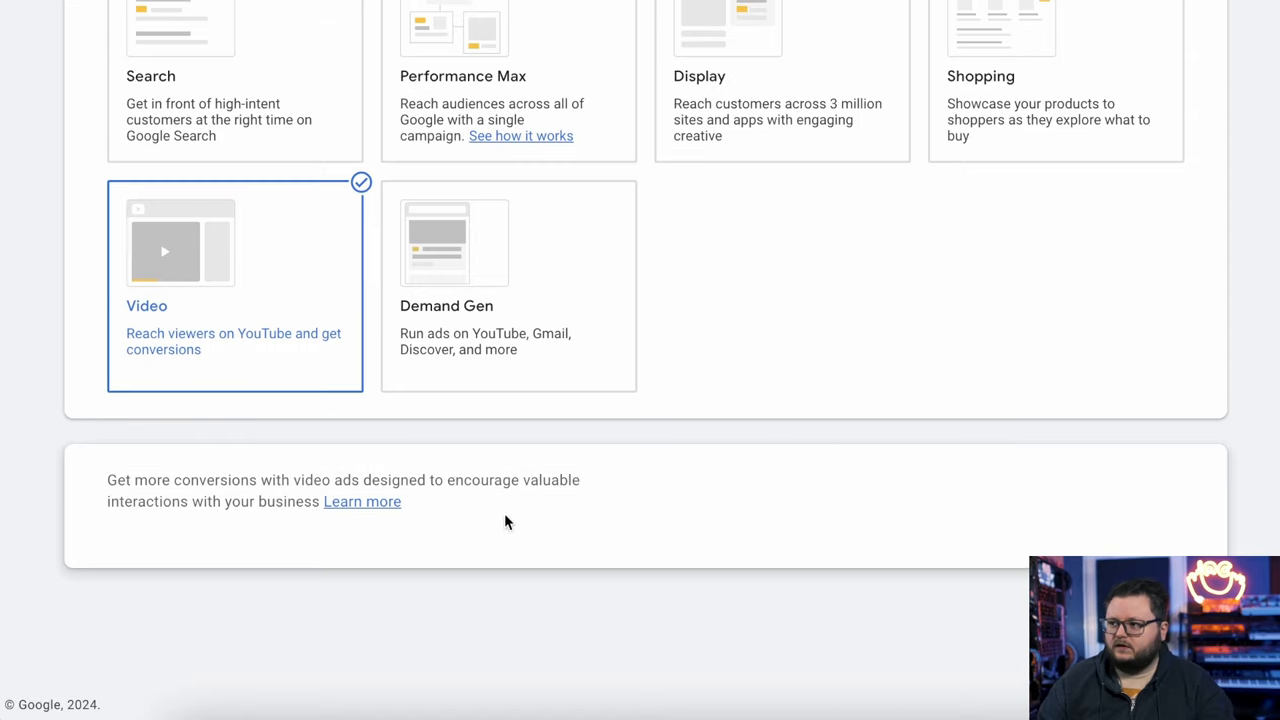
{"action": "mouse_move", "coordinate": [445, 490]}
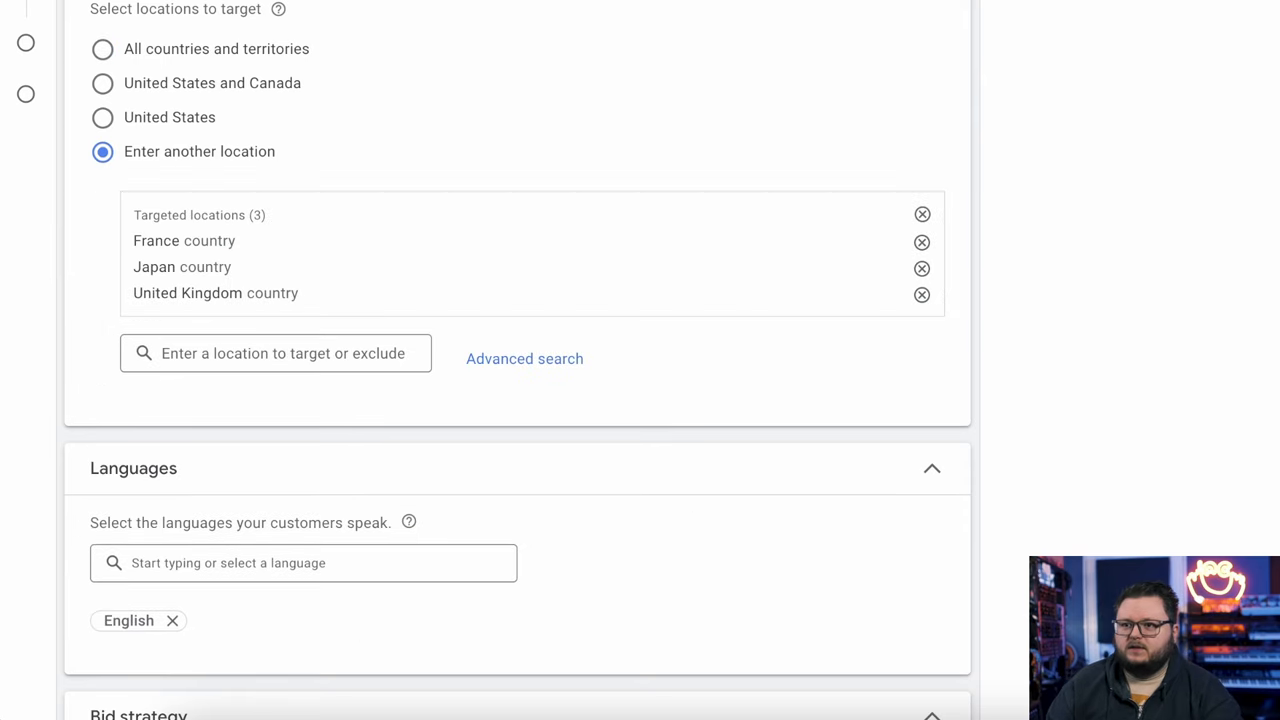
Step: Target France, Japan and the United Kingdom instead of the United States and Canada
{"action": "scroll", "scroll_direction": "up", "scroll_amount": 3}
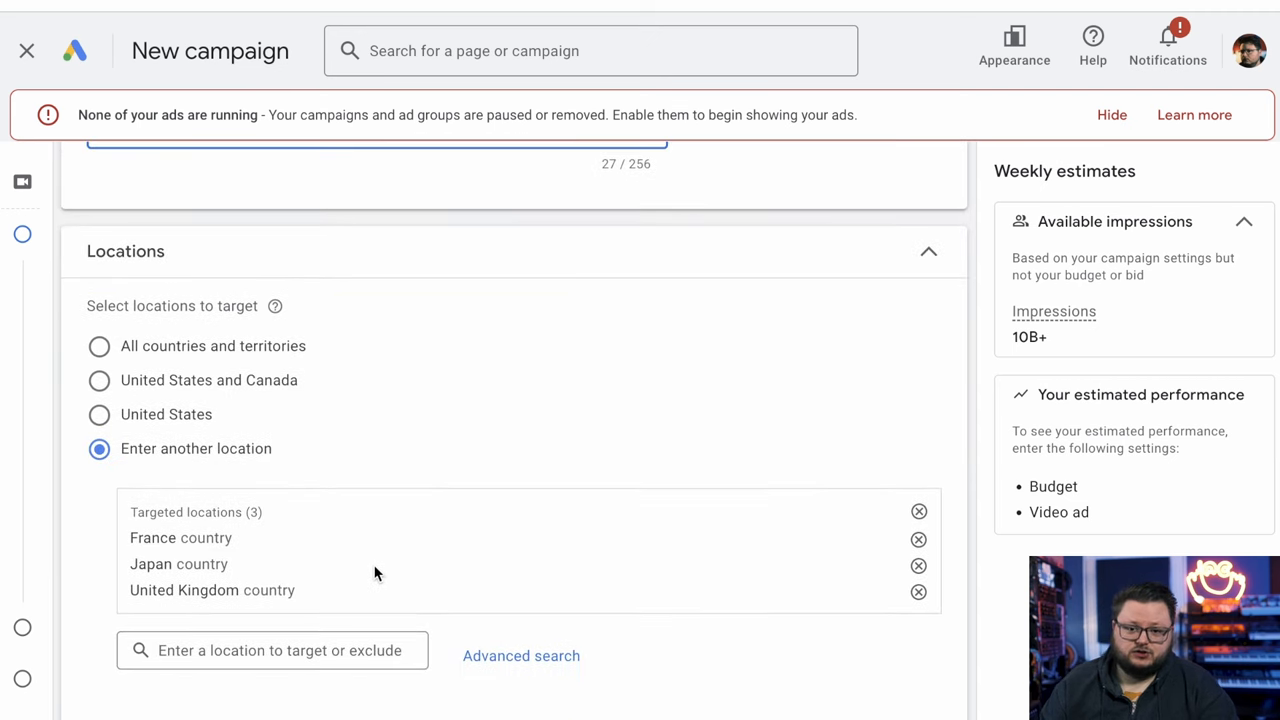
{"action": "mouse_move", "coordinate": [630, 555]}
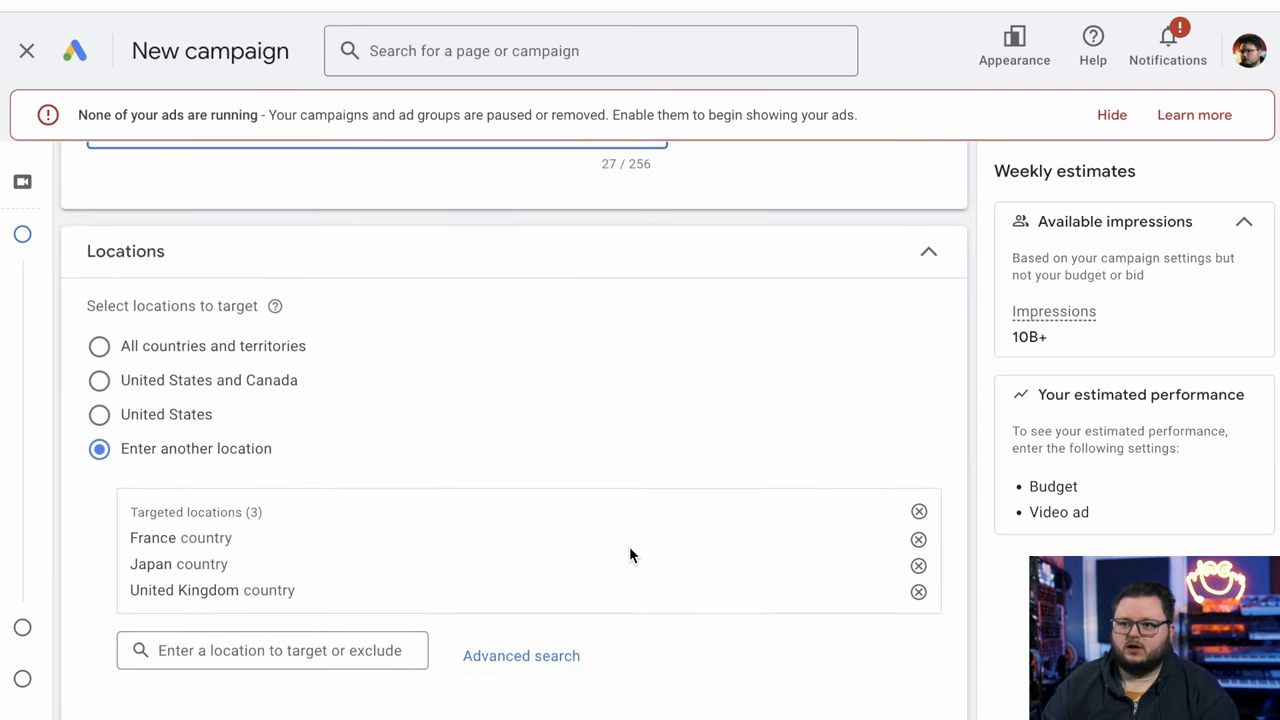
{"action": "mouse_move", "coordinate": [322, 467]}
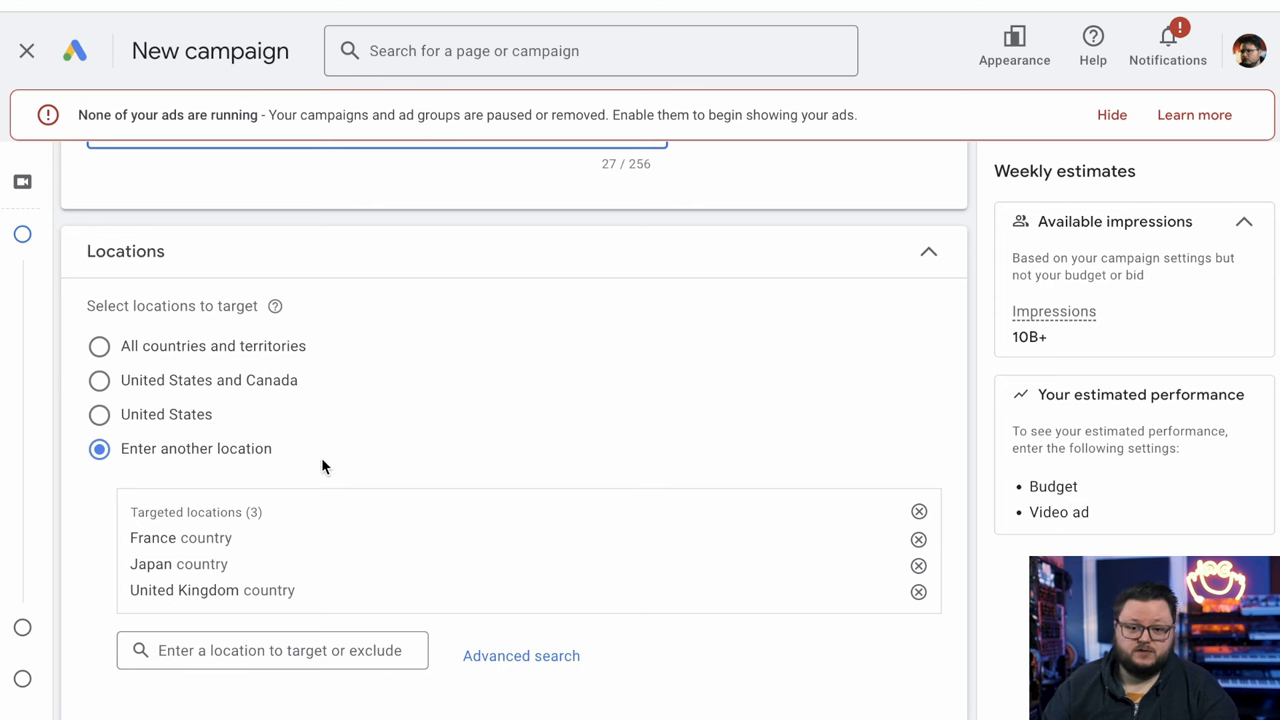
{"action": "mouse_move", "coordinate": [128, 363]}
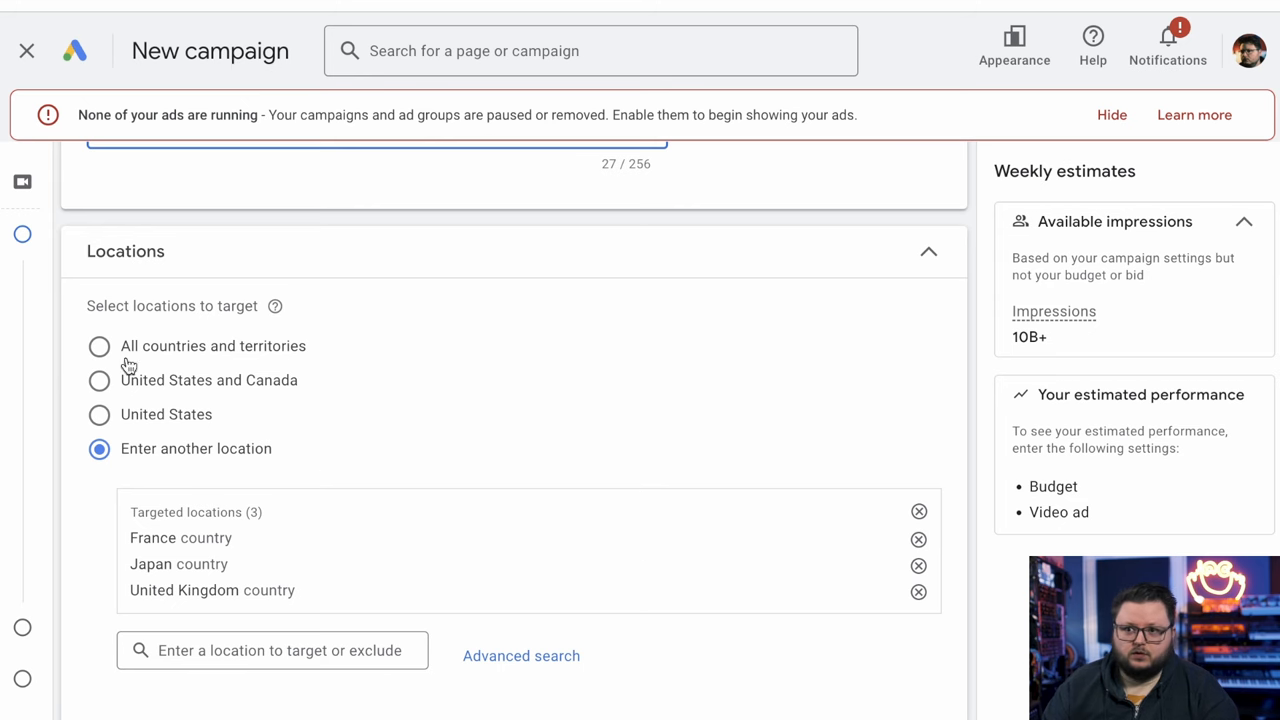
{"action": "left_click", "coordinate": [99, 345]}
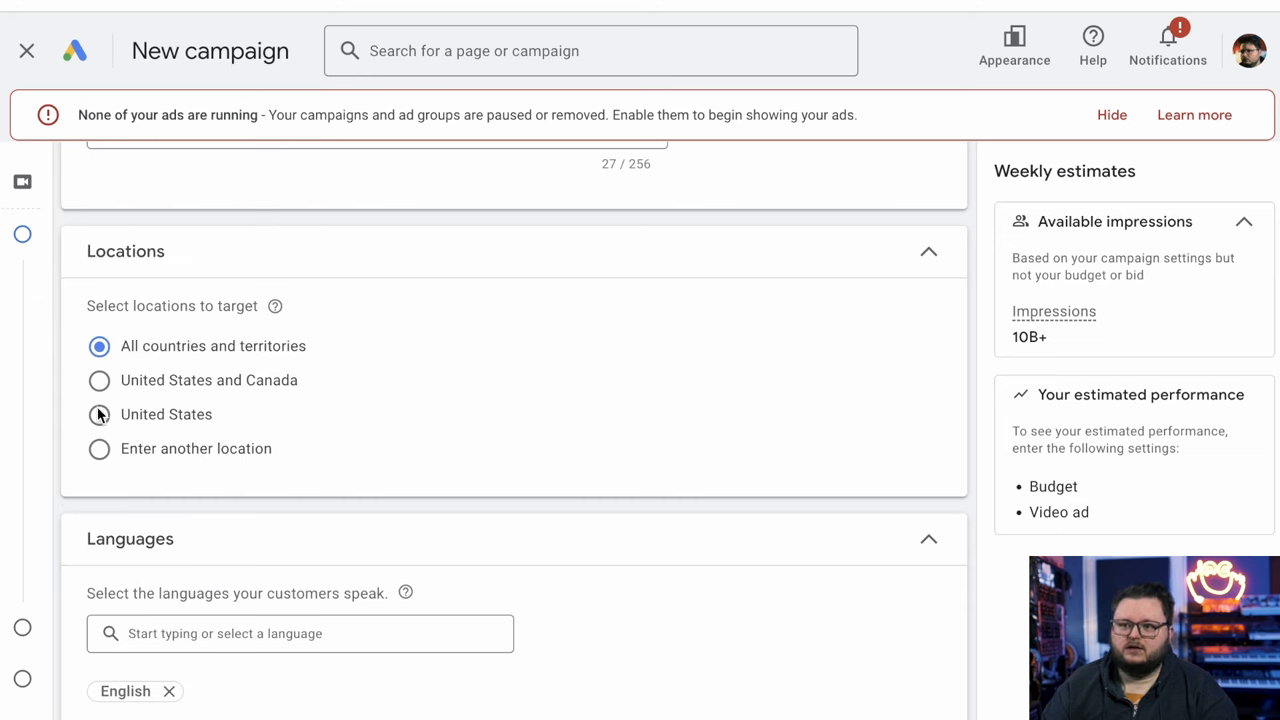
{"action": "left_click", "coordinate": [99, 380]}
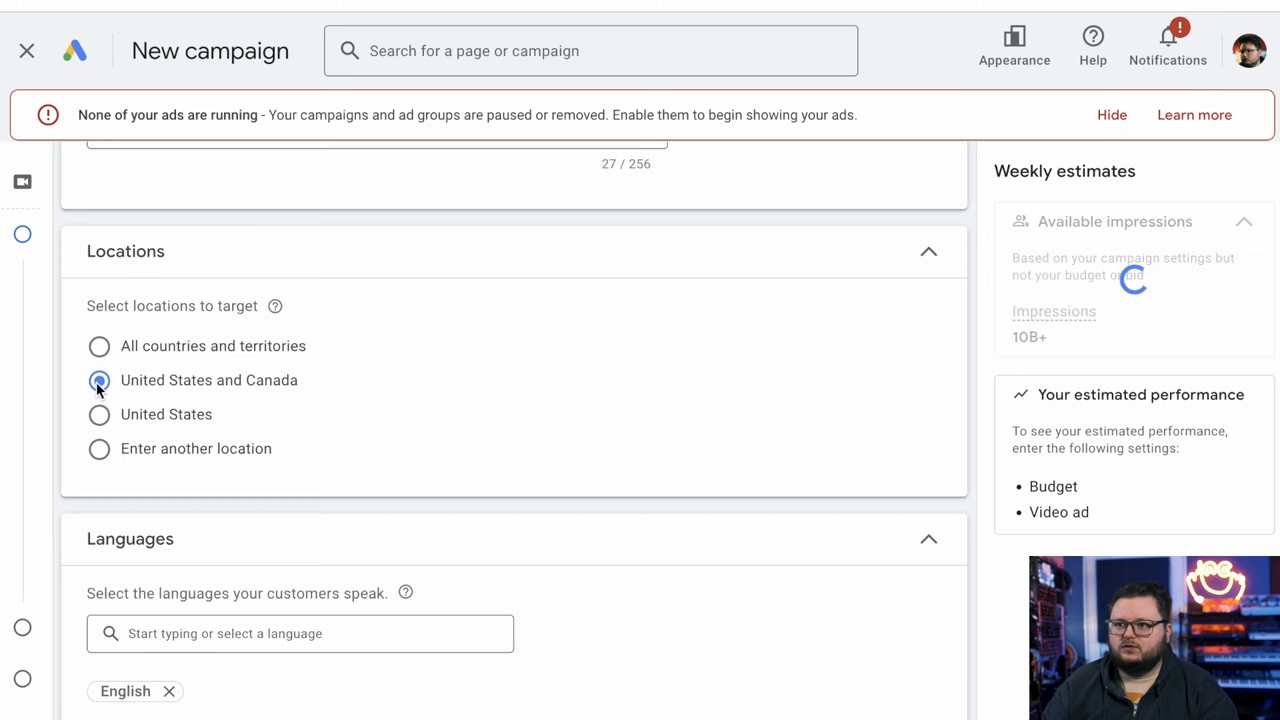
{"action": "left_click", "coordinate": [99, 448]}
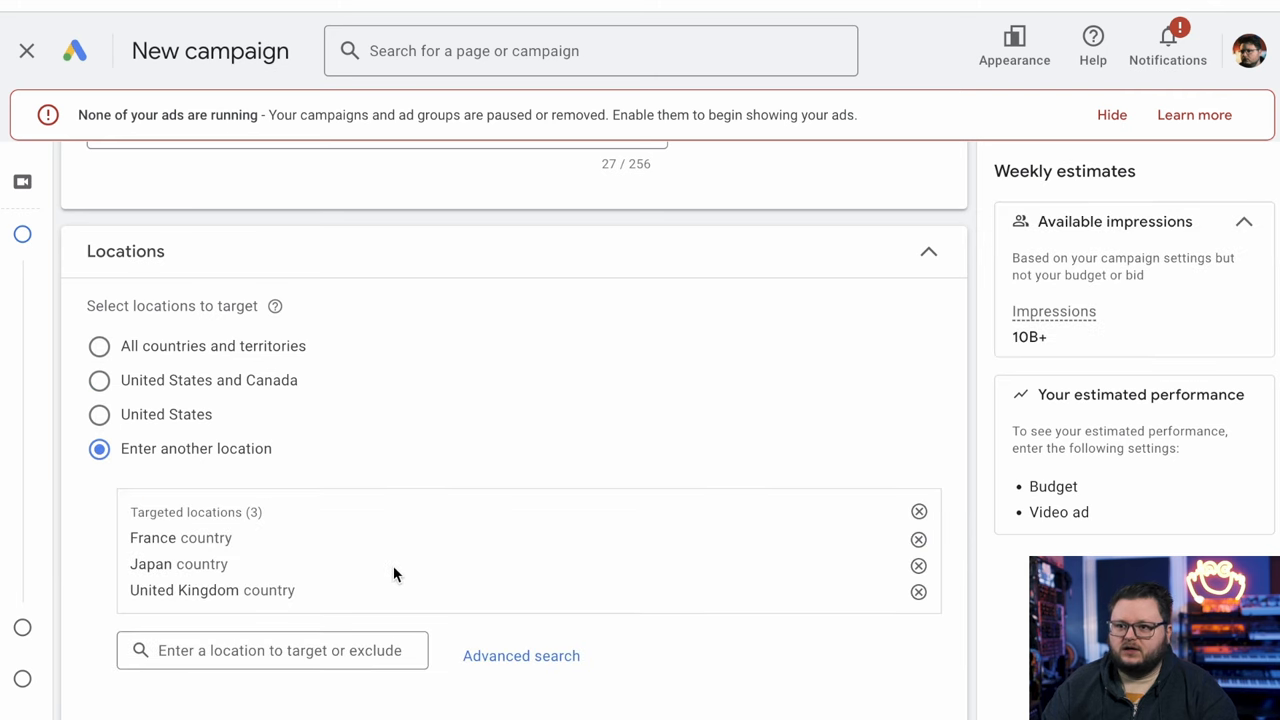
Step: Scroll down to Budget and dates and open the budget type dropdown
{"action": "scroll", "scroll_direction": "down", "scroll_amount": 3}
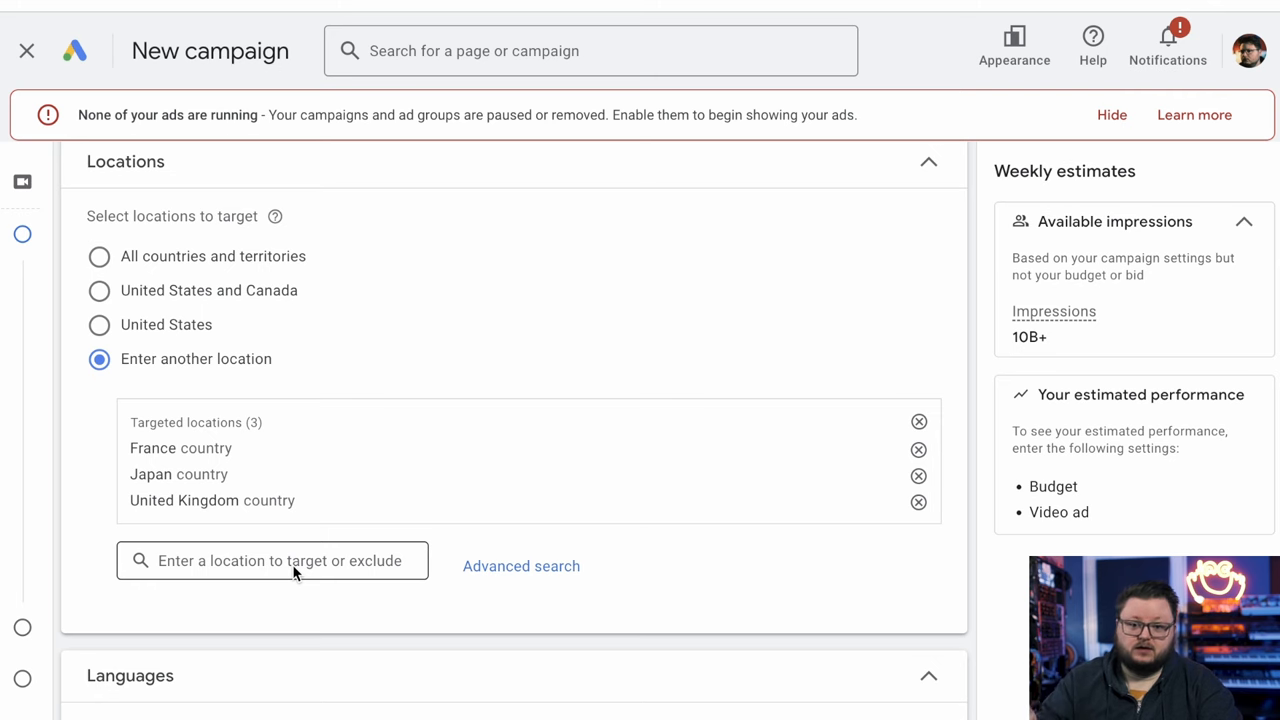
{"action": "scroll", "scroll_direction": "down", "scroll_amount": 3}
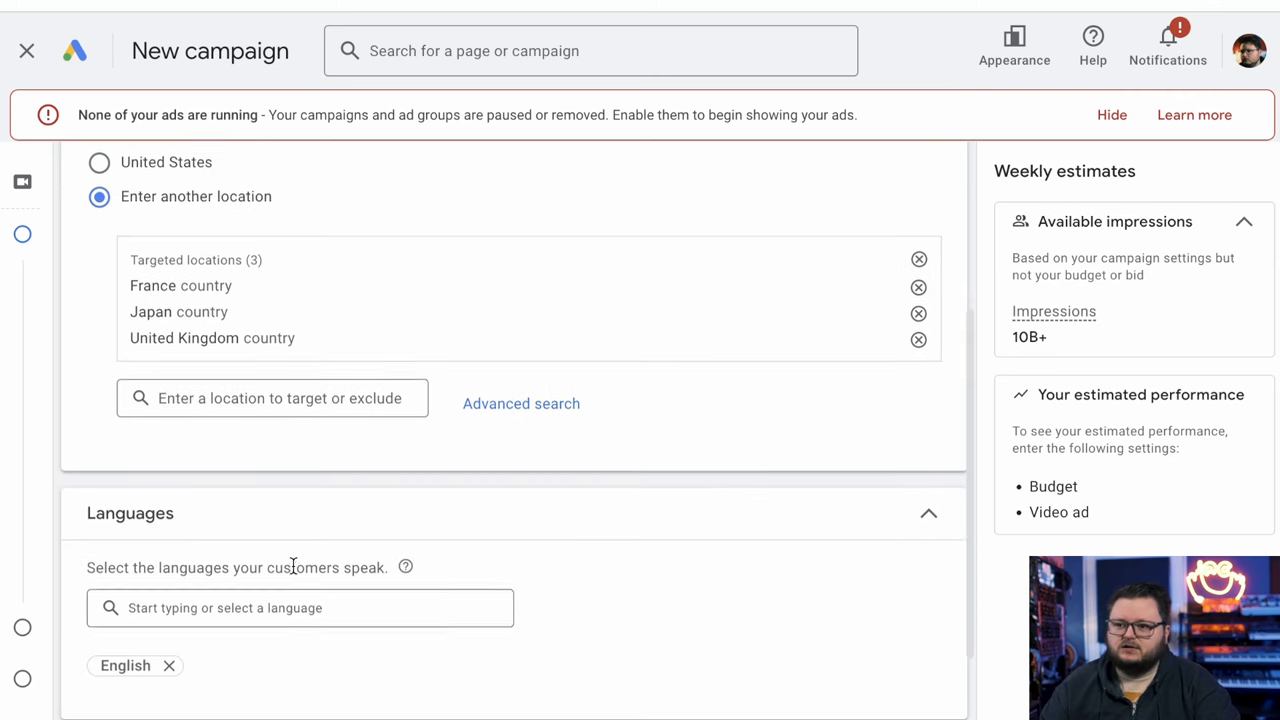
{"action": "scroll", "scroll_direction": "down", "scroll_amount": 3}
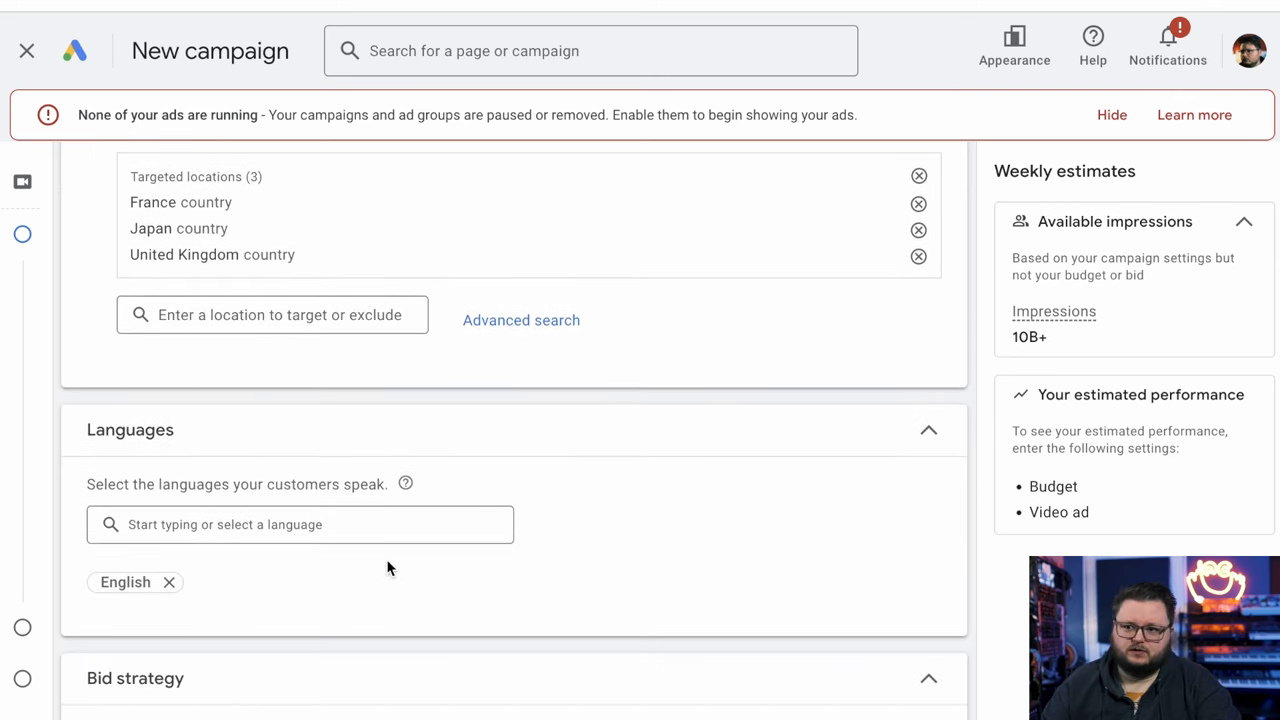
{"action": "scroll", "scroll_direction": "down", "scroll_amount": 3}
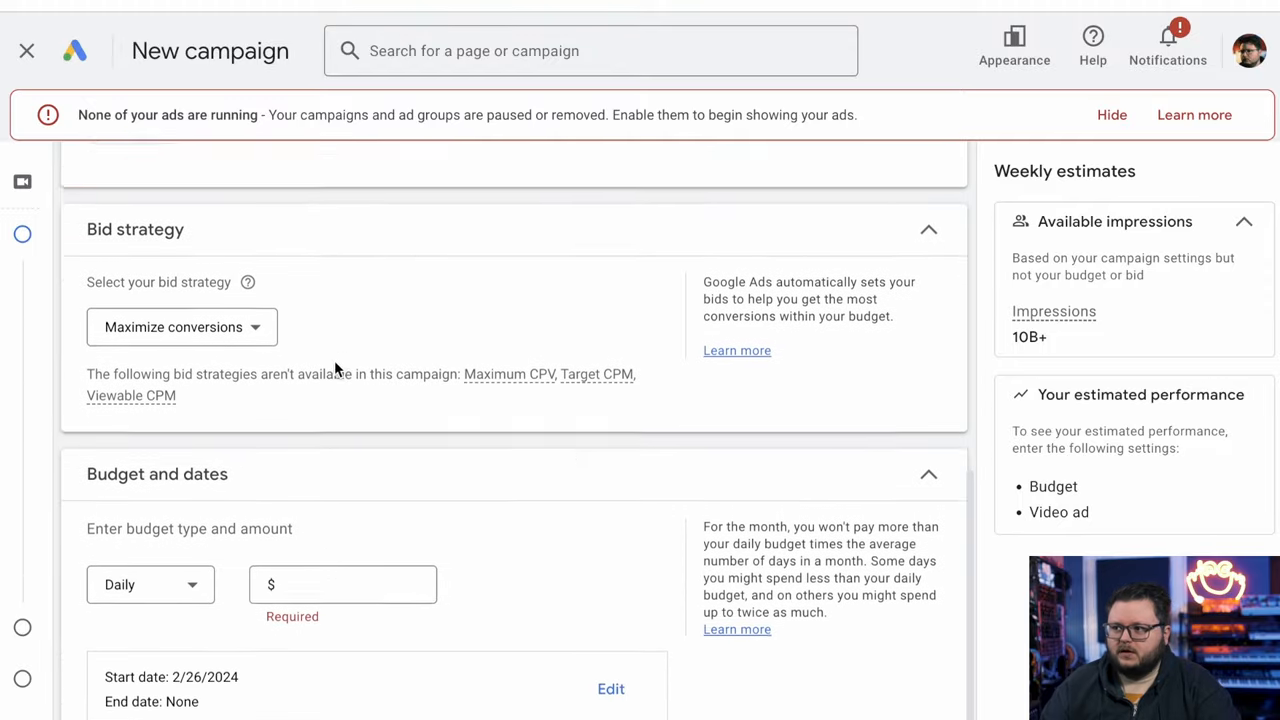
{"action": "scroll", "scroll_direction": "down", "scroll_amount": 3}
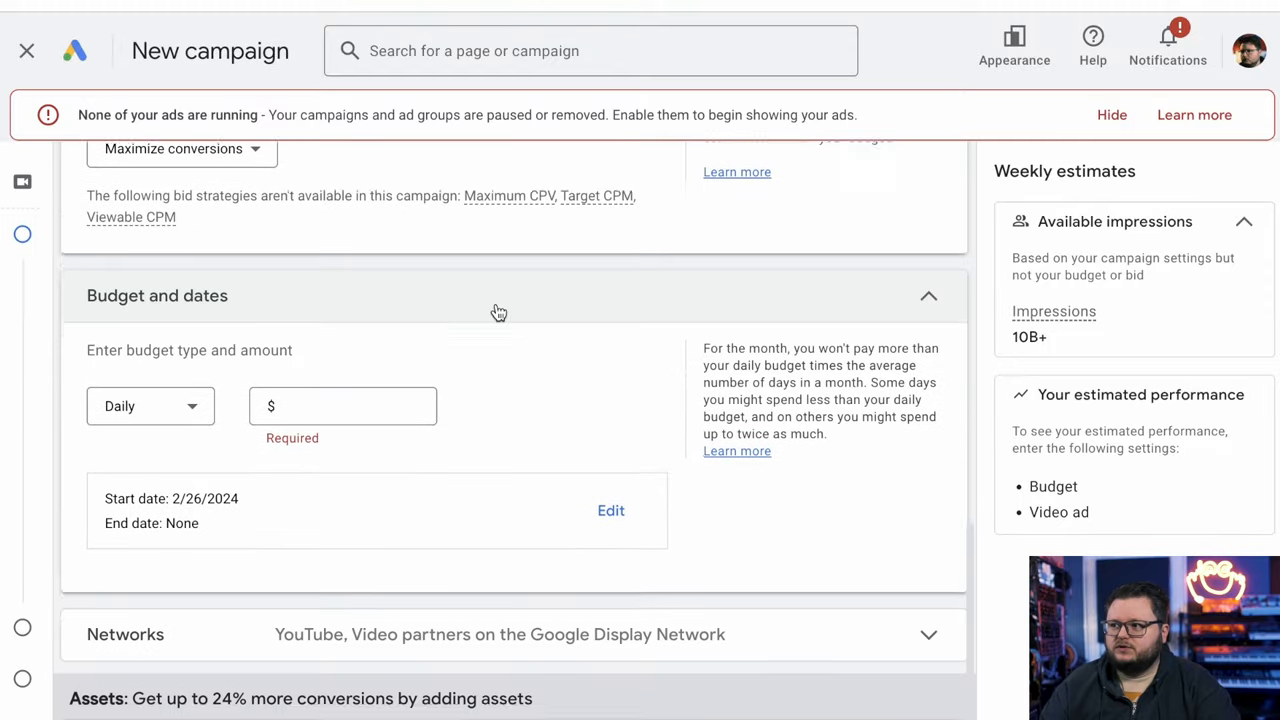
{"action": "scroll", "scroll_direction": "down", "scroll_amount": 3}
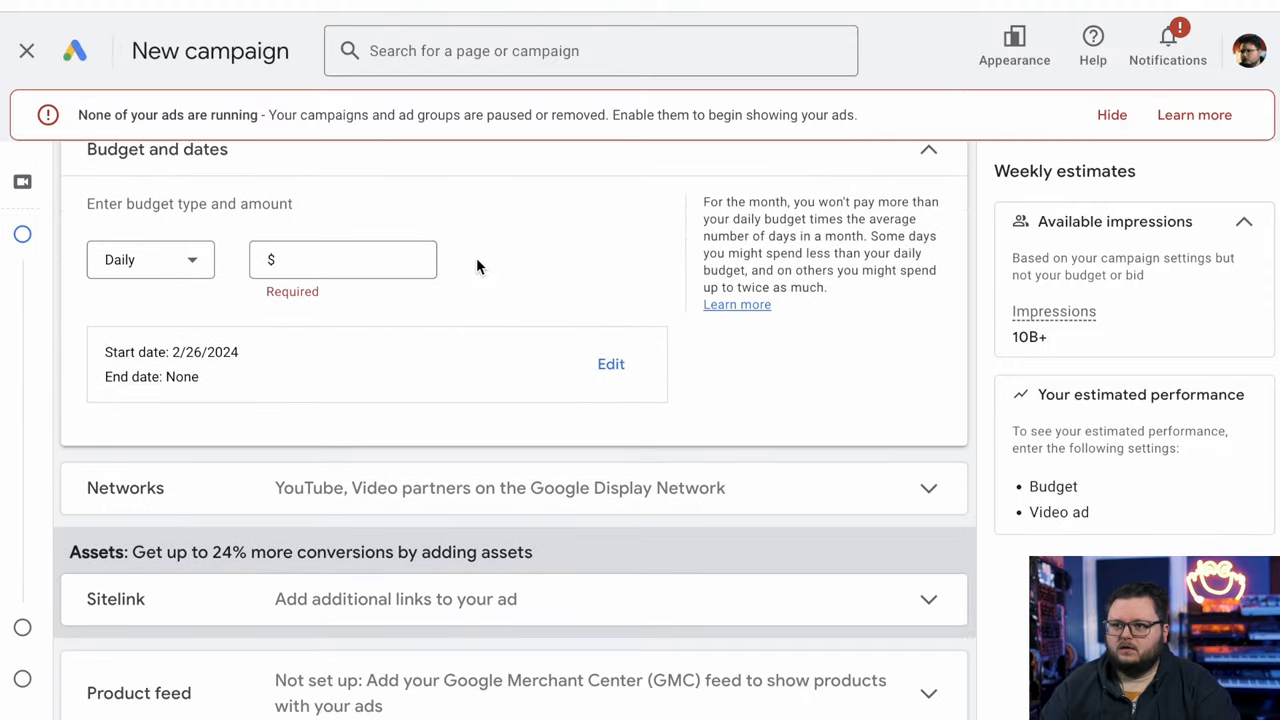
{"action": "left_click", "coordinate": [150, 259]}
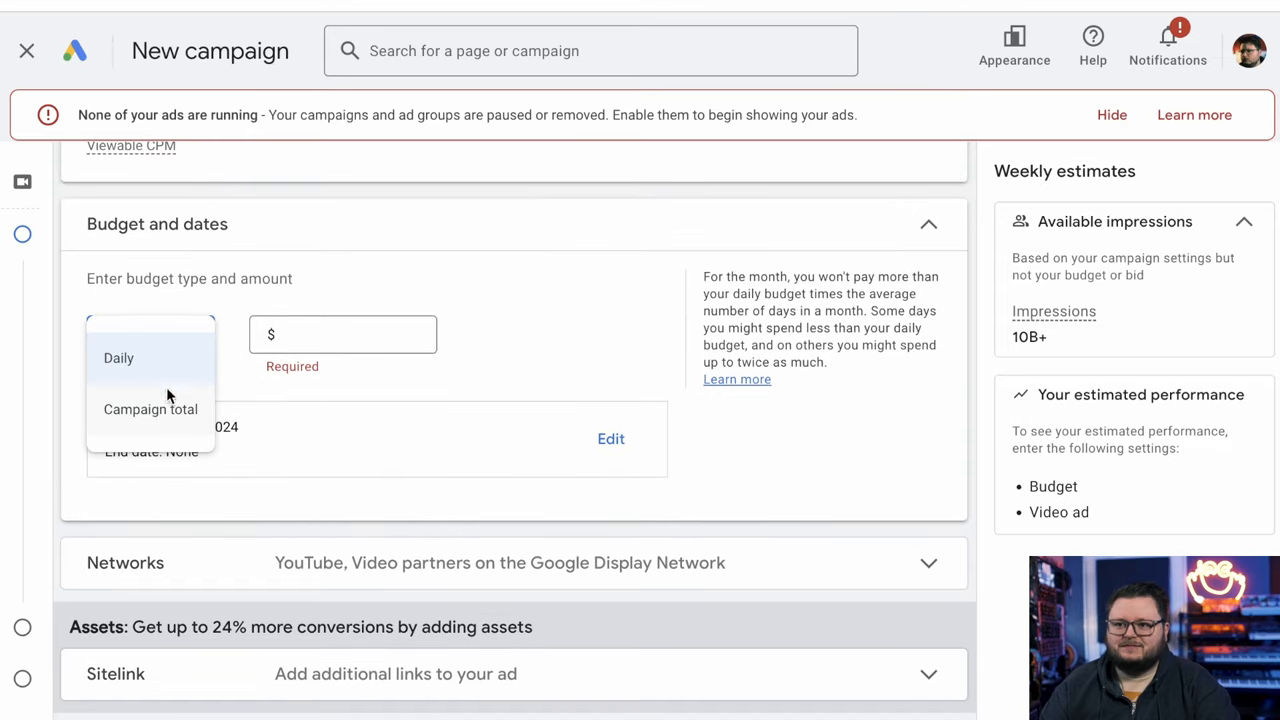
Step: Set a $100.00 campaign total budget that ends in 2 weeks
{"action": "left_click", "coordinate": [150, 409]}
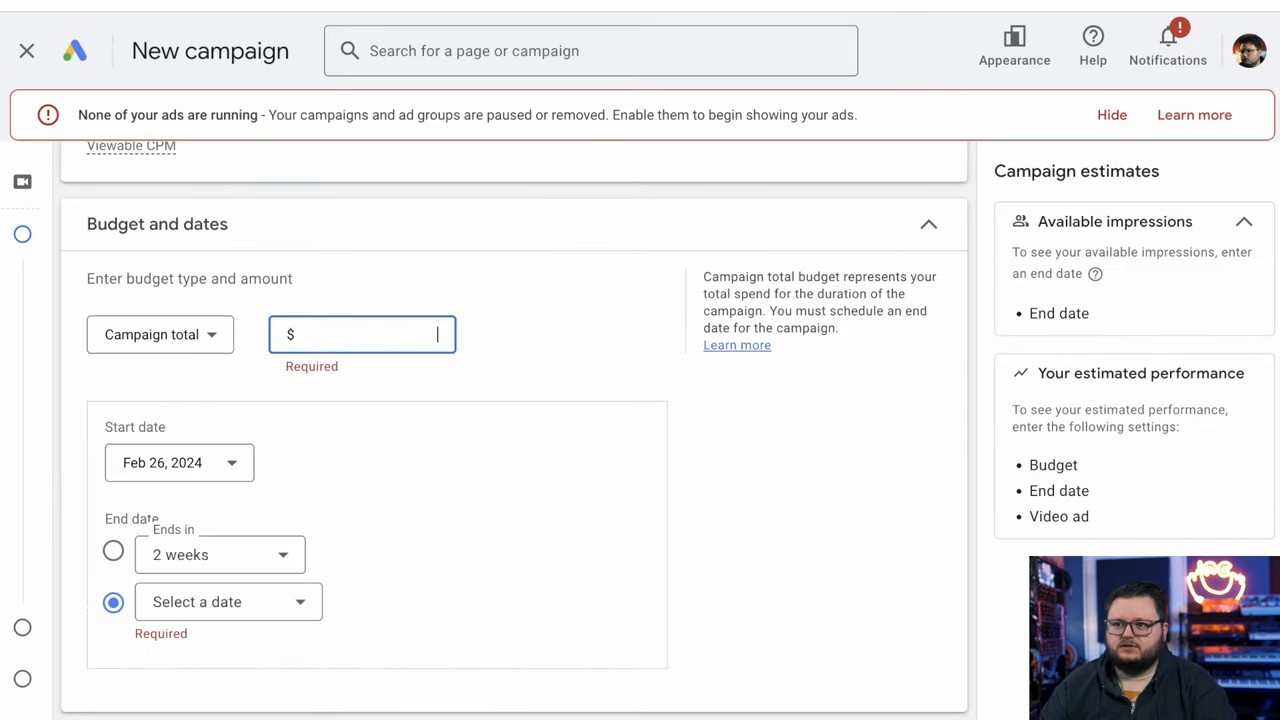
{"action": "type", "text": "100.00"}
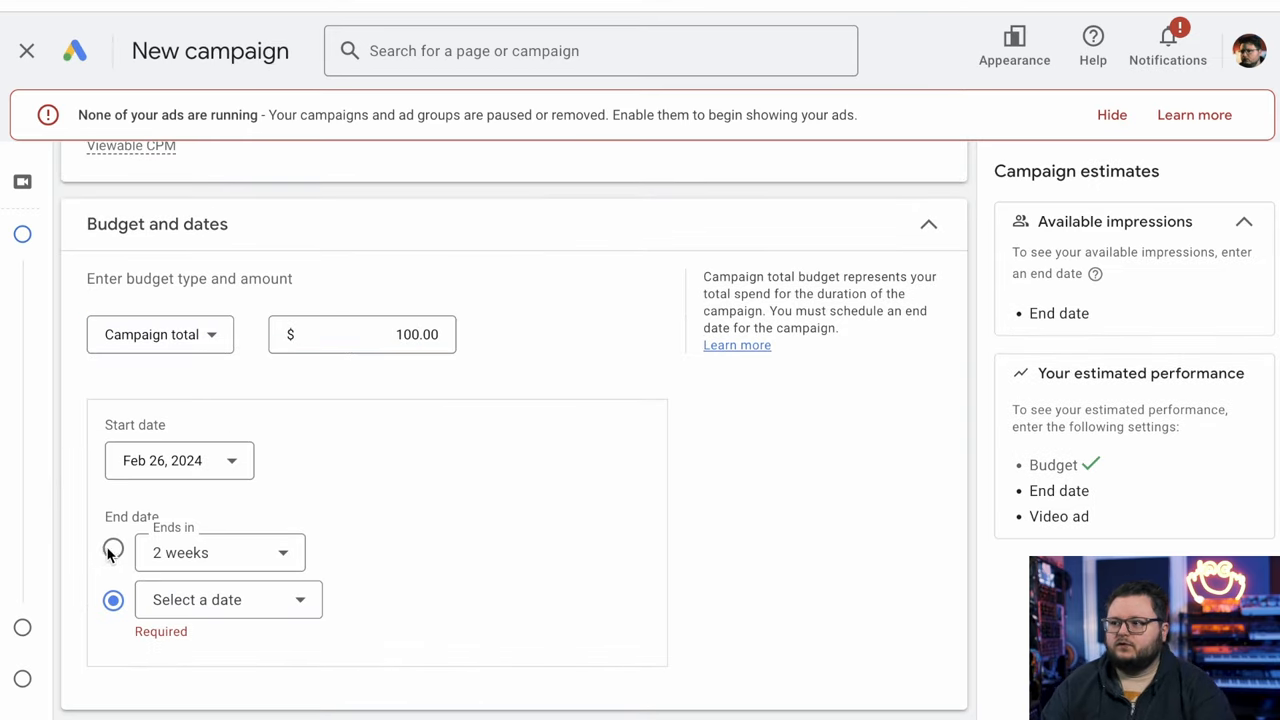
{"action": "left_click", "coordinate": [112, 552]}
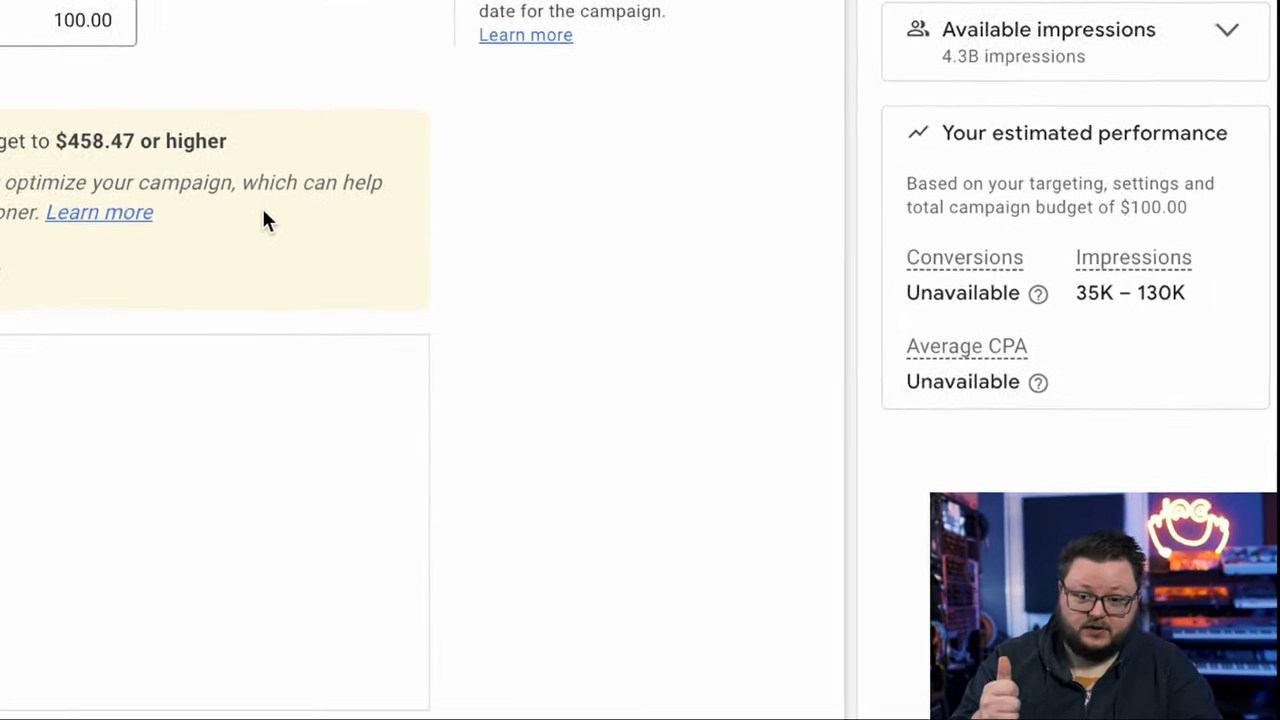
{"action": "scroll", "scroll_direction": "down", "scroll_amount": 3}
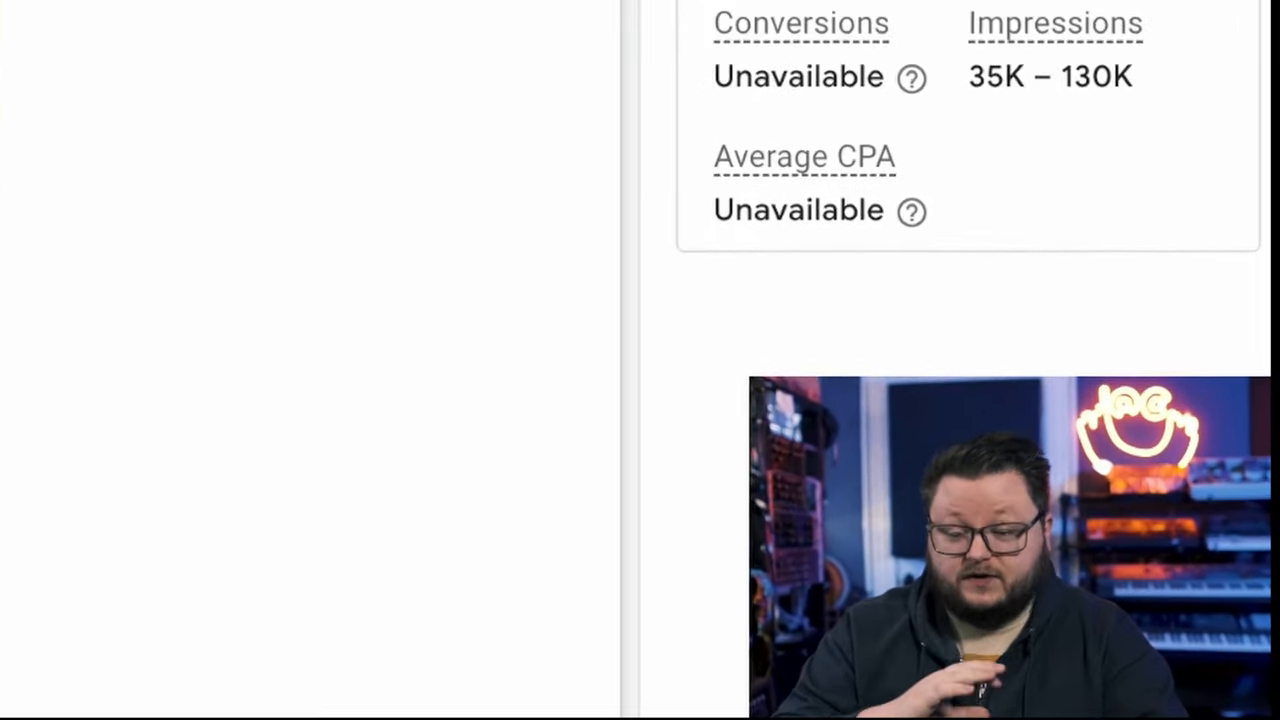
{"action": "scroll", "scroll_direction": "down", "scroll_amount": 3}
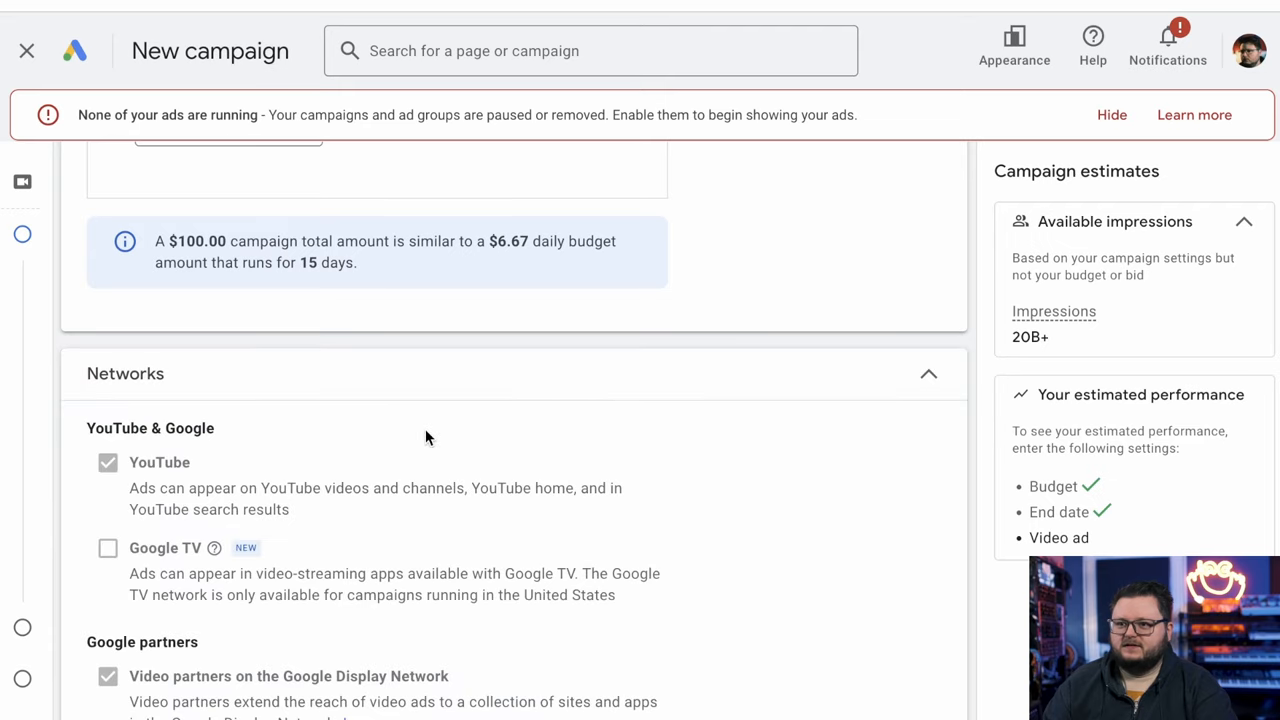
{"action": "scroll", "scroll_direction": "down", "scroll_amount": 3}
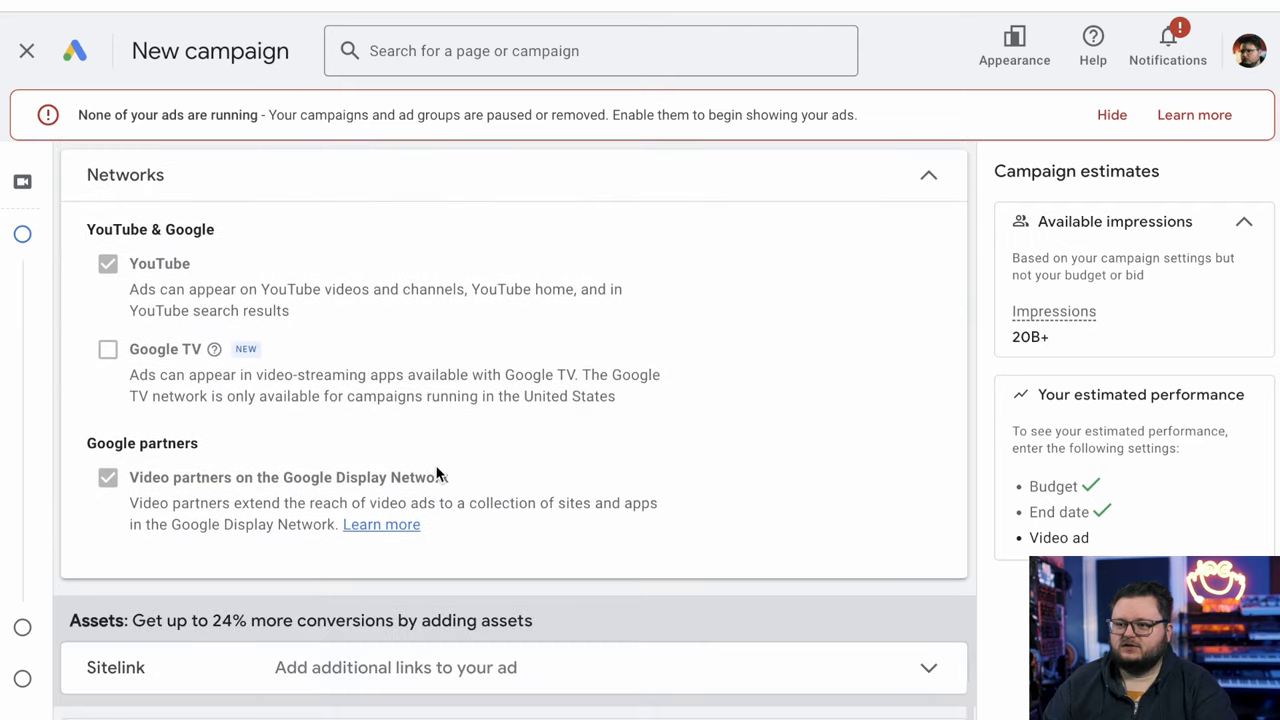
{"action": "scroll", "scroll_direction": "down", "scroll_amount": 3}
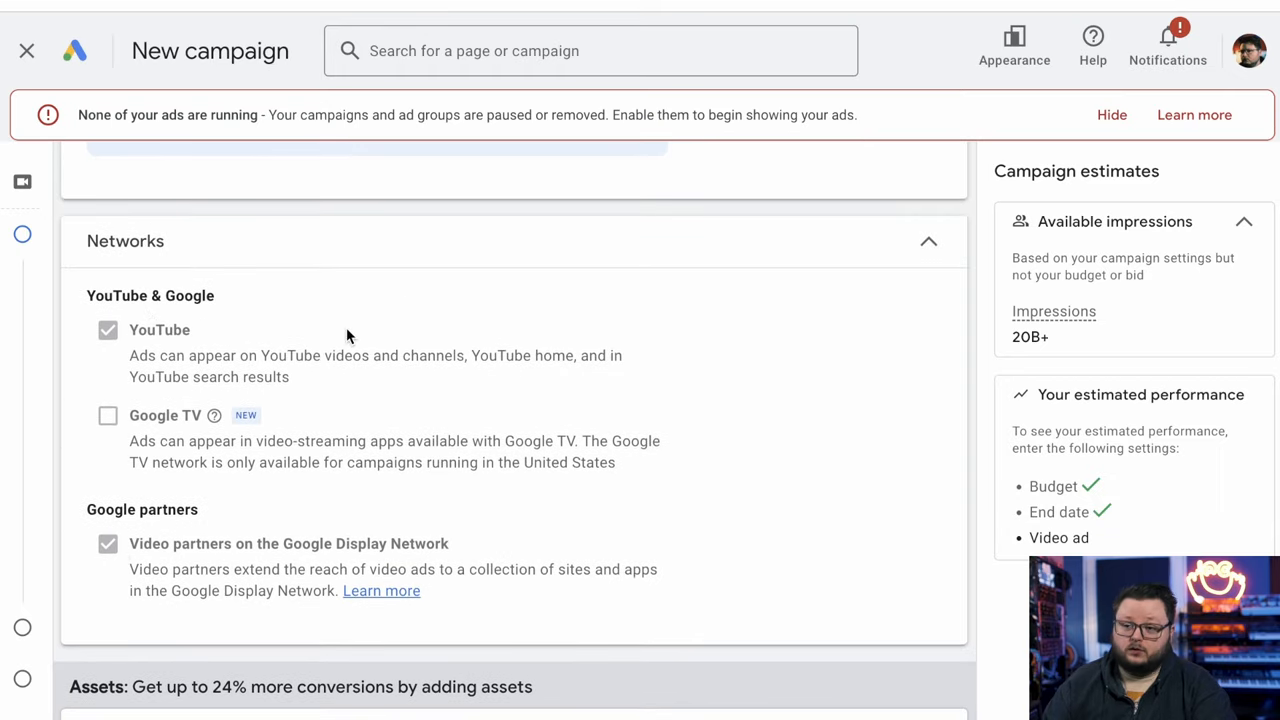
{"action": "scroll", "scroll_direction": "down", "scroll_amount": 3}
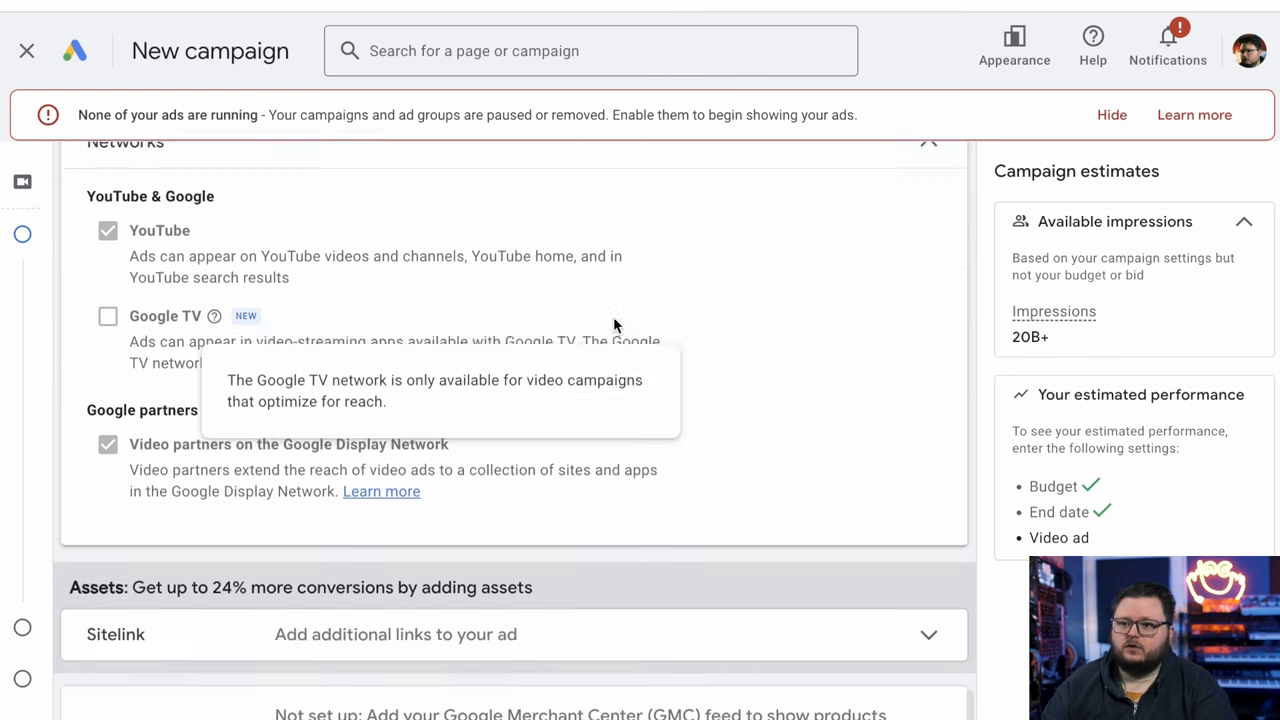
{"action": "scroll", "scroll_direction": "down", "scroll_amount": 3}
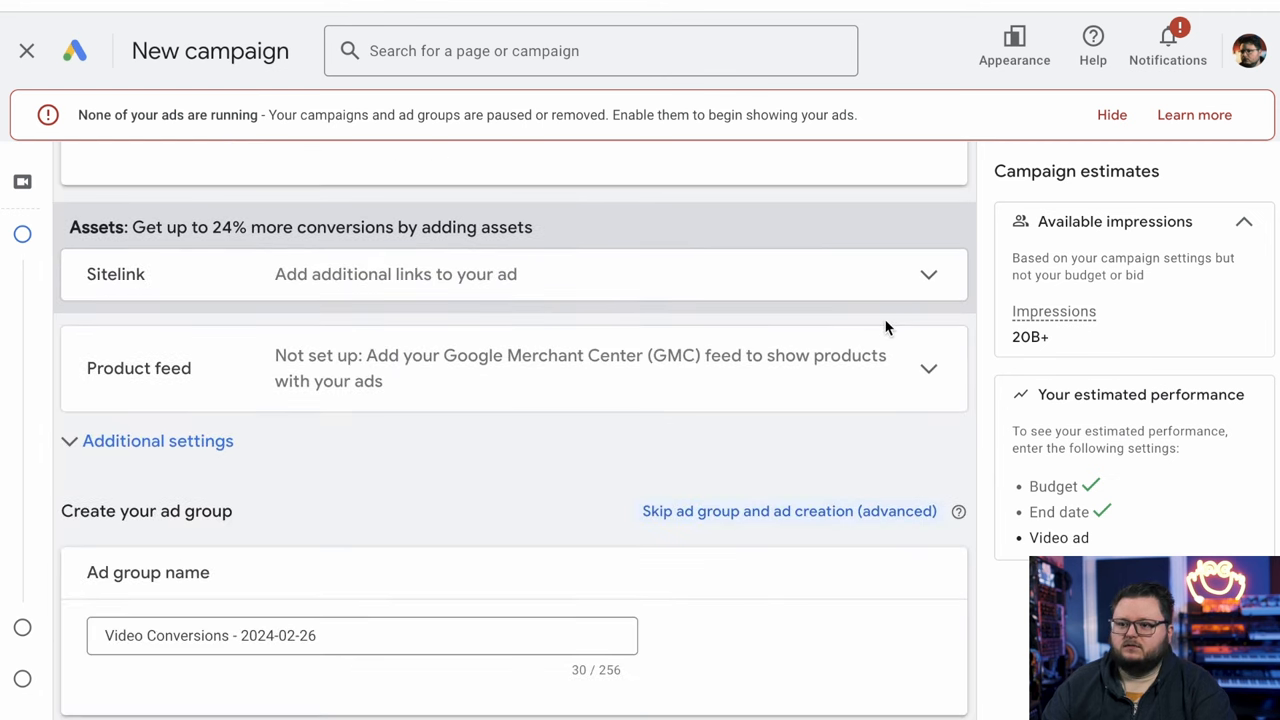
{"action": "scroll", "scroll_direction": "down", "scroll_amount": 3}
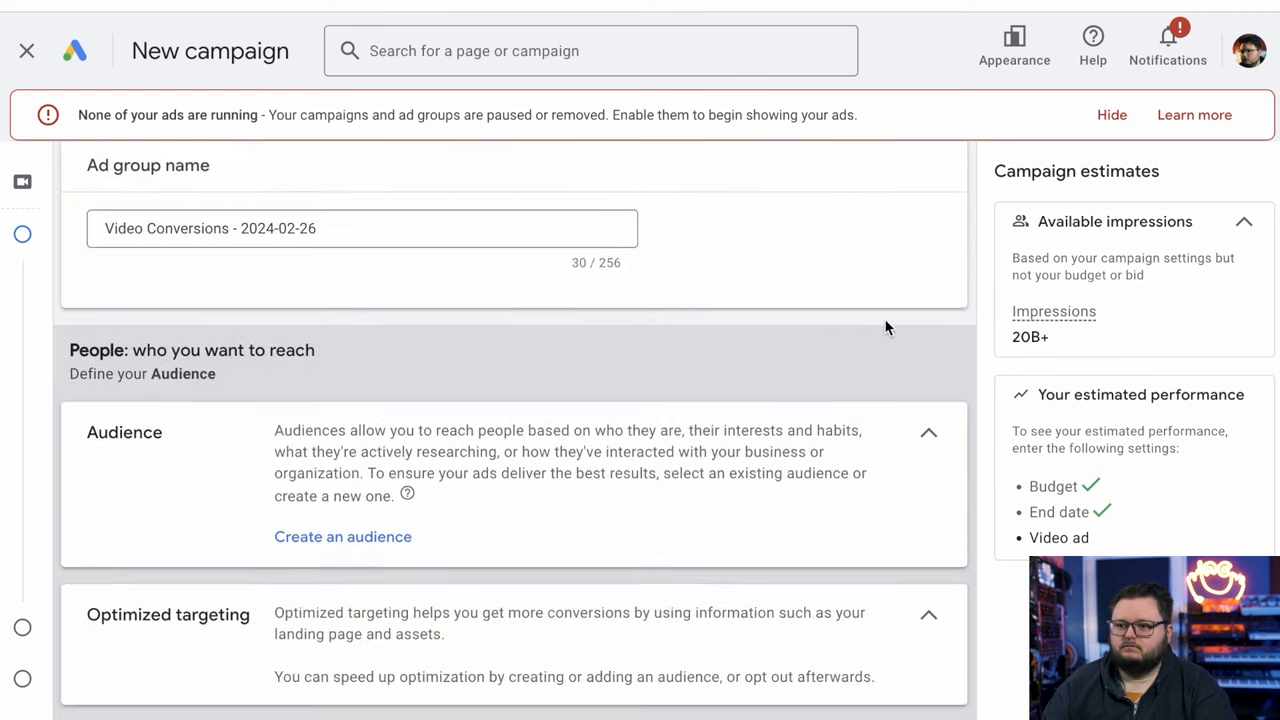
{"action": "scroll", "scroll_direction": "down", "scroll_amount": 3}
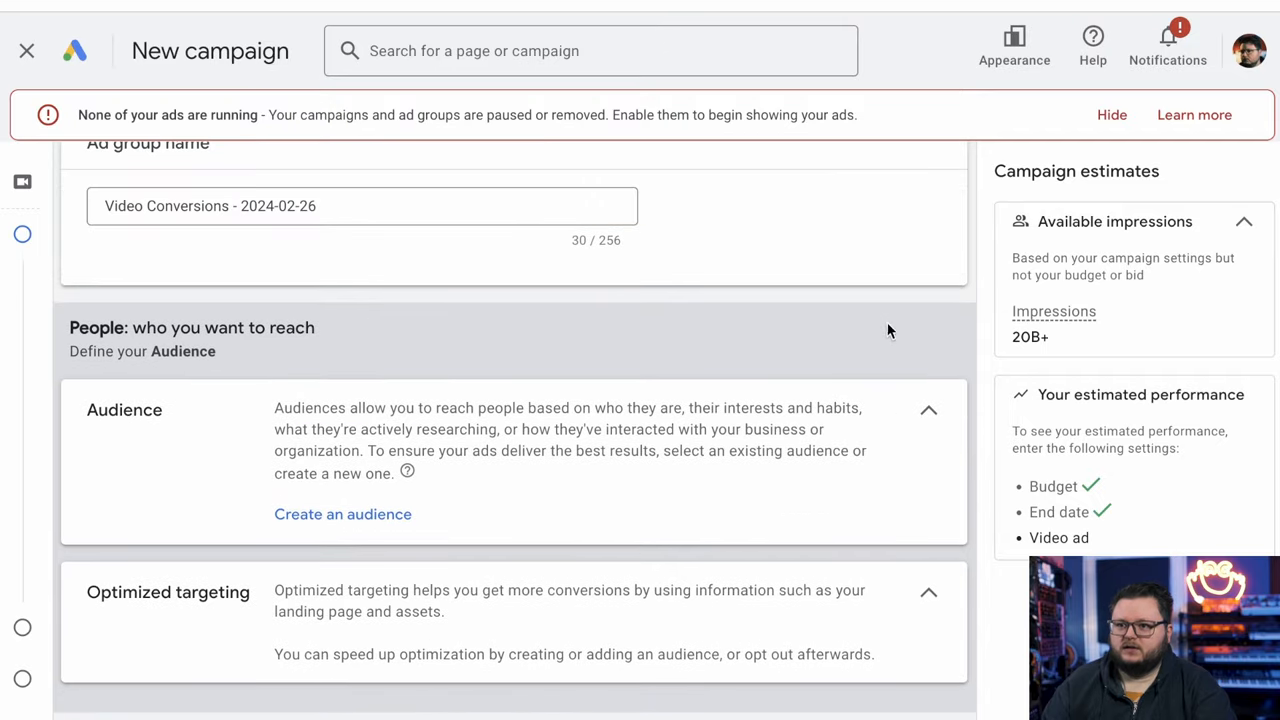
{"action": "scroll", "scroll_direction": "down", "scroll_amount": 3}
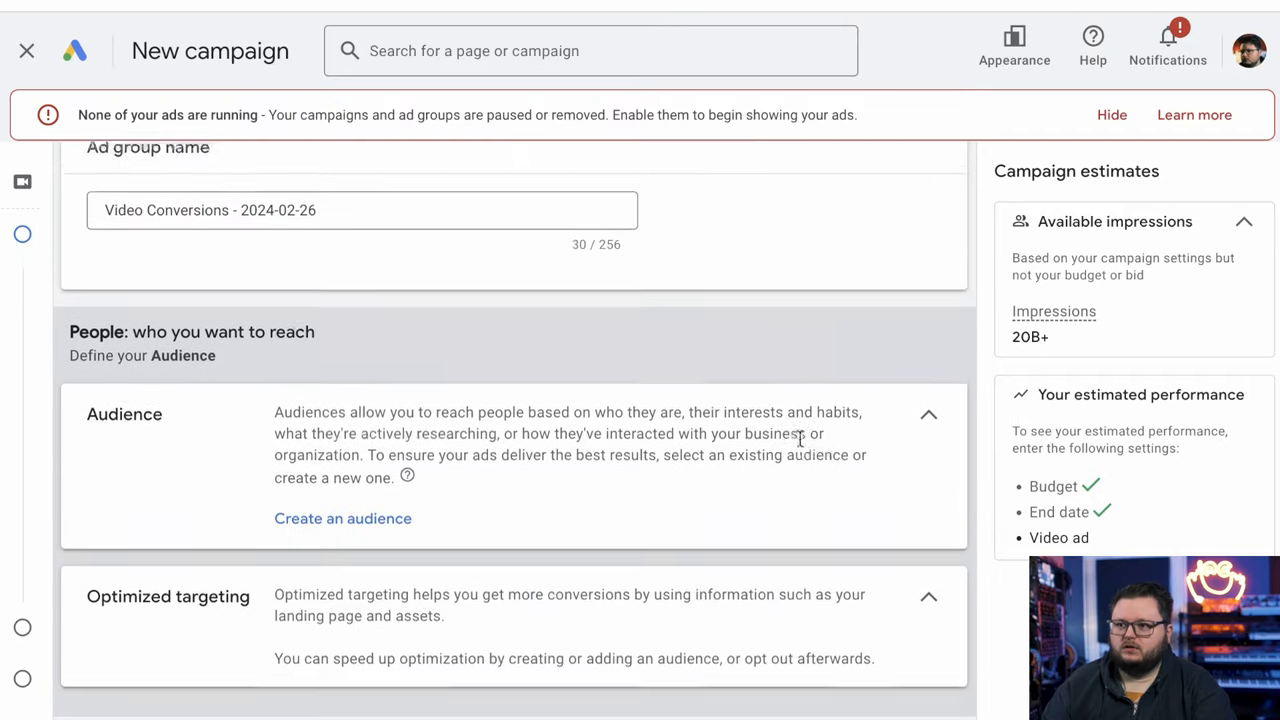
{"action": "scroll", "scroll_direction": "down", "scroll_amount": 3}
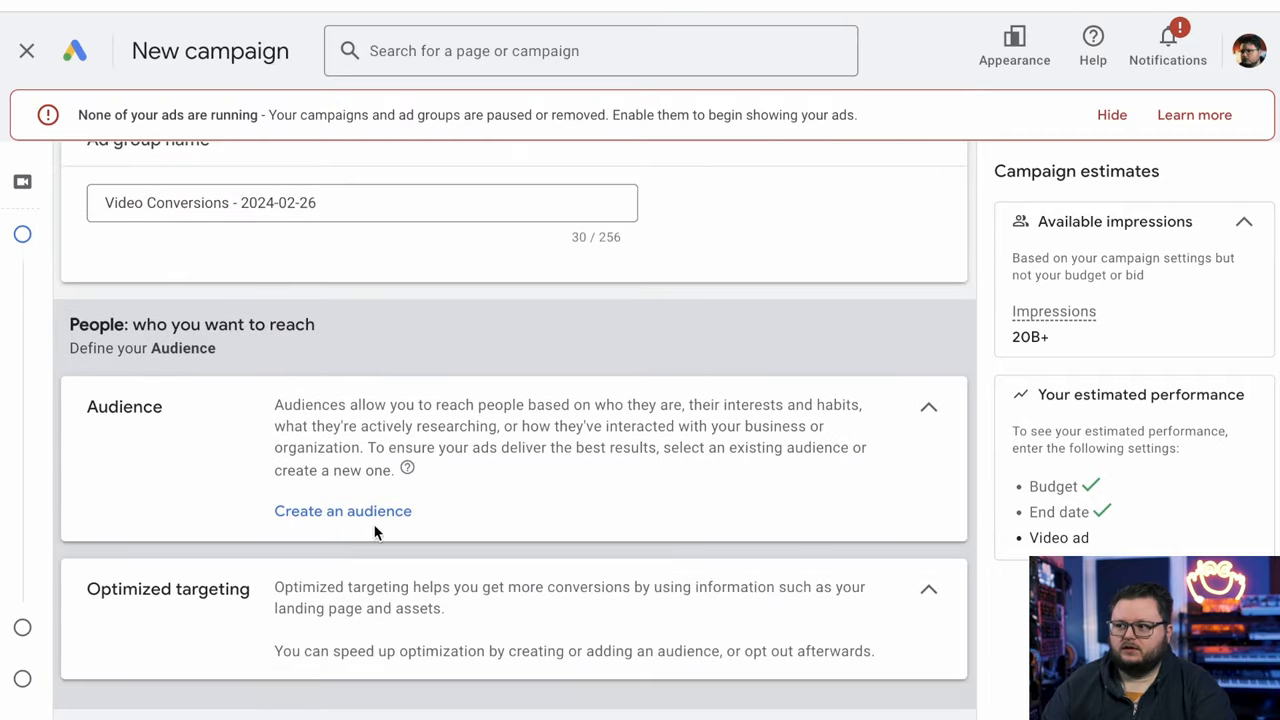
Step: Start a new audience and browse its existing custom segments list
{"action": "left_click", "coordinate": [342, 511]}
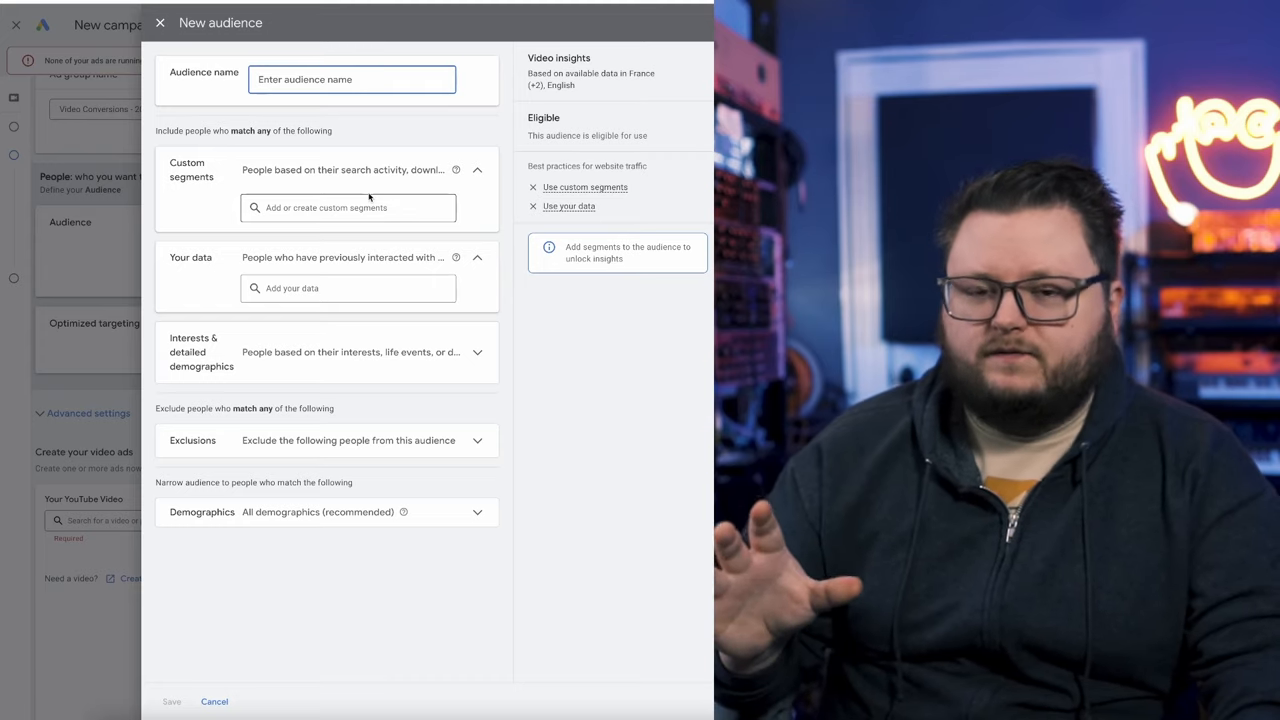
{"action": "mouse_move", "coordinate": [586, 330]}
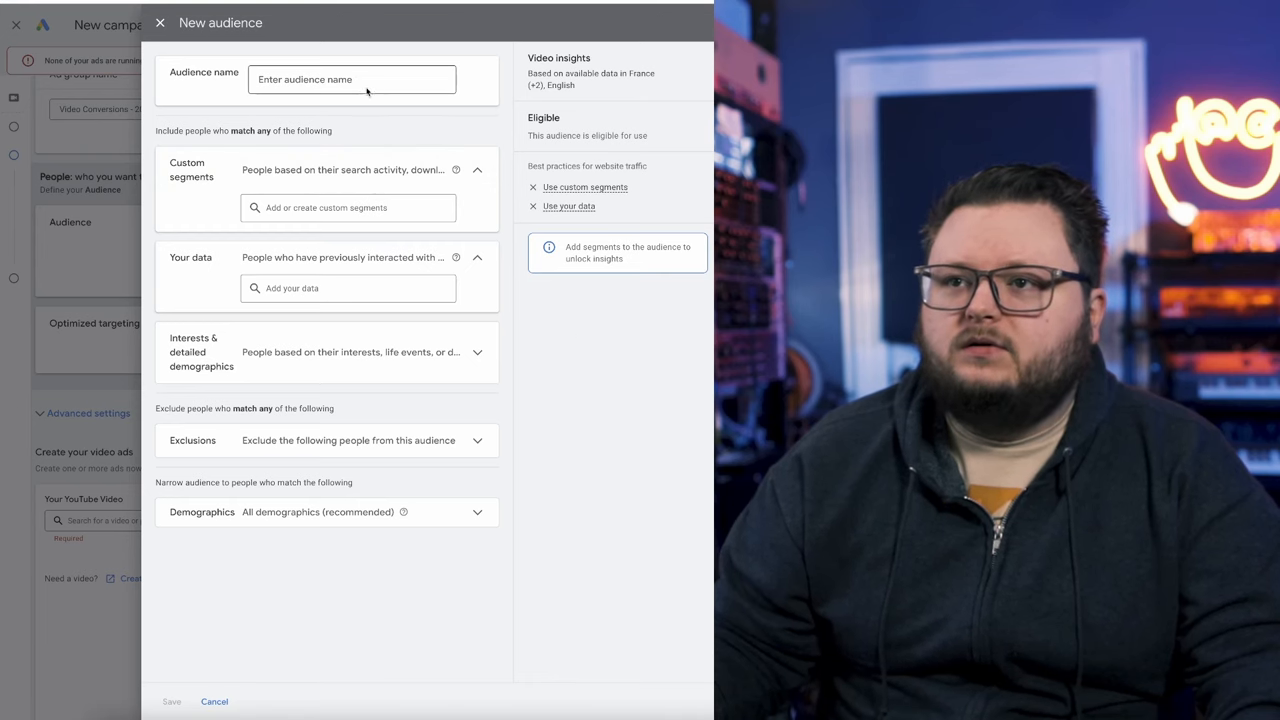
{"action": "left_click", "coordinate": [351, 79]}
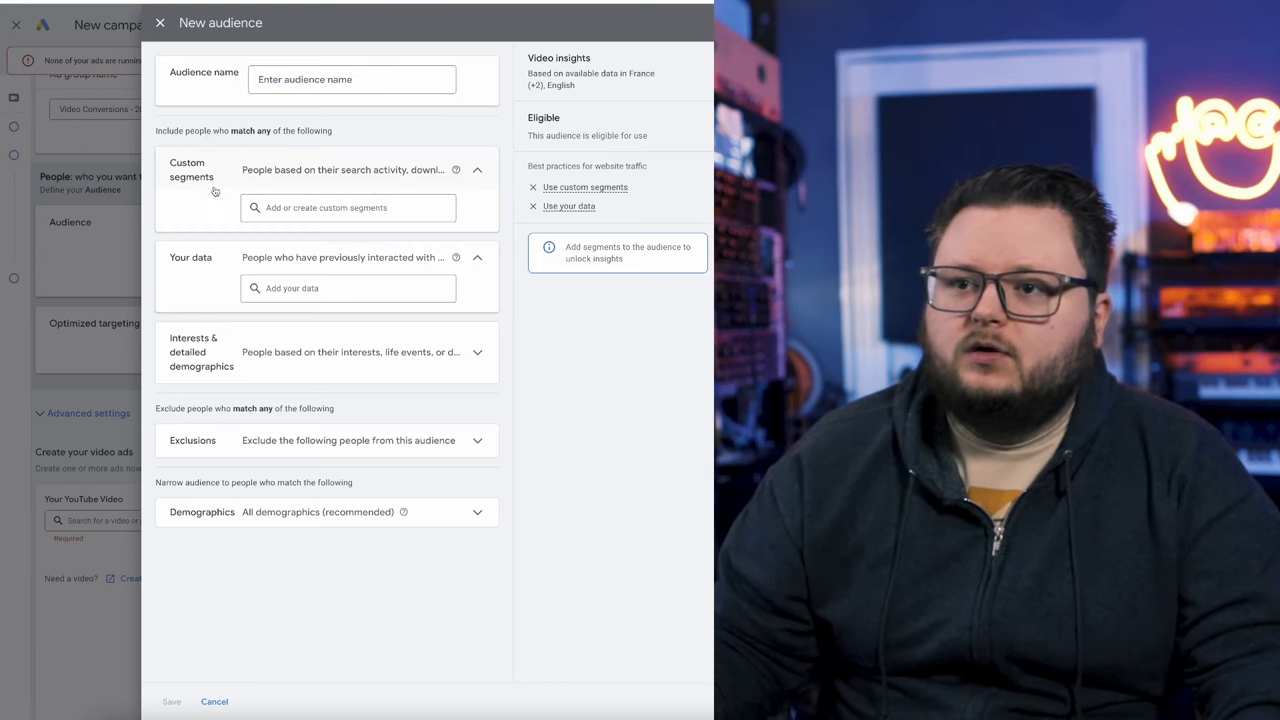
{"action": "left_click", "coordinate": [348, 207]}
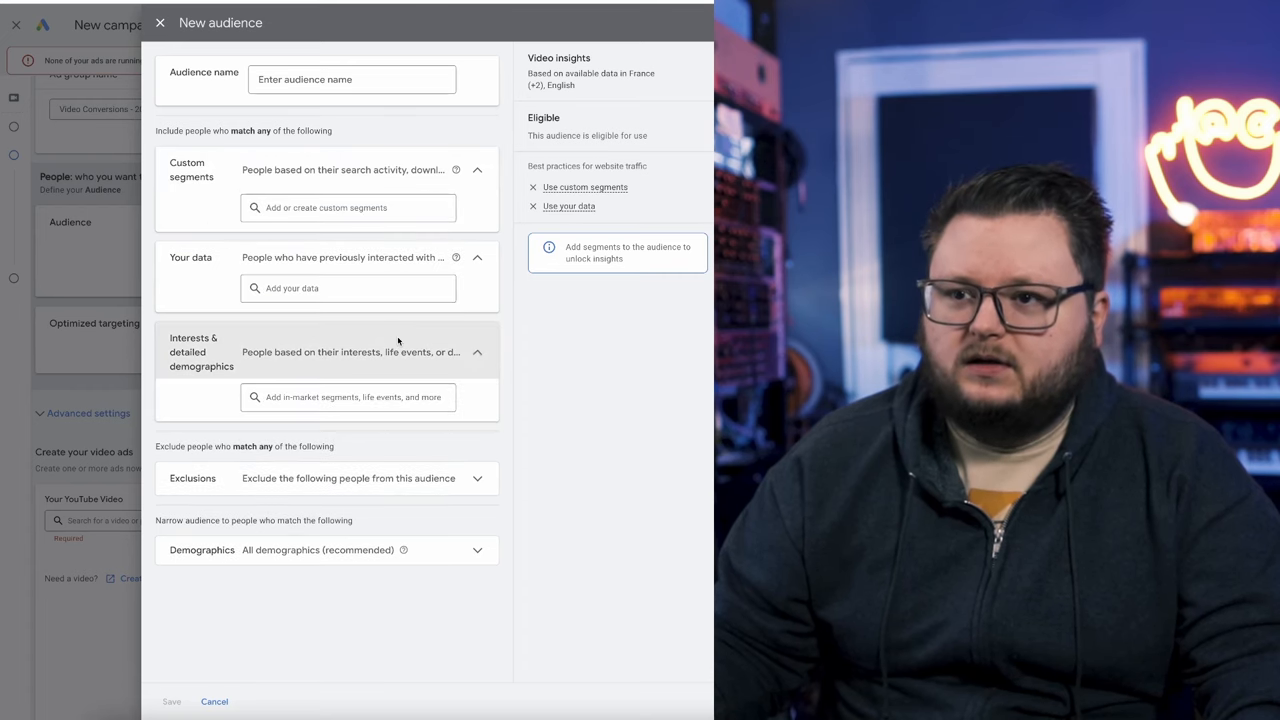
{"action": "left_click", "coordinate": [348, 397]}
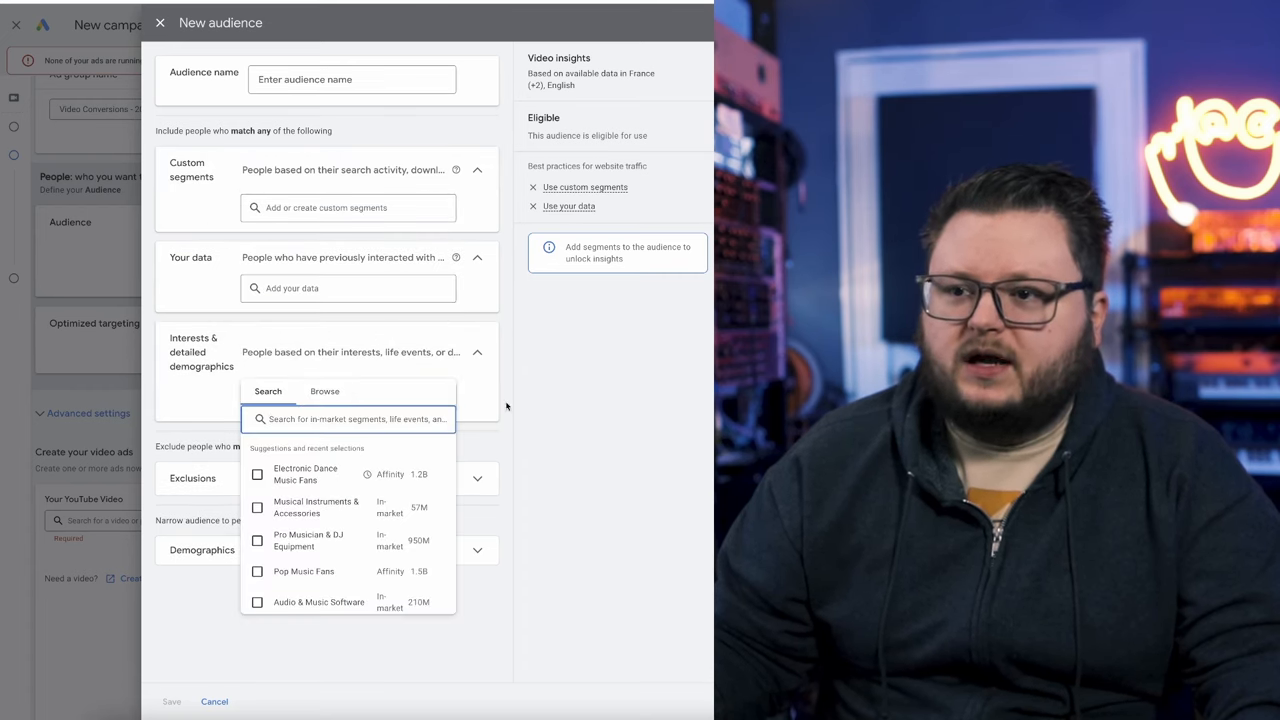
{"action": "left_click", "coordinate": [348, 207]}
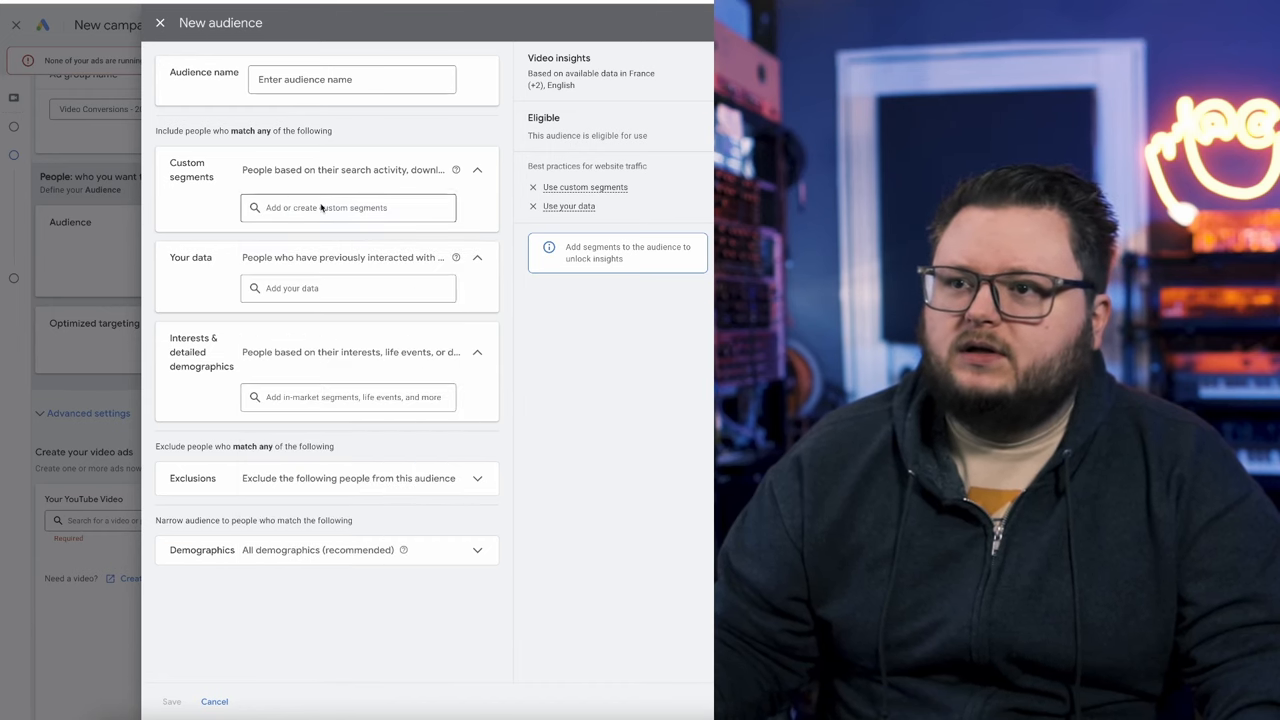
{"action": "left_click", "coordinate": [348, 207]}
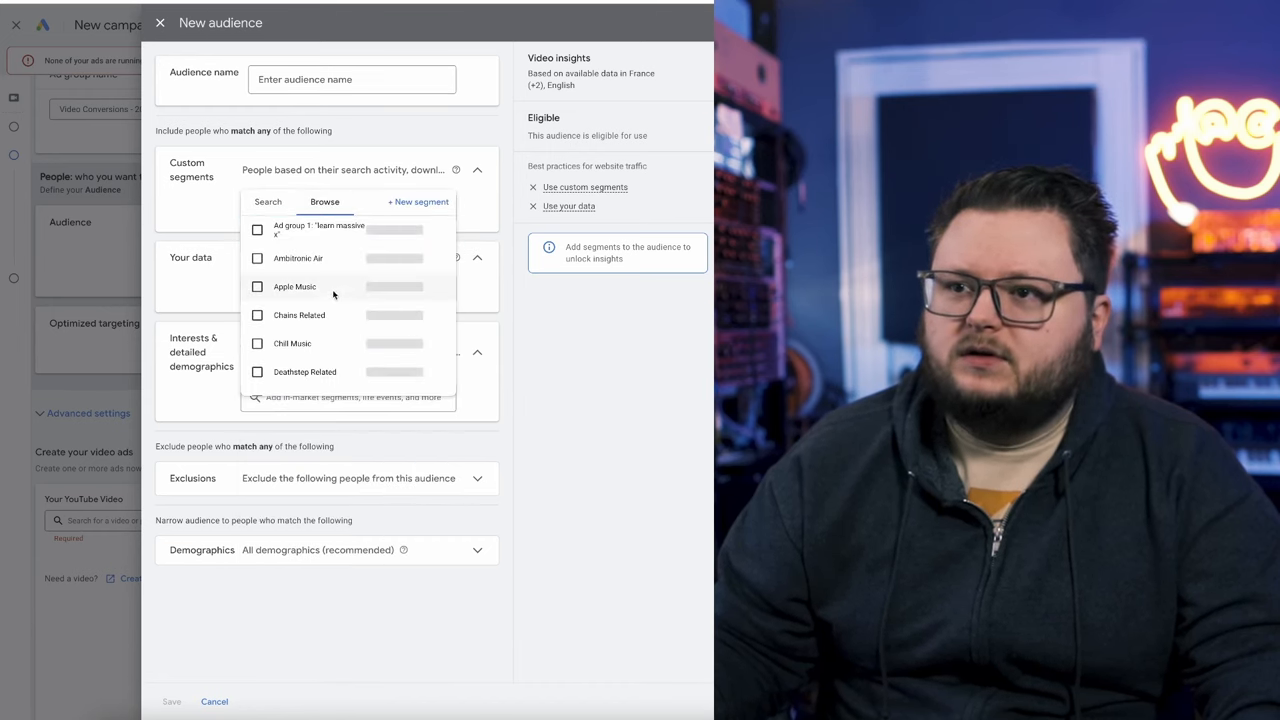
{"action": "scroll", "scroll_direction": "down", "scroll_amount": 3}
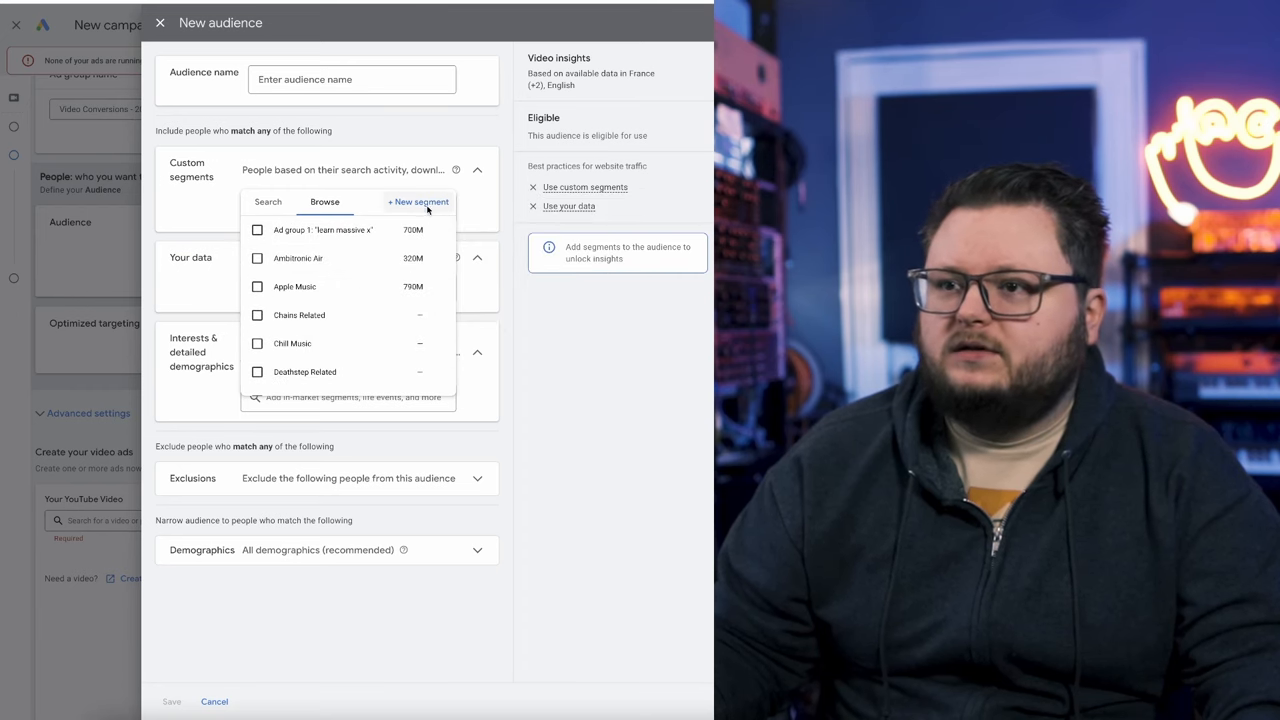
Step: Start a new custom segment with 'linkin park' as a Google search term
{"action": "left_click", "coordinate": [418, 201]}
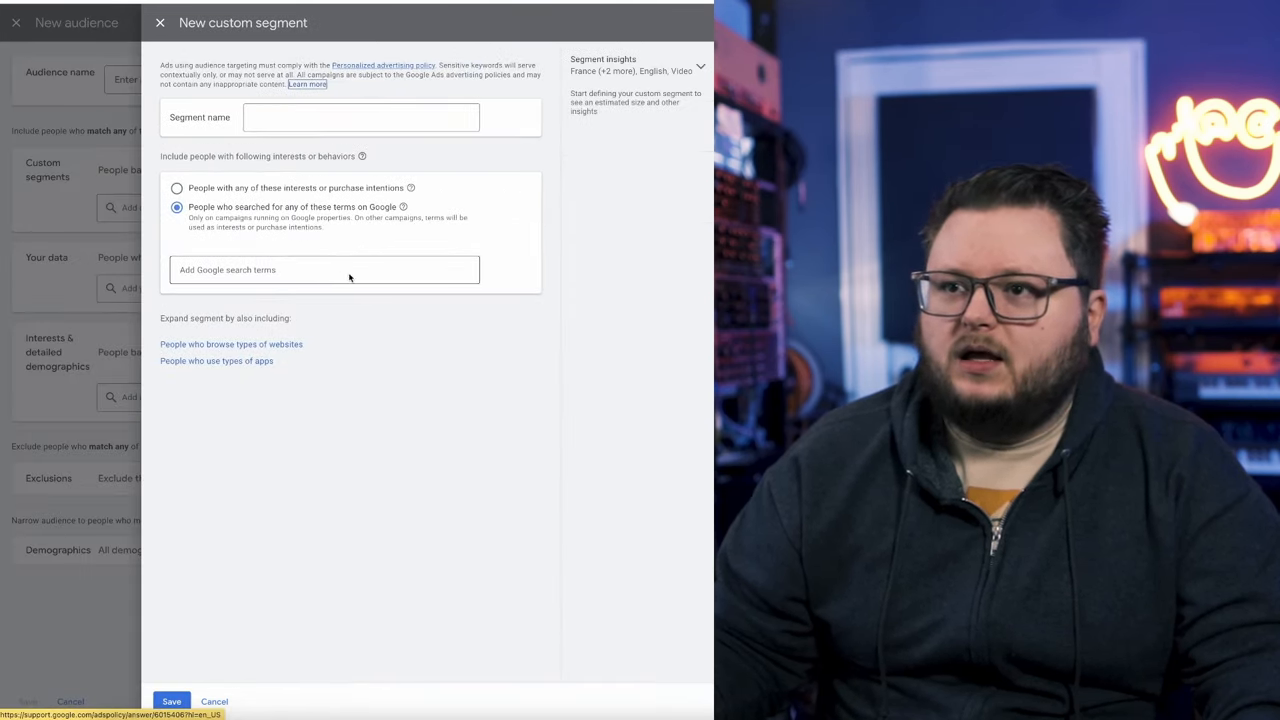
{"action": "left_click", "coordinate": [324, 269]}
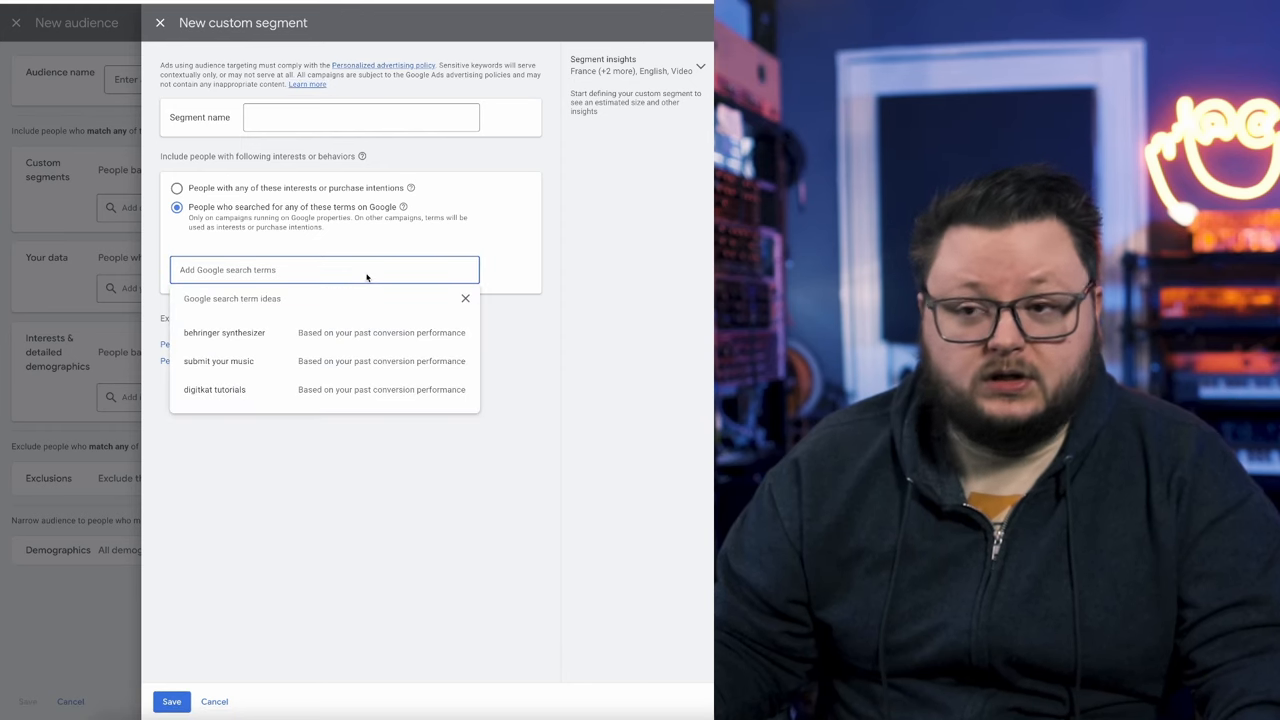
{"action": "type", "text": "linkin park"}
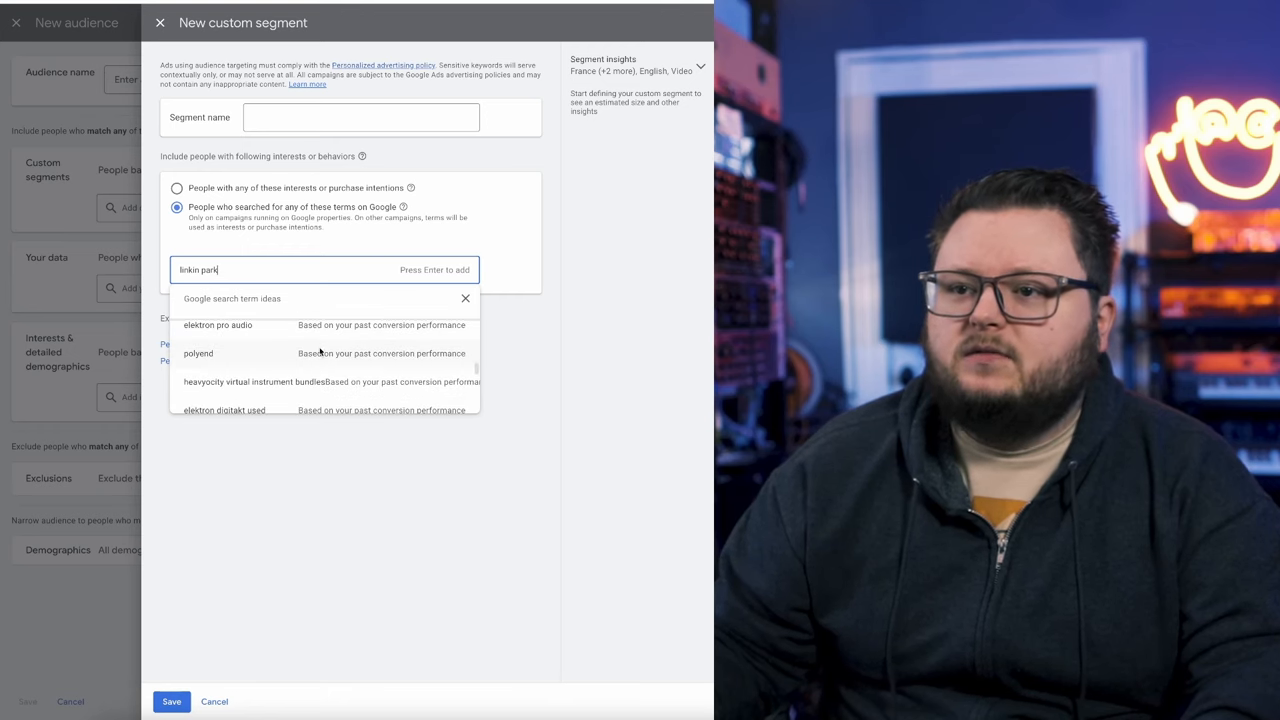
{"action": "key", "text": "Enter"}
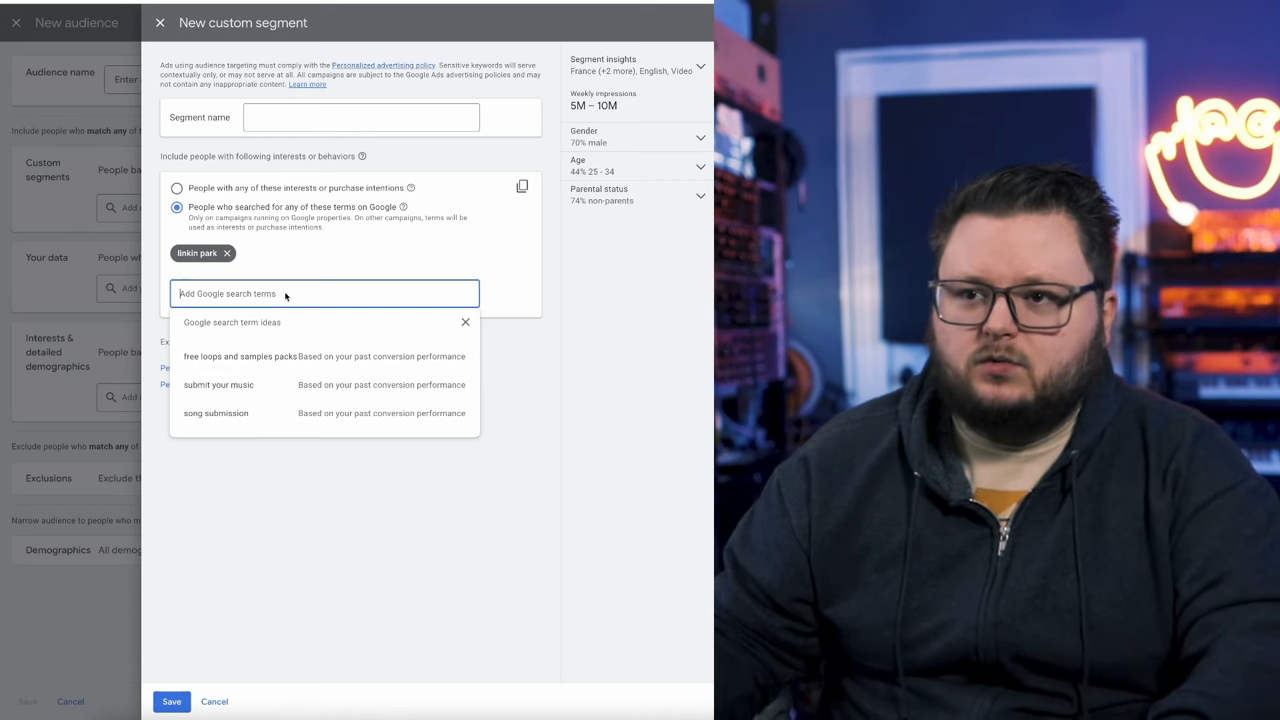
Step: Add Post Malone search-term suggestions, then remove the 'music' term
{"action": "type", "text": "post malone"}
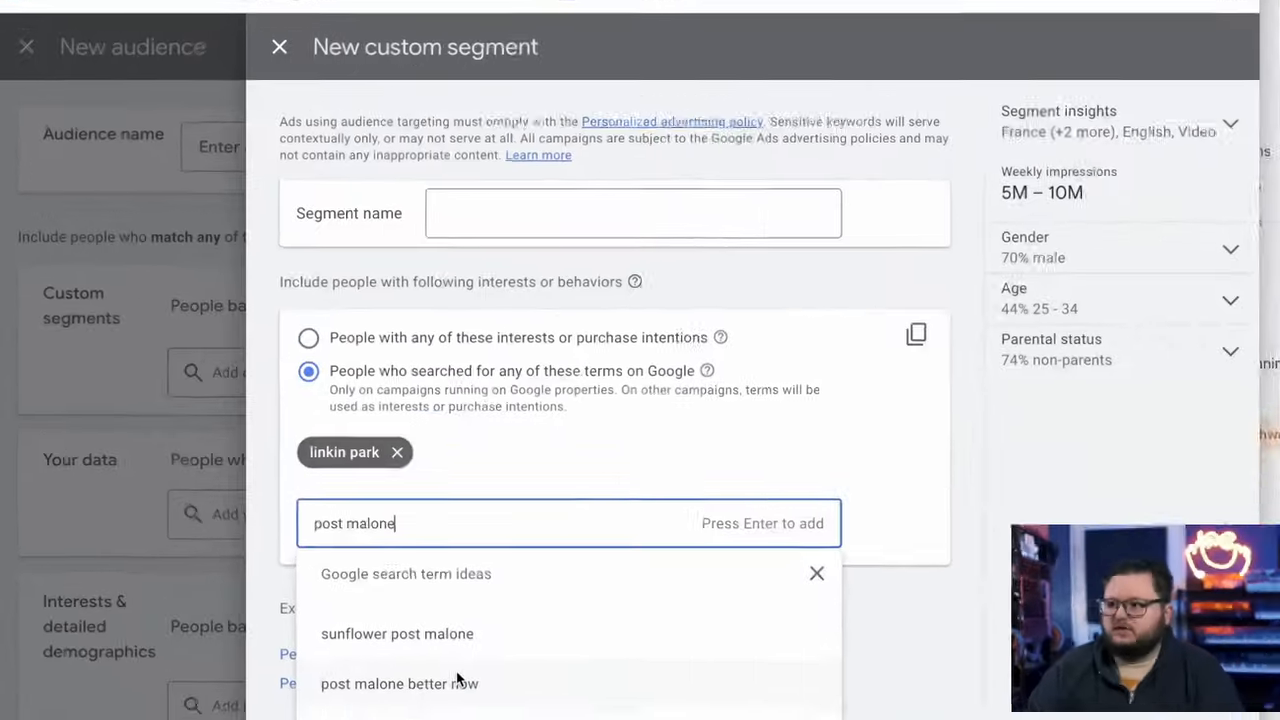
{"action": "scroll", "scroll_direction": "down", "scroll_amount": 3}
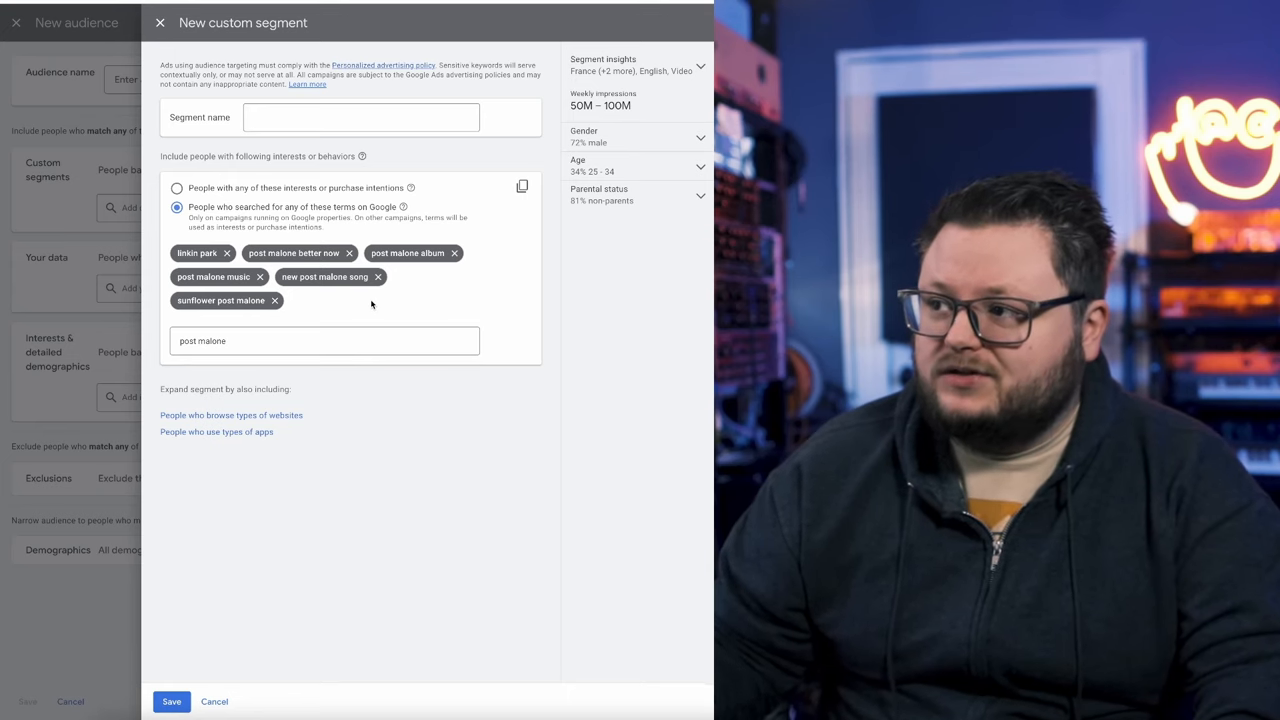
{"action": "mouse_move", "coordinate": [507, 248]}
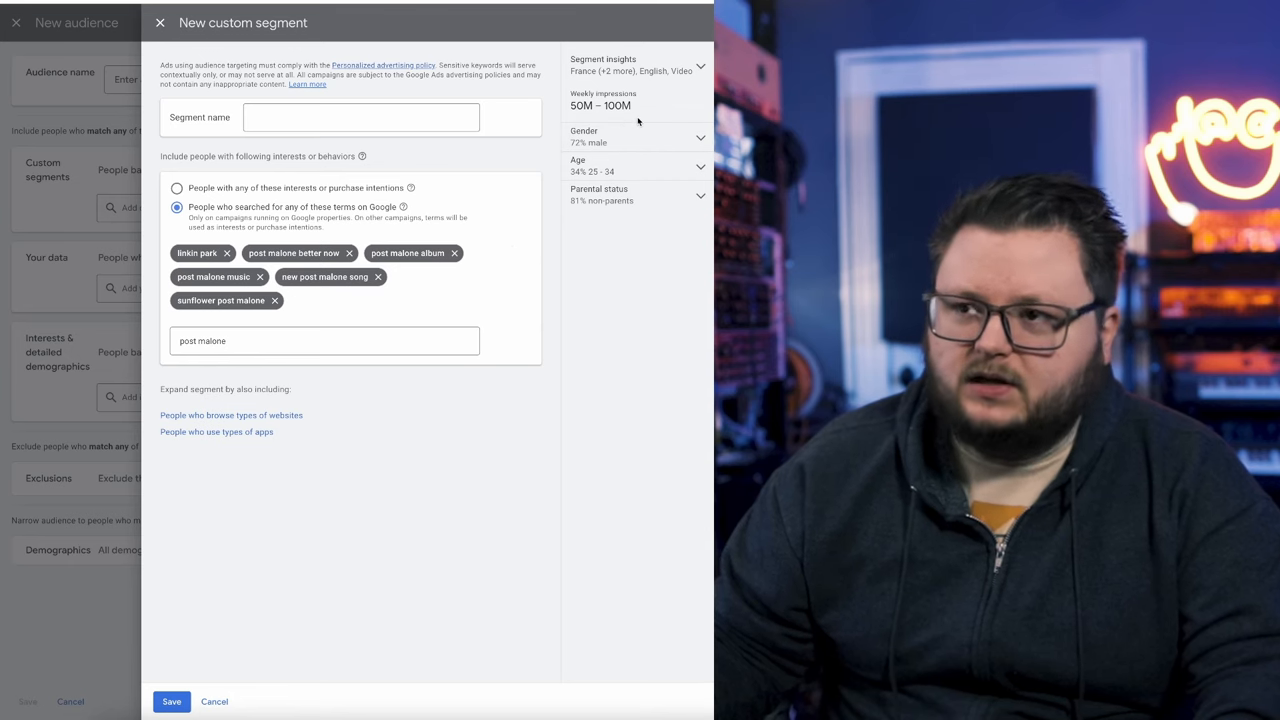
{"action": "mouse_move", "coordinate": [570, 110]}
{"action": "type", "text": "music"}
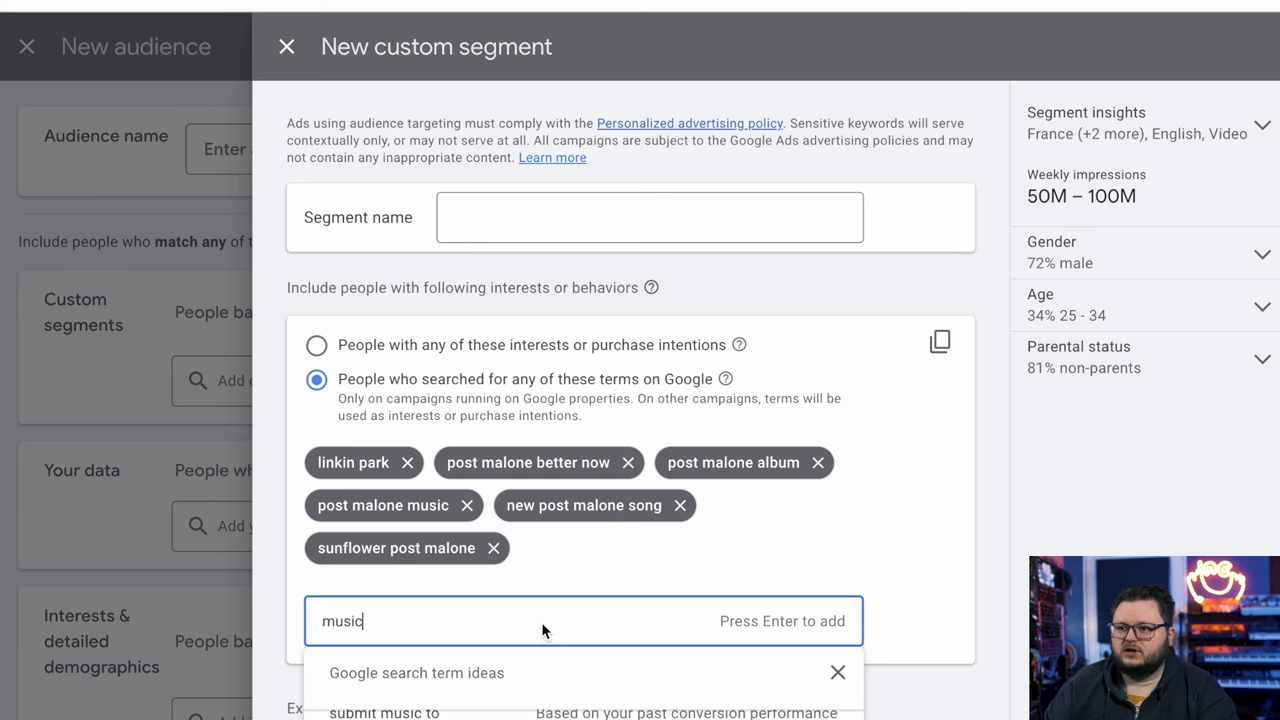
{"action": "key", "text": "Enter"}
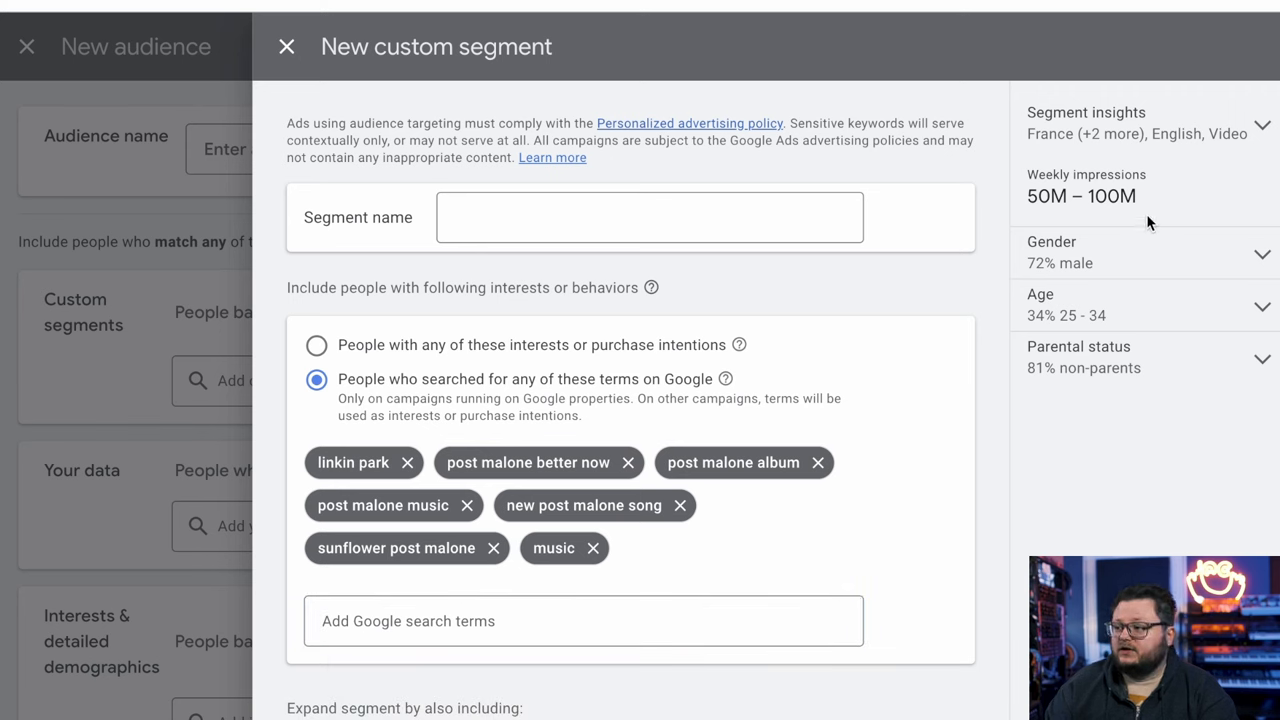
{"action": "mouse_move", "coordinate": [1153, 426]}
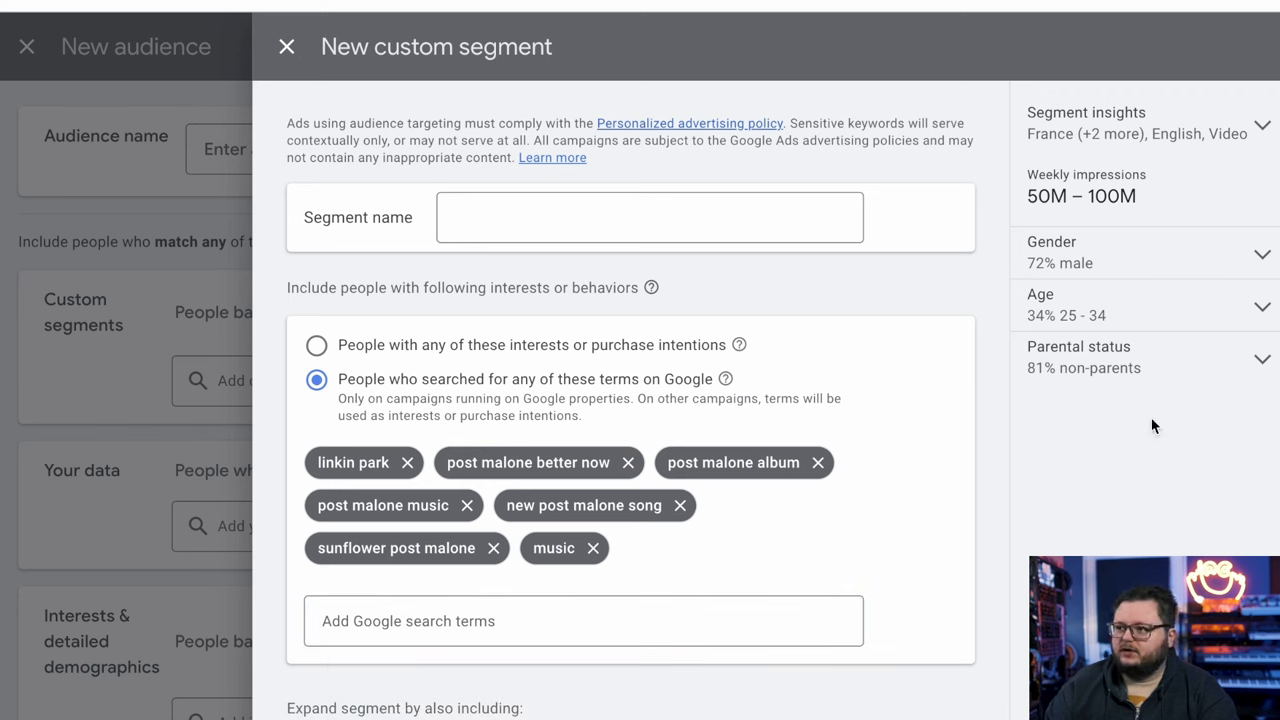
{"action": "left_click", "coordinate": [591, 548]}
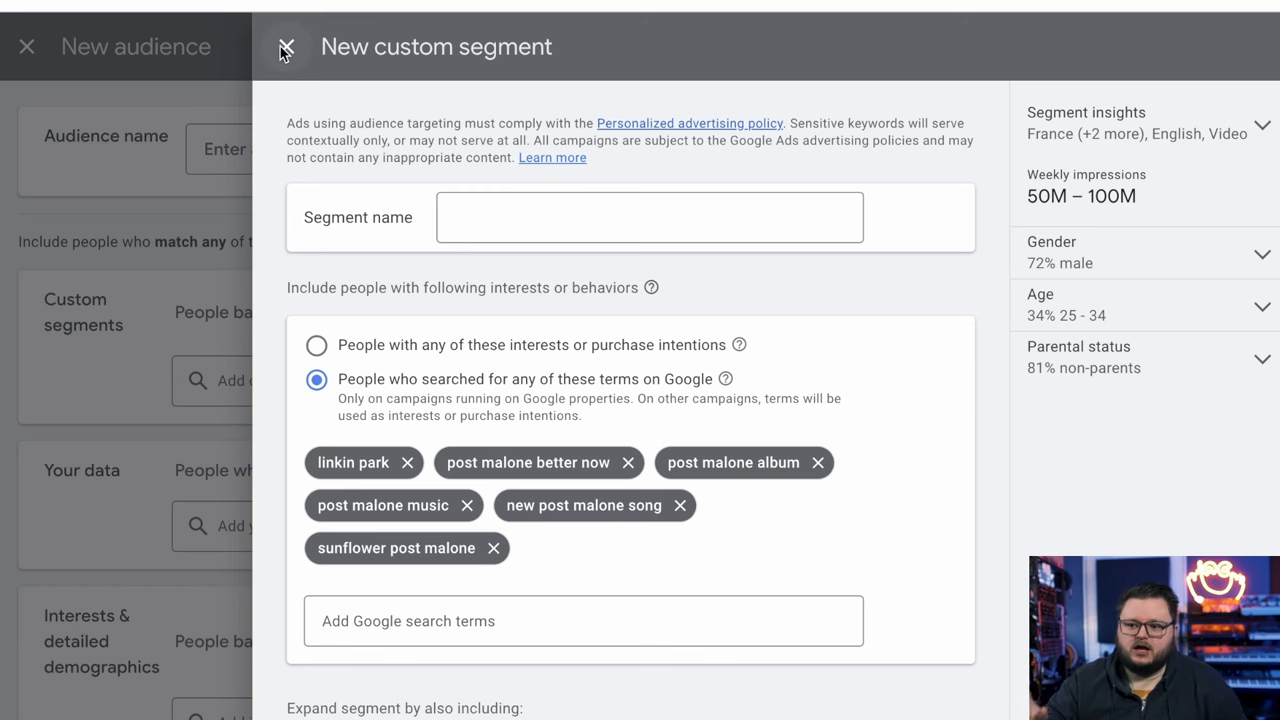
Step: Abandon the draft segment and include the Linkin Park Only segment in the audience
{"action": "left_click", "coordinate": [285, 47]}
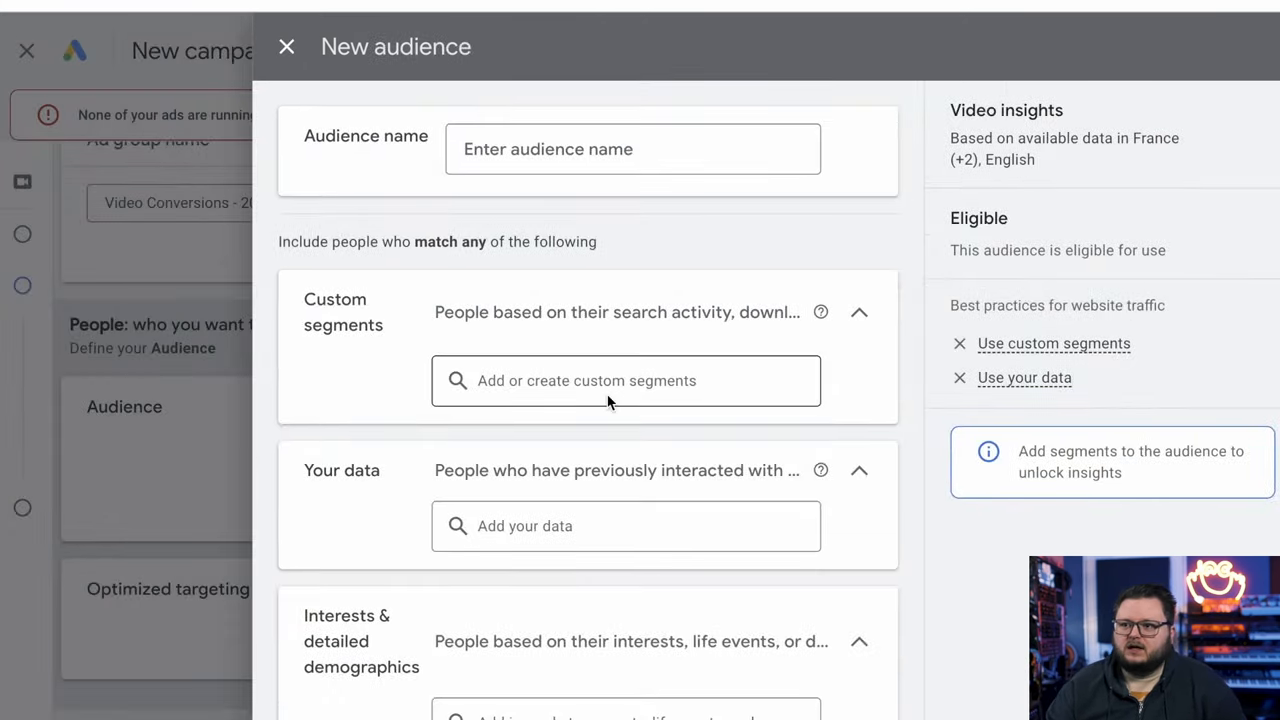
{"action": "left_click", "coordinate": [625, 380]}
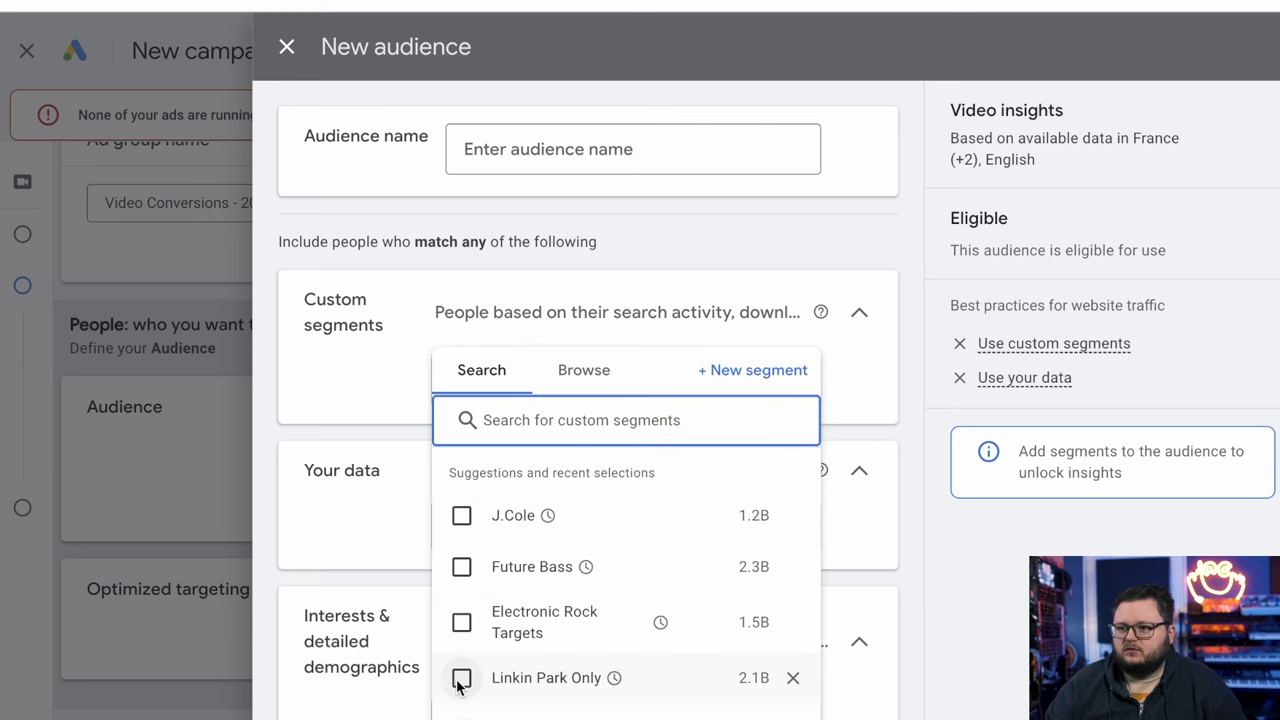
{"action": "left_click", "coordinate": [461, 677]}
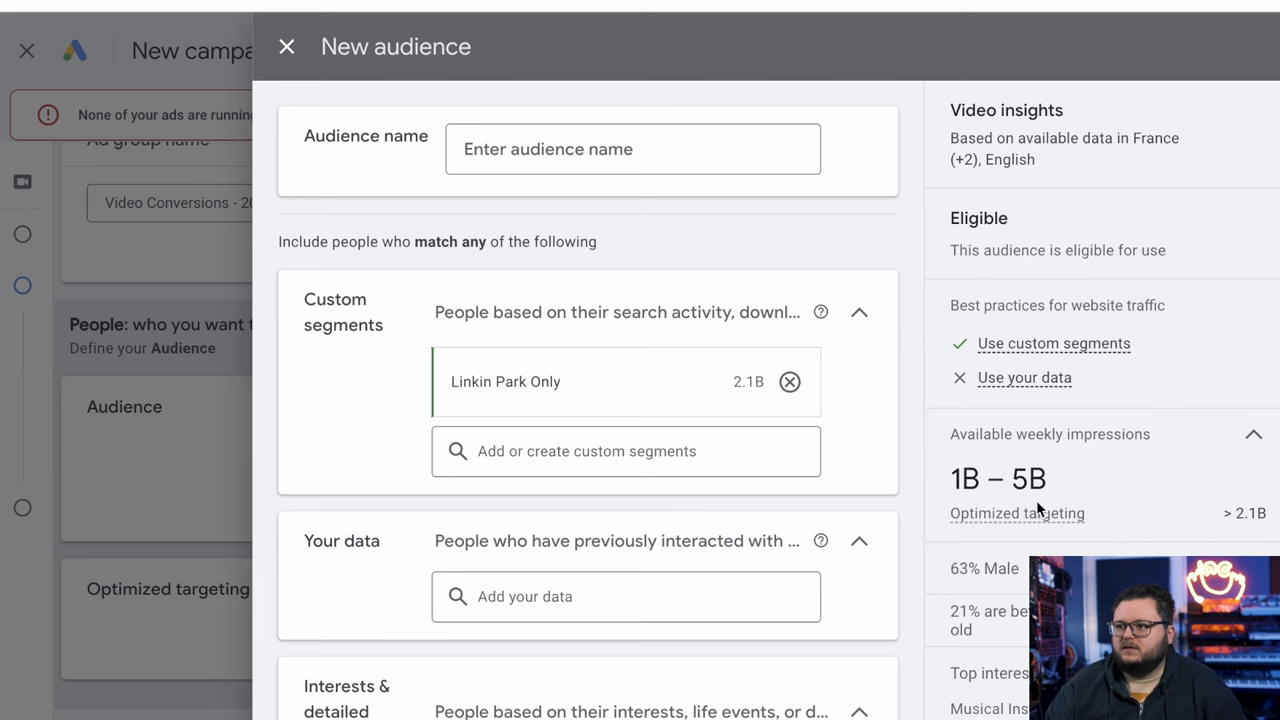
{"action": "mouse_move", "coordinate": [1115, 418]}
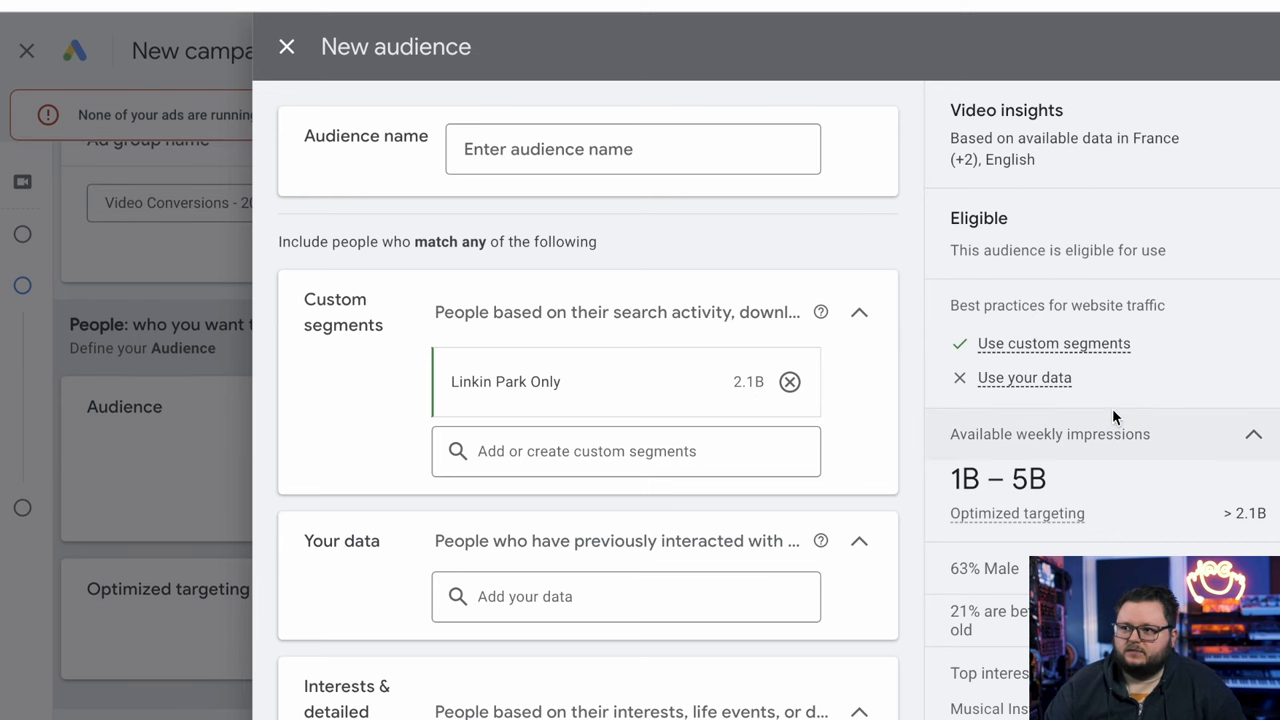
{"action": "mouse_move", "coordinate": [1017, 568]}
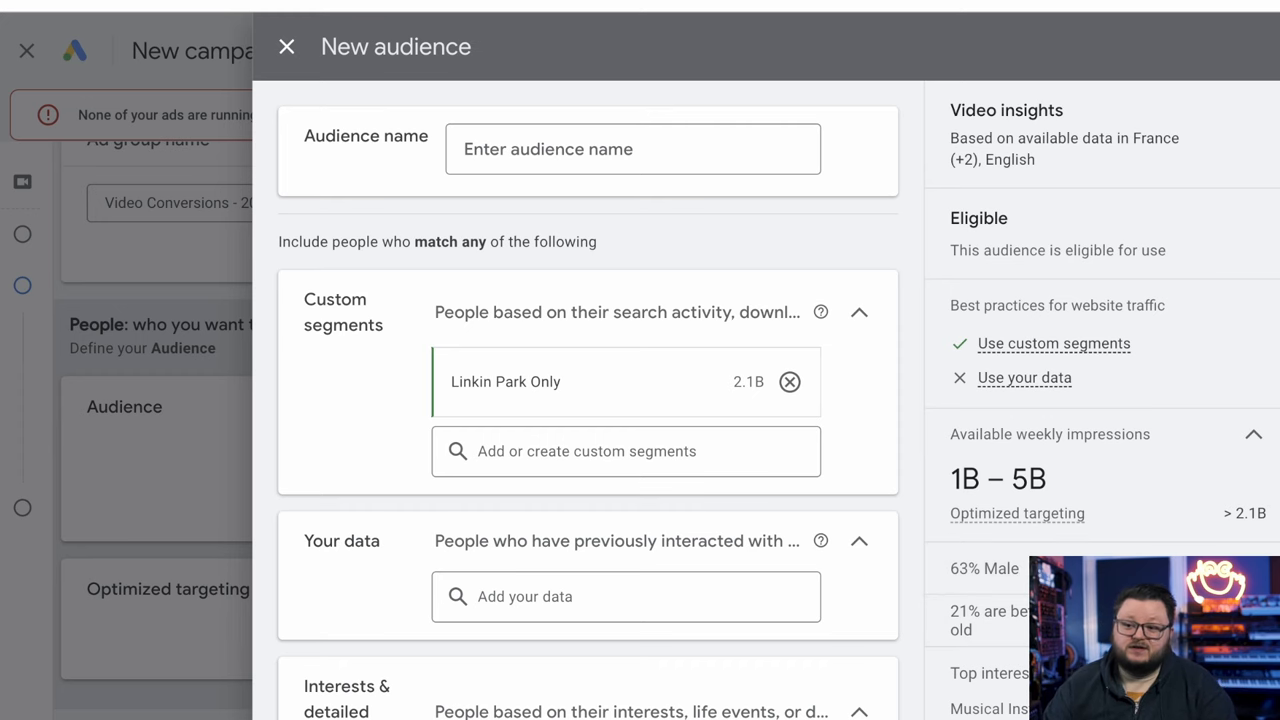
{"action": "scroll", "scroll_direction": "down", "scroll_amount": 3}
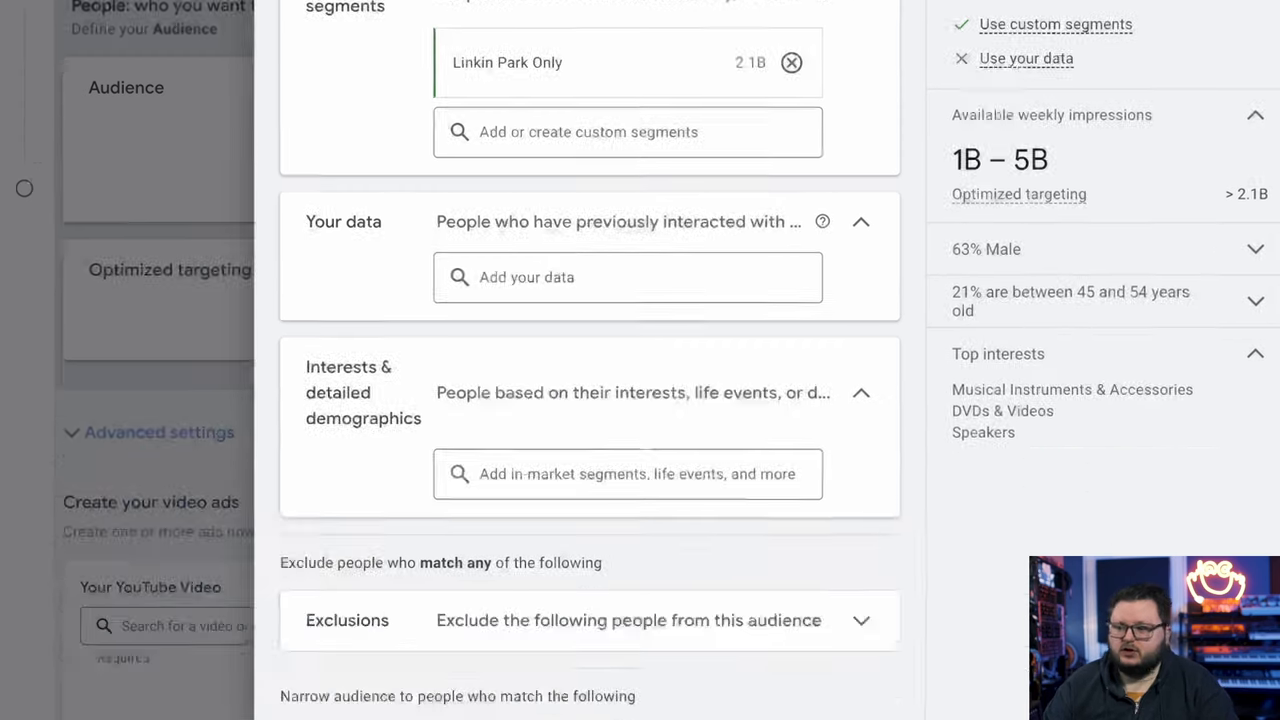
{"action": "scroll", "scroll_direction": "down", "scroll_amount": 3}
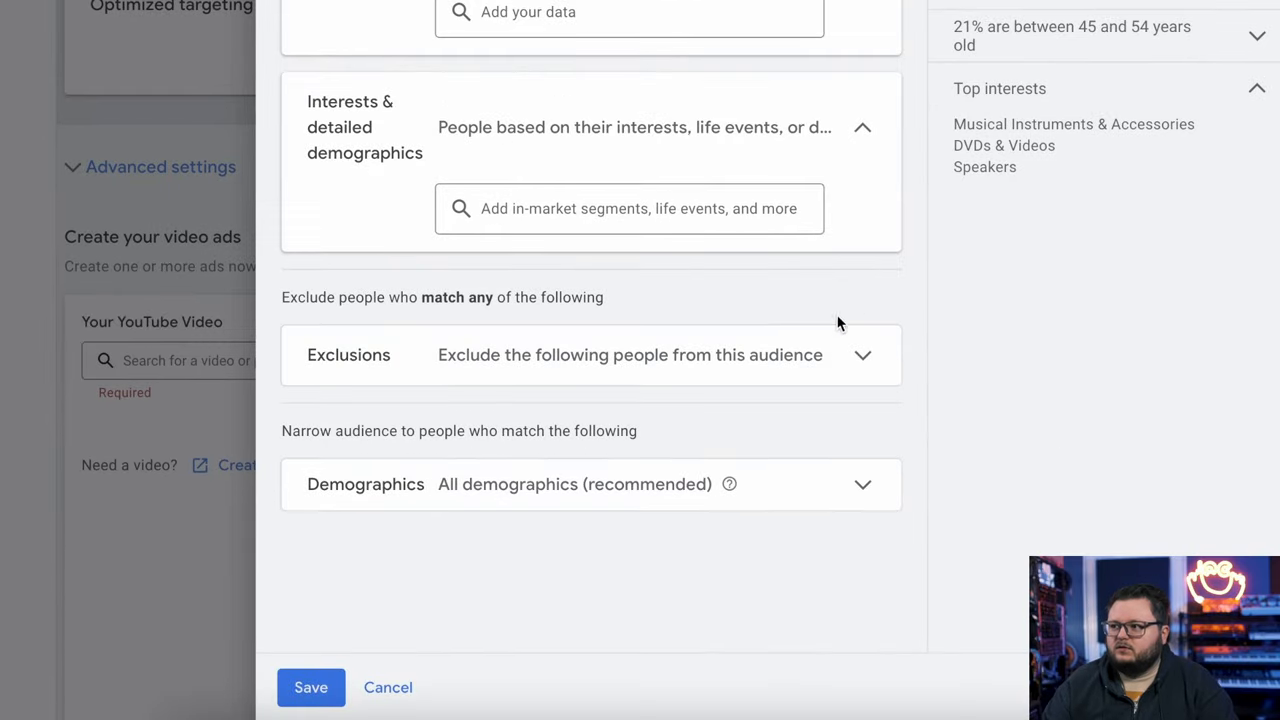
{"action": "mouse_move", "coordinate": [1175, 320]}
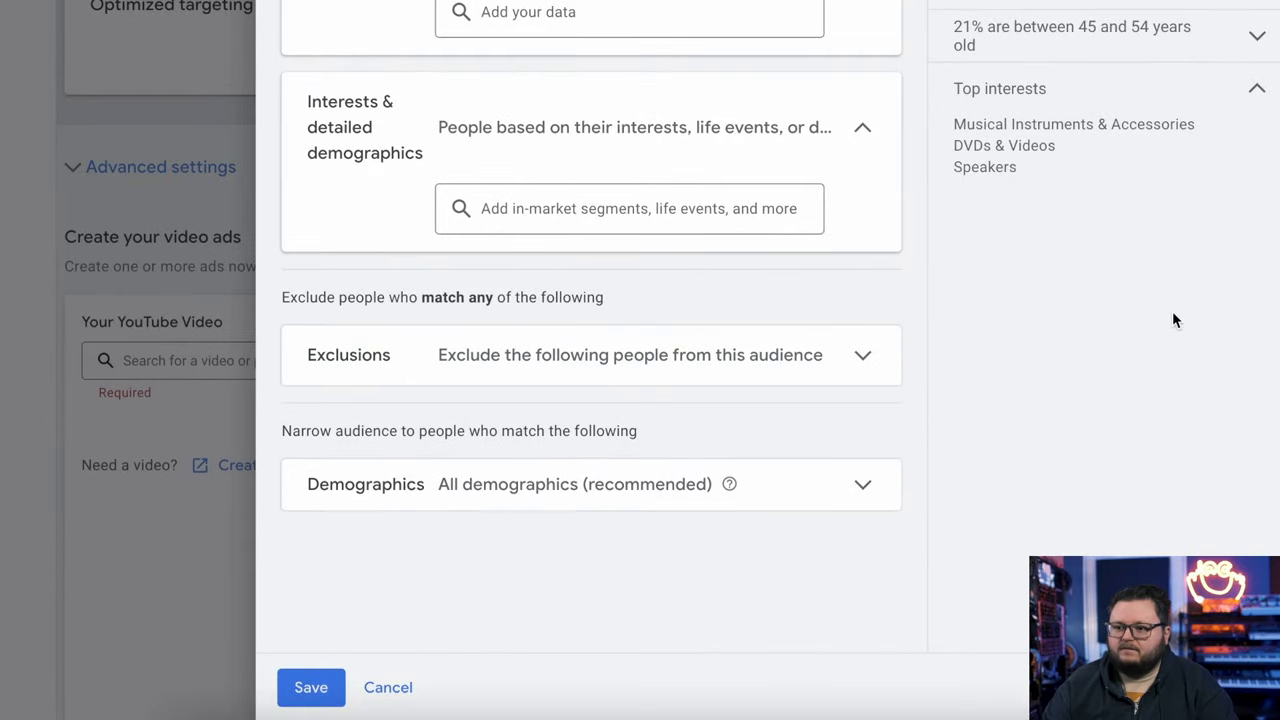
Step: Limit the audience to ages 18 to 44, excluding unknown age
{"action": "left_click", "coordinate": [862, 484]}
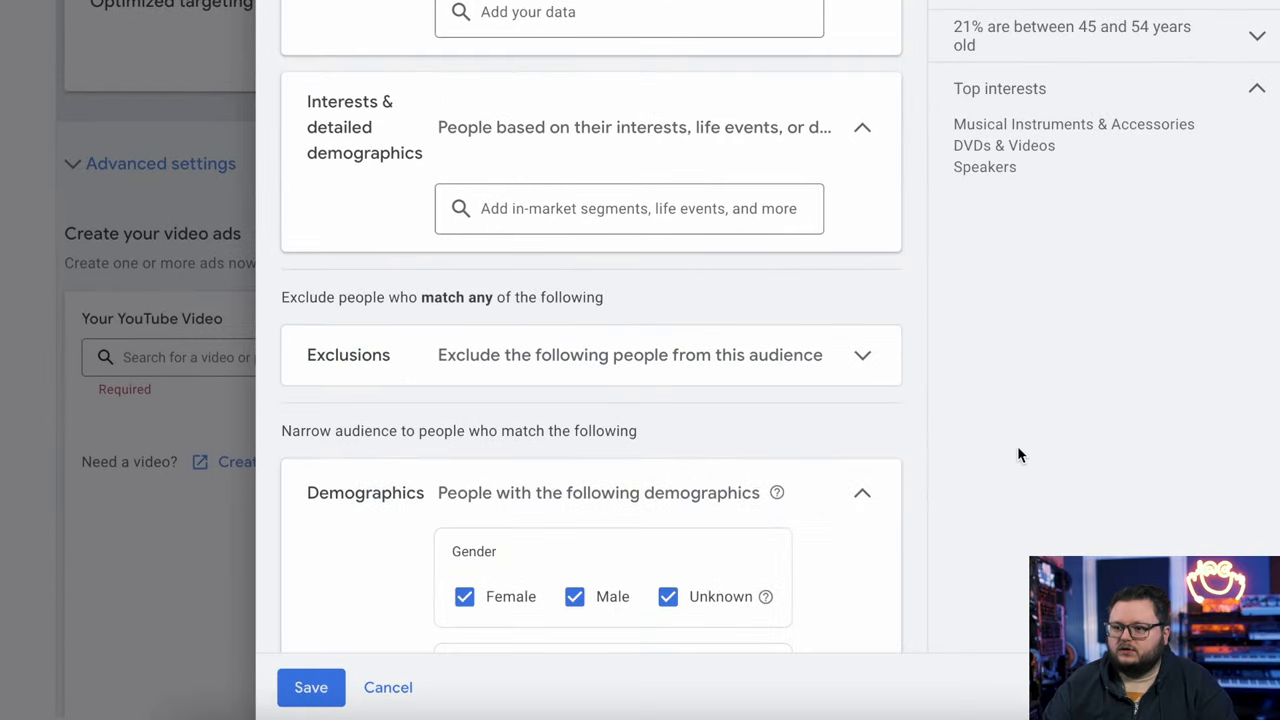
{"action": "scroll", "scroll_direction": "down", "scroll_amount": 3}
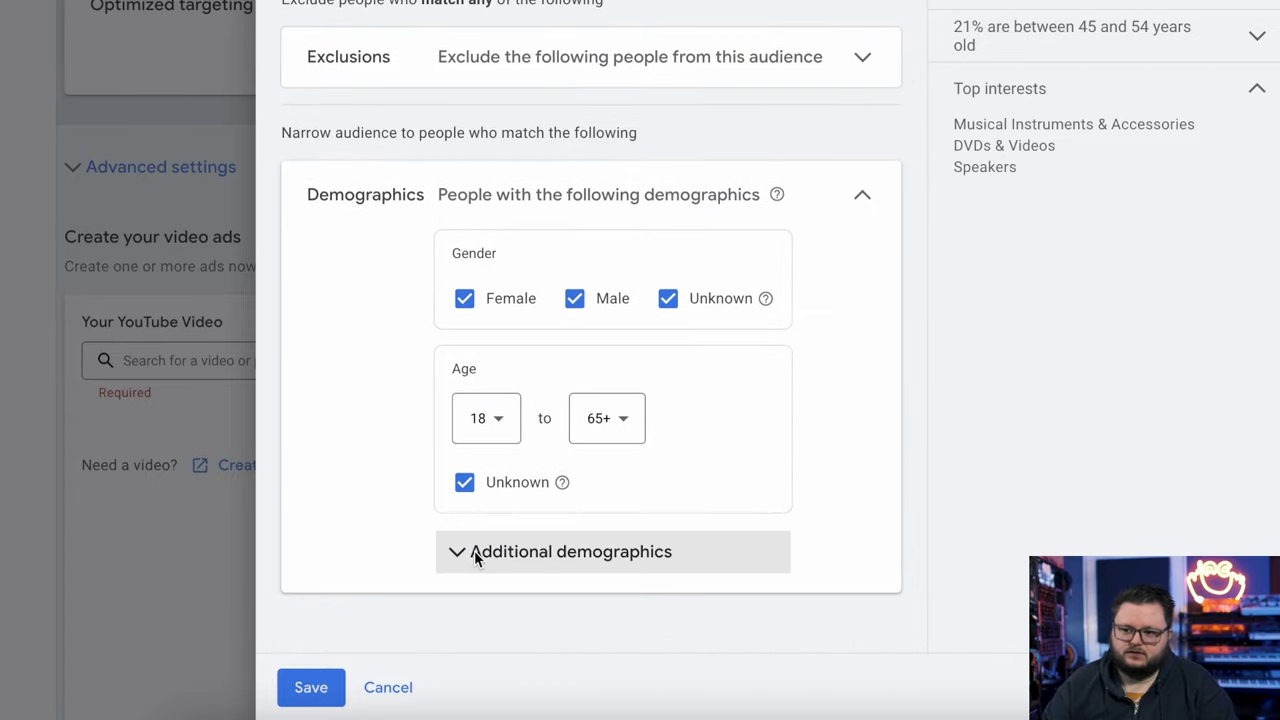
{"action": "left_click", "coordinate": [571, 551]}
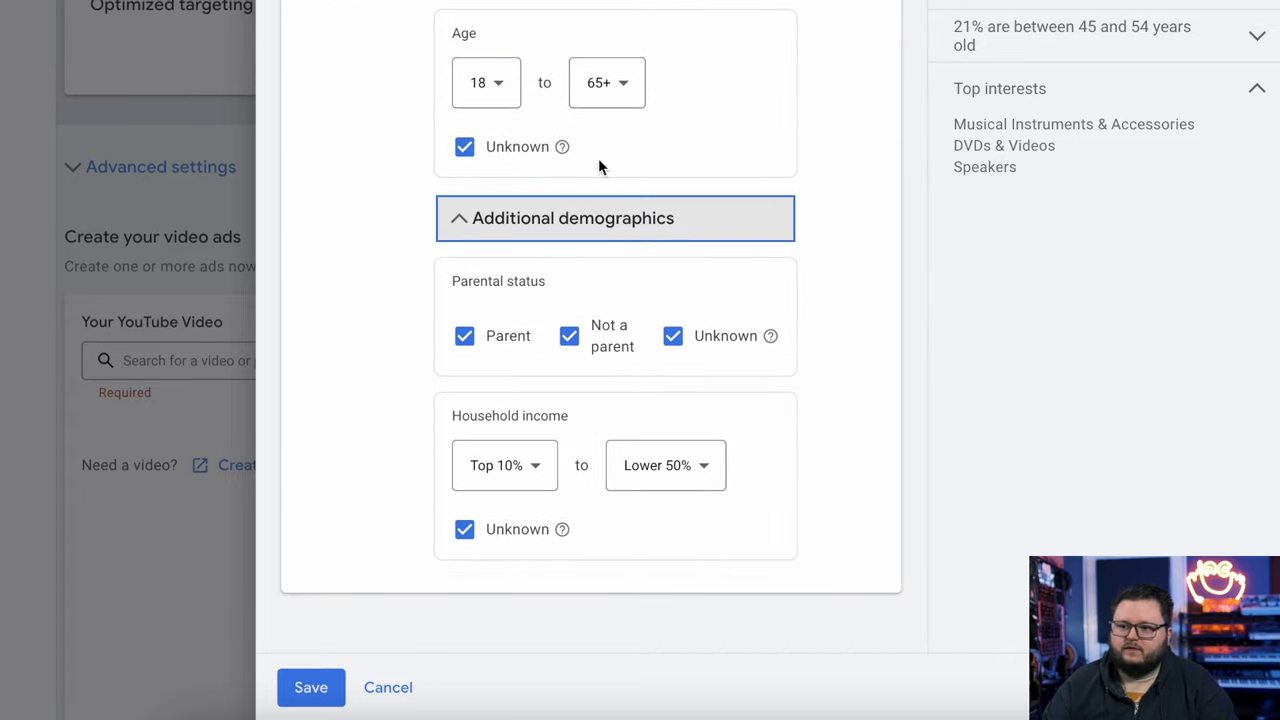
{"action": "left_click", "coordinate": [485, 82]}
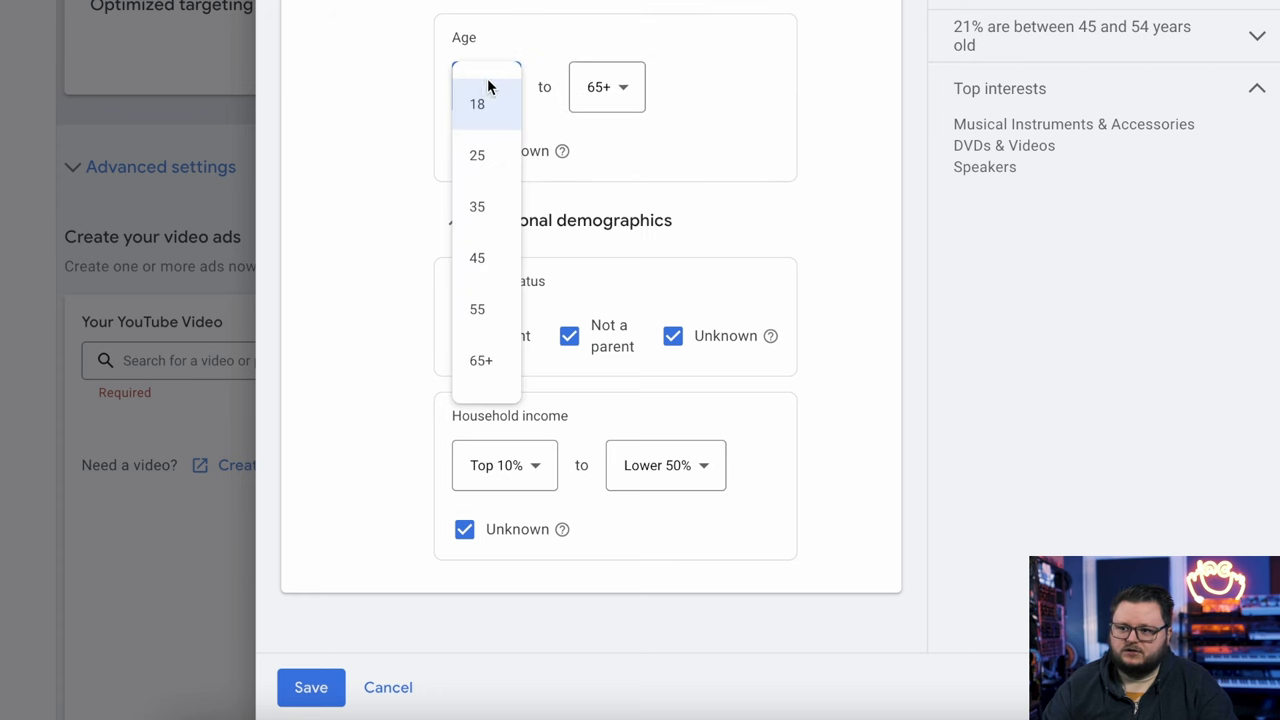
{"action": "left_click", "coordinate": [477, 104]}
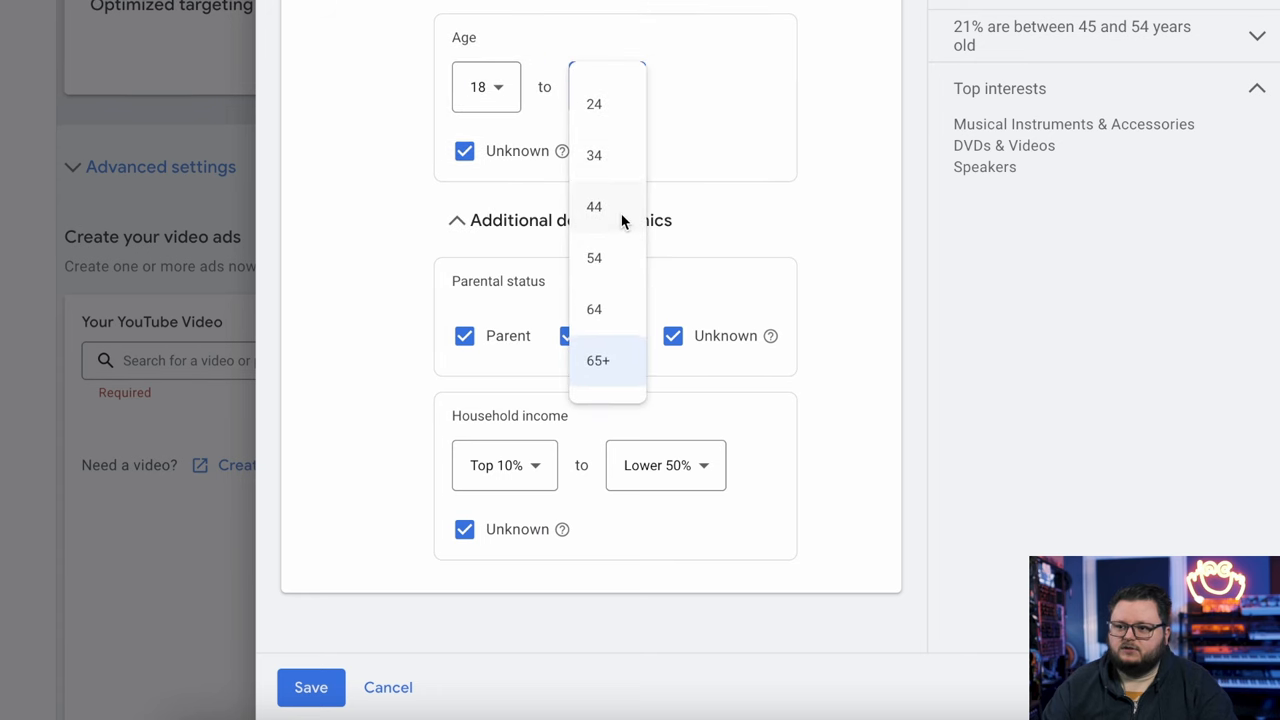
{"action": "left_click", "coordinate": [594, 206]}
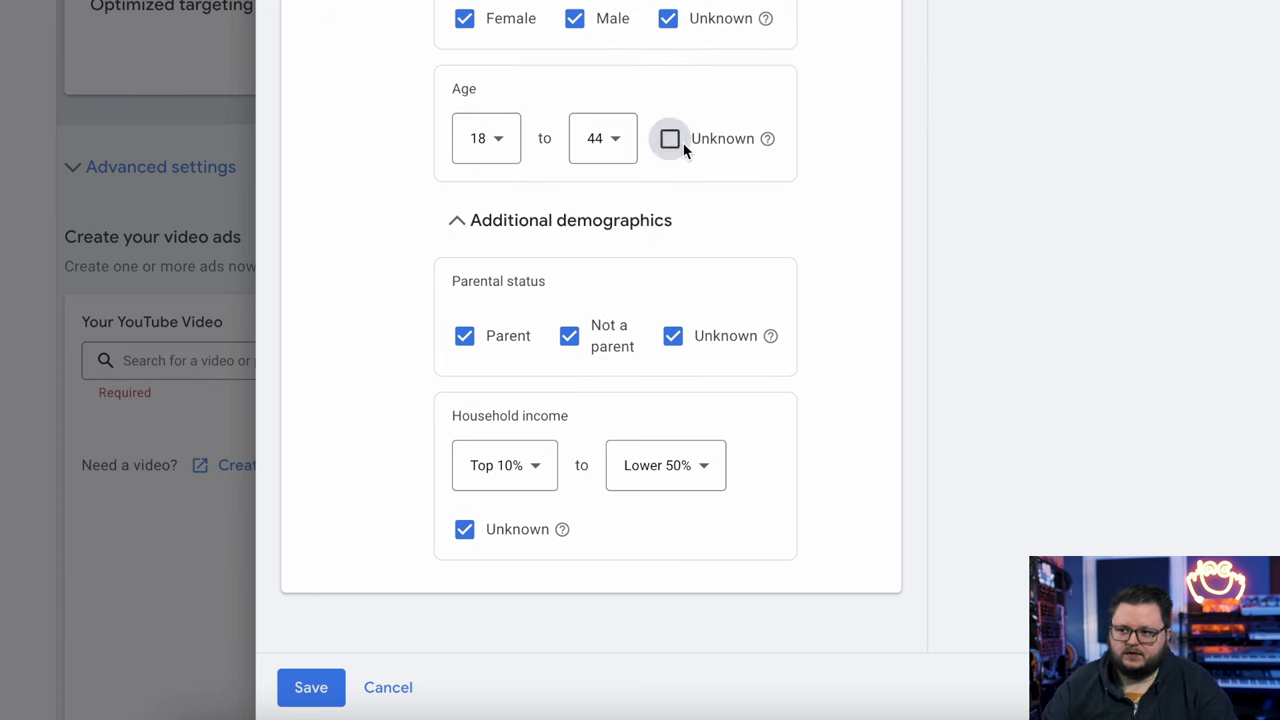
{"action": "left_click", "coordinate": [669, 138]}
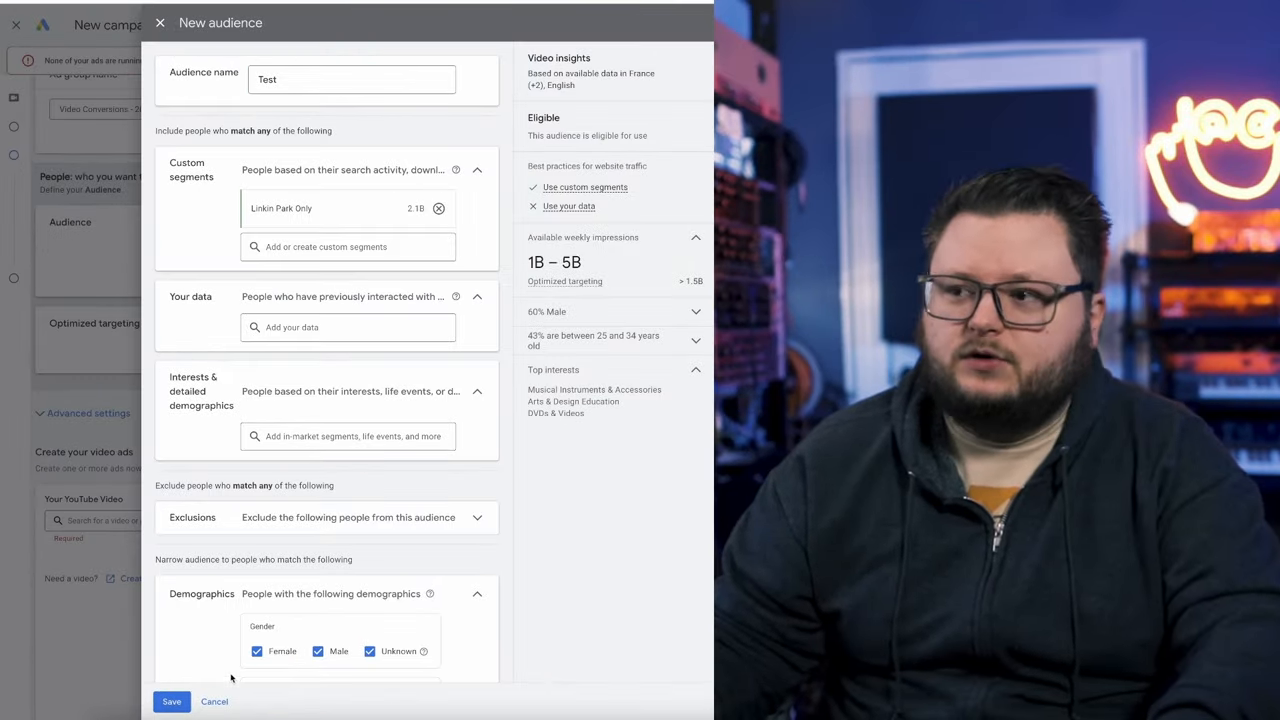
{"action": "left_click", "coordinate": [171, 701]}
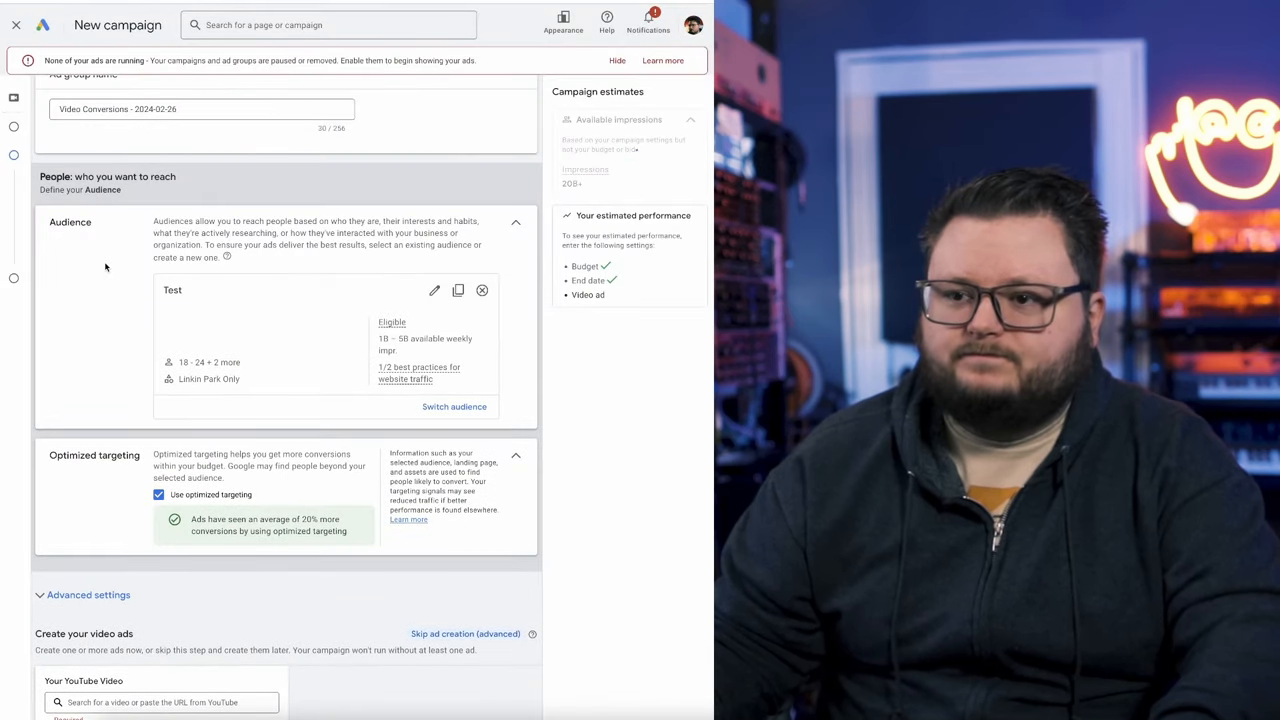
{"action": "scroll", "scroll_direction": "down", "scroll_amount": 3}
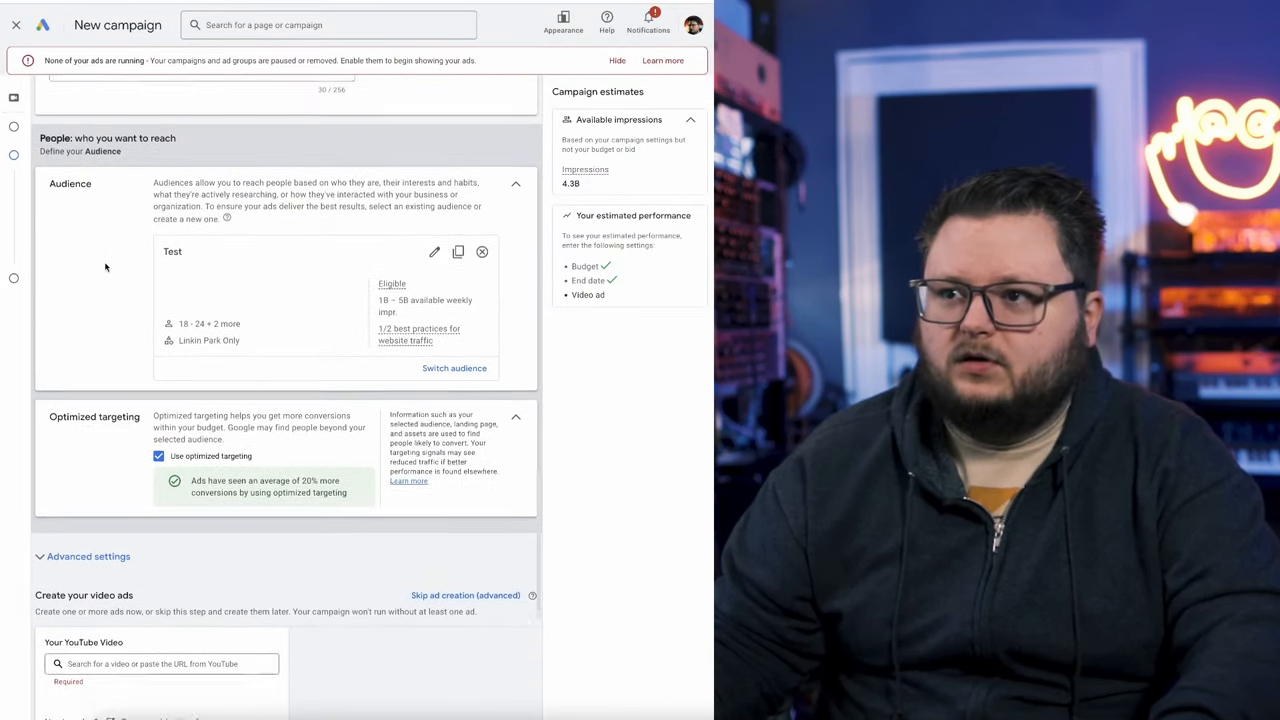
{"action": "scroll", "scroll_direction": "down", "scroll_amount": 3}
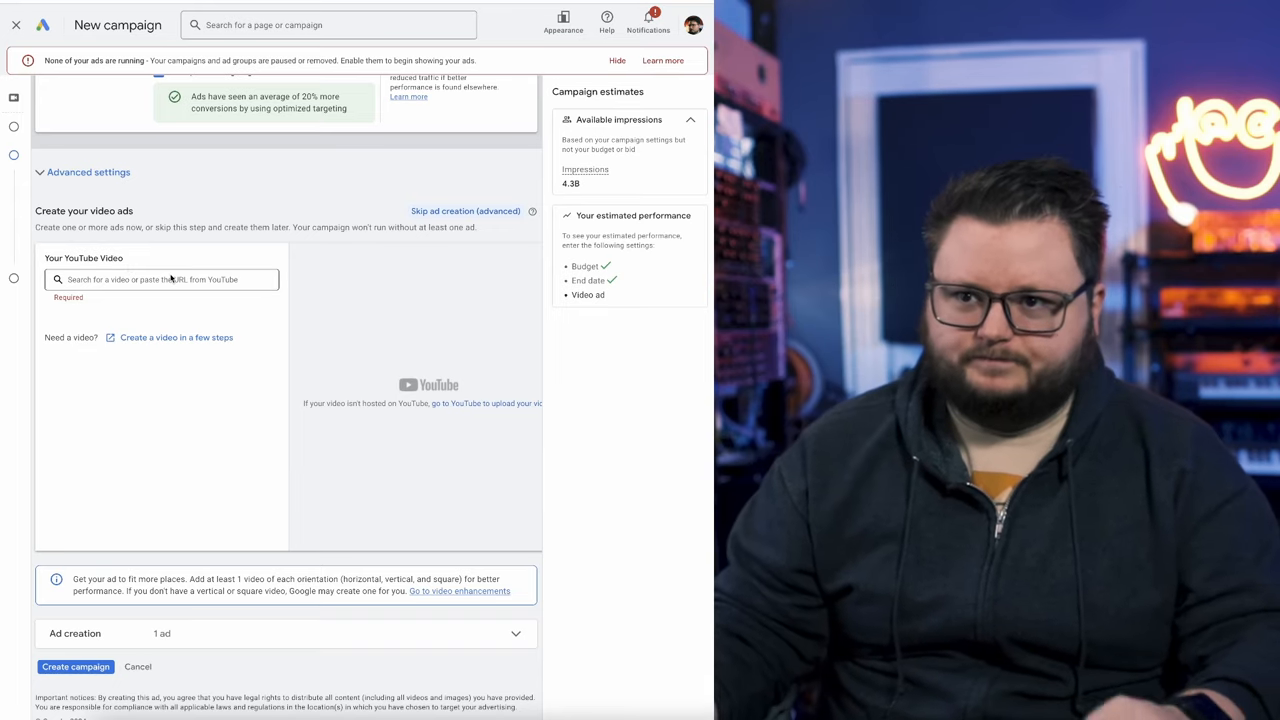
Step: Search YouTube videos for 'every waking m' and choose Omen by Every Waking Moment
{"action": "left_click", "coordinate": [162, 279]}
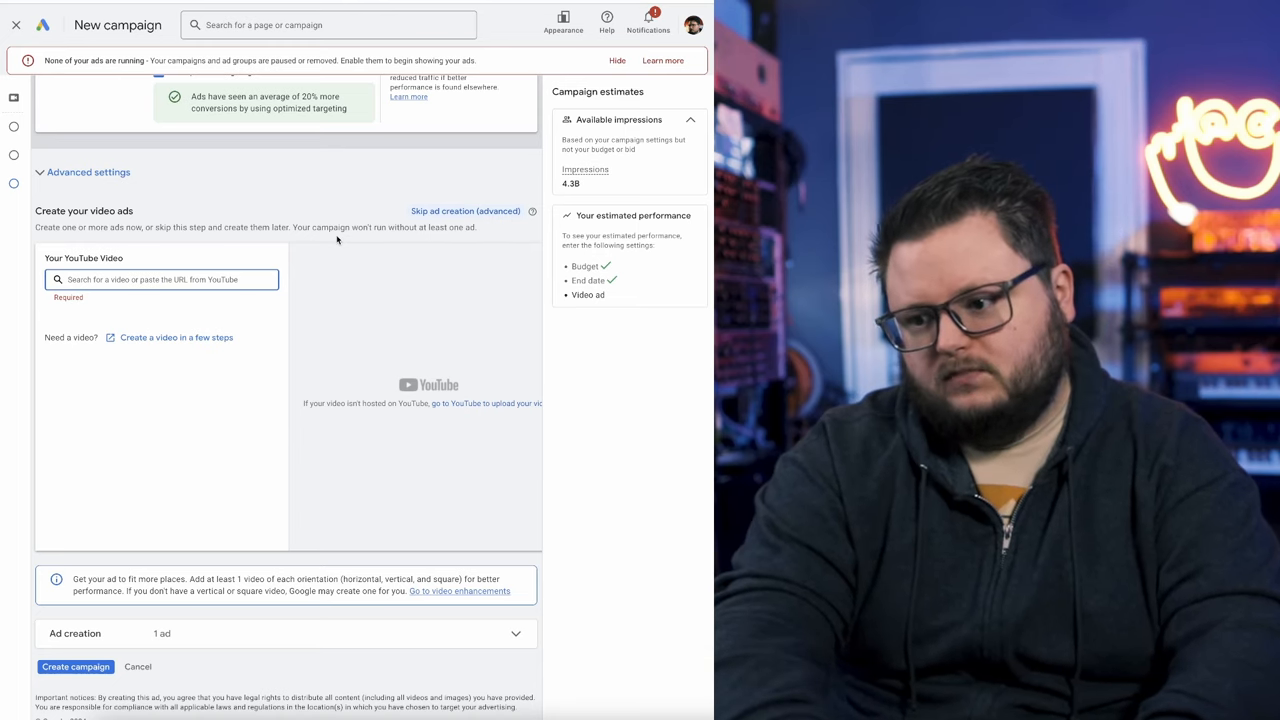
{"action": "type", "text": "every waking m"}
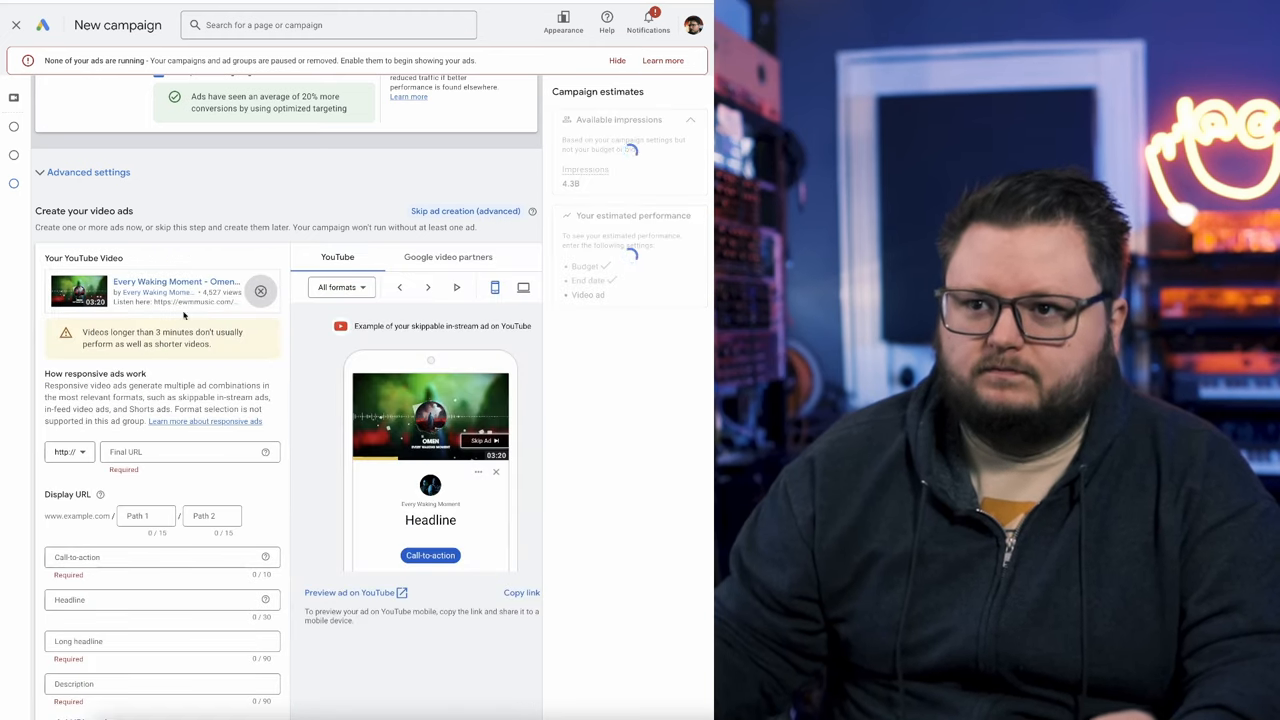
{"action": "scroll", "scroll_direction": "down", "scroll_amount": 3}
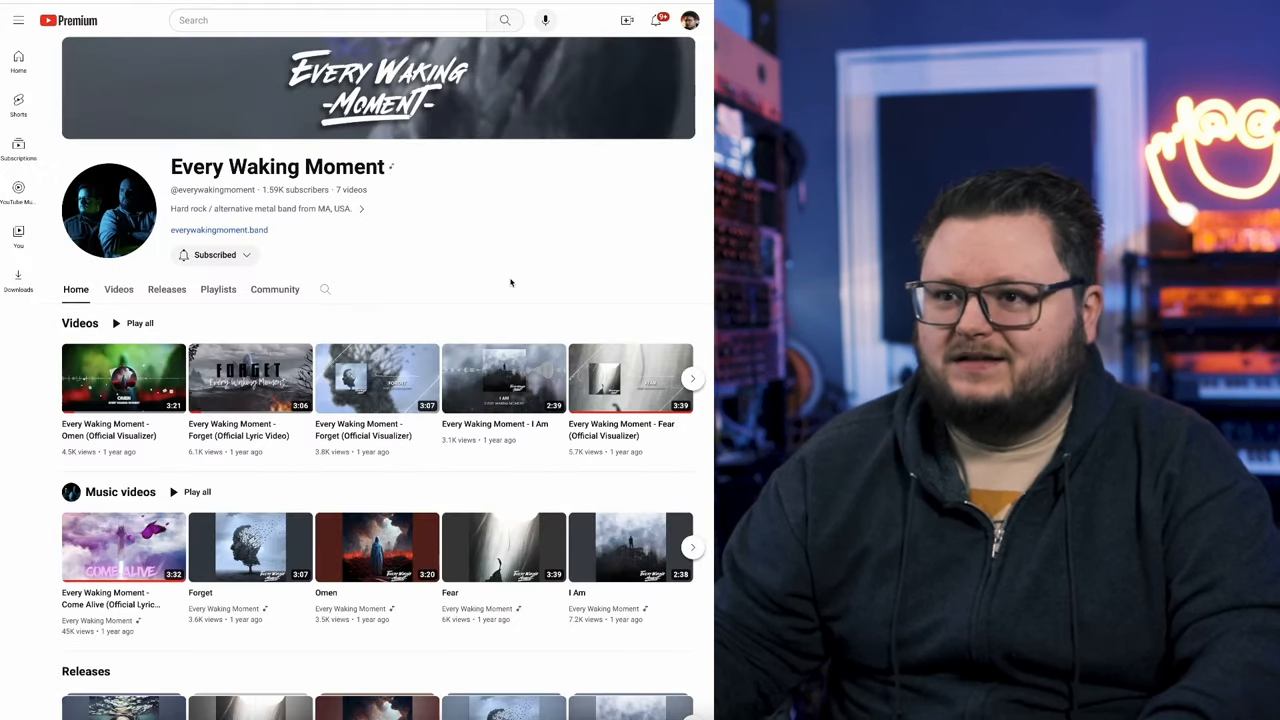
{"action": "mouse_move", "coordinate": [531, 264]}
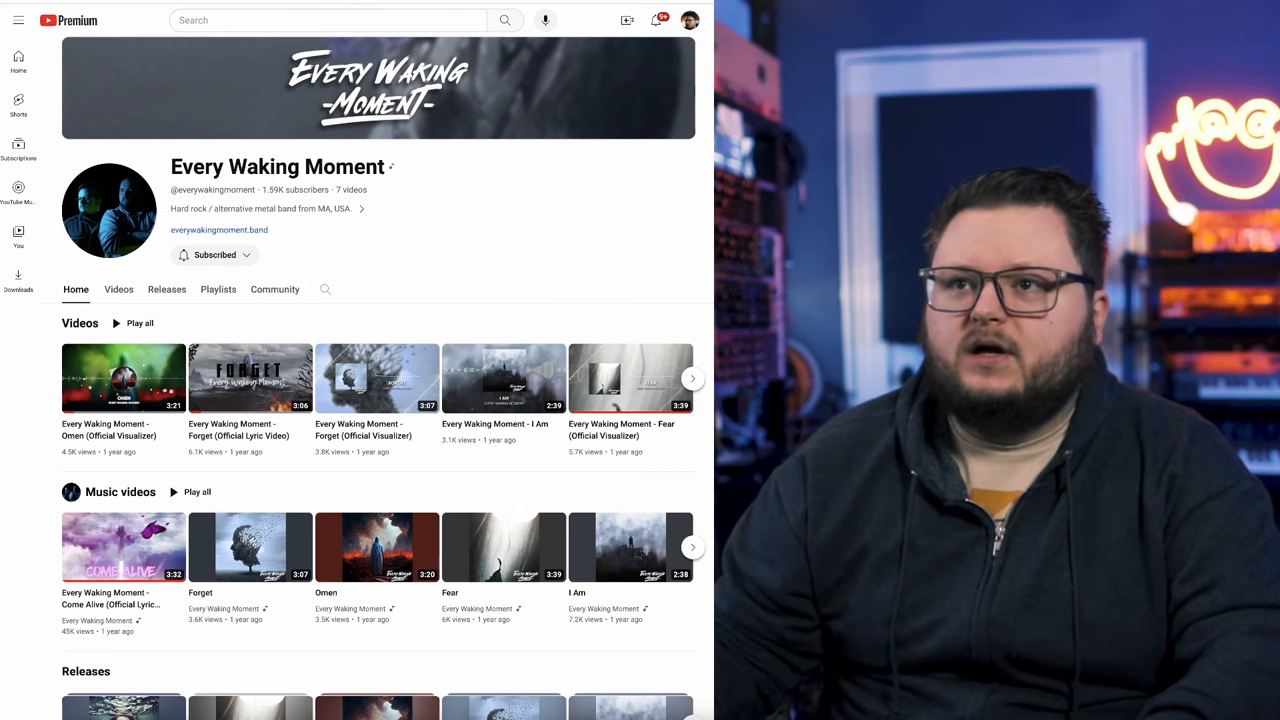
{"action": "mouse_move", "coordinate": [503, 176]}
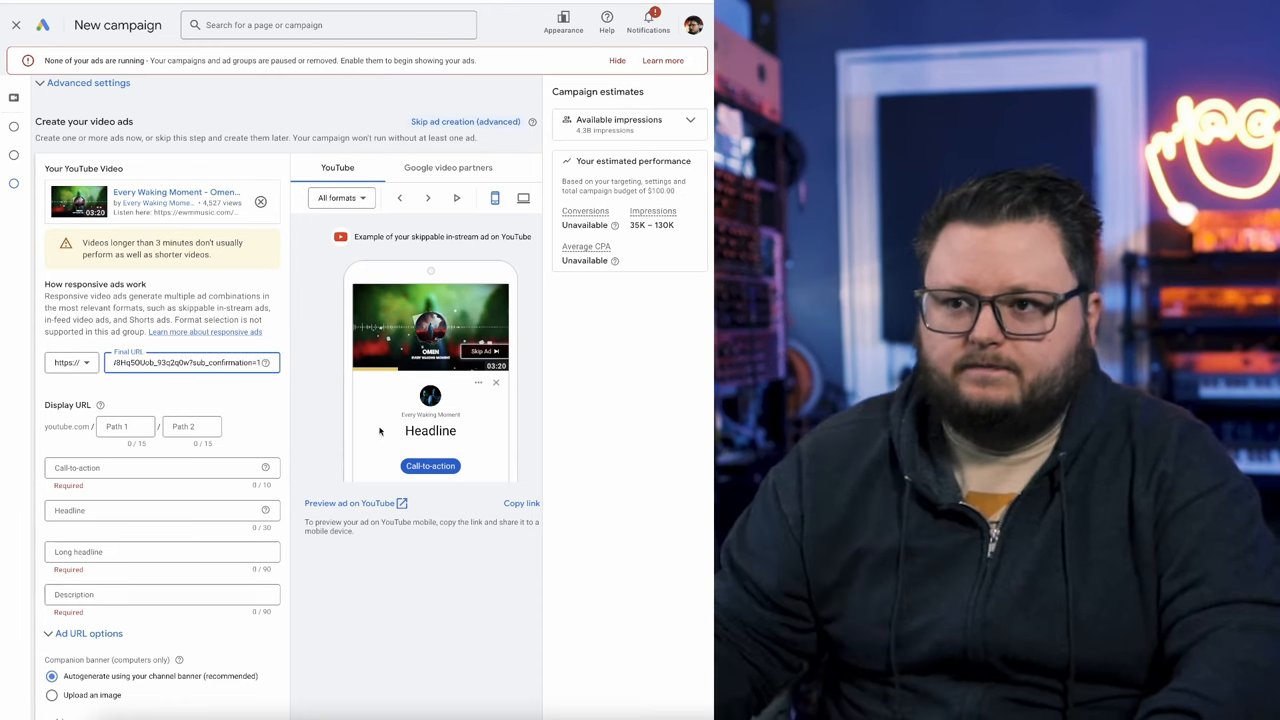
{"action": "type", "text": "www.youtube.com/channel/UCs3DUkW8H"}
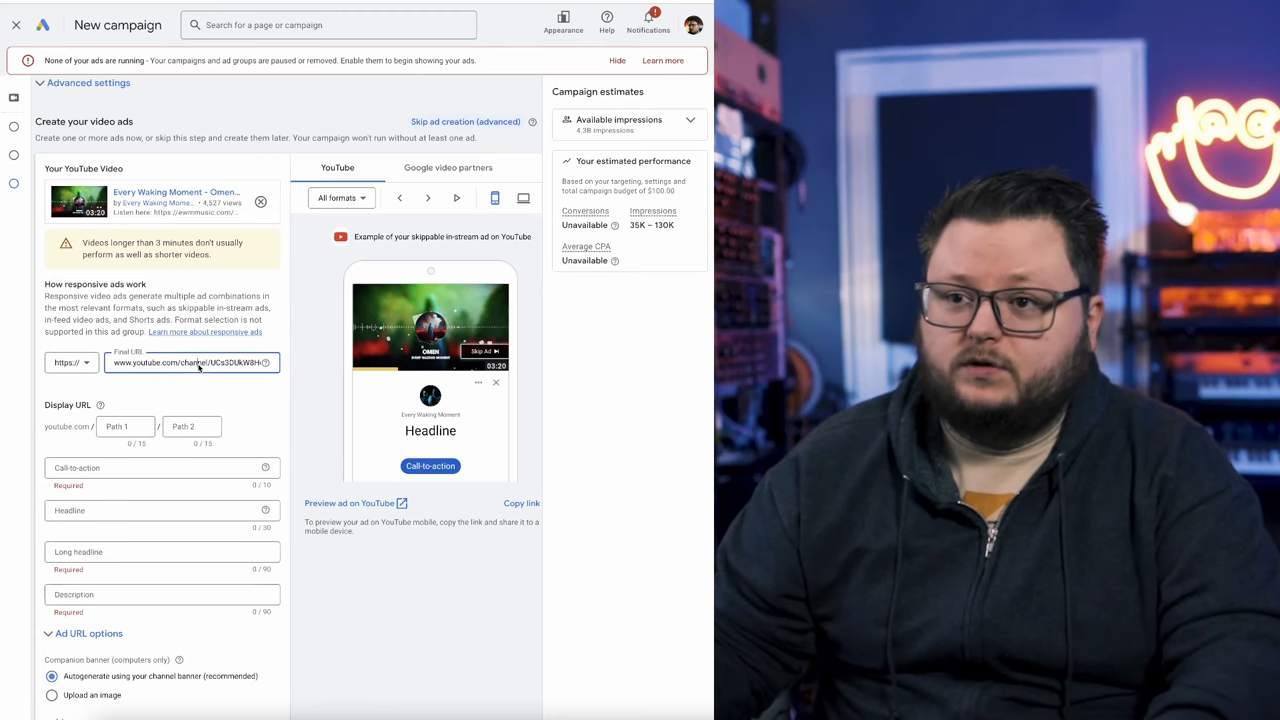
{"action": "double_click", "coordinate": [188, 362]}
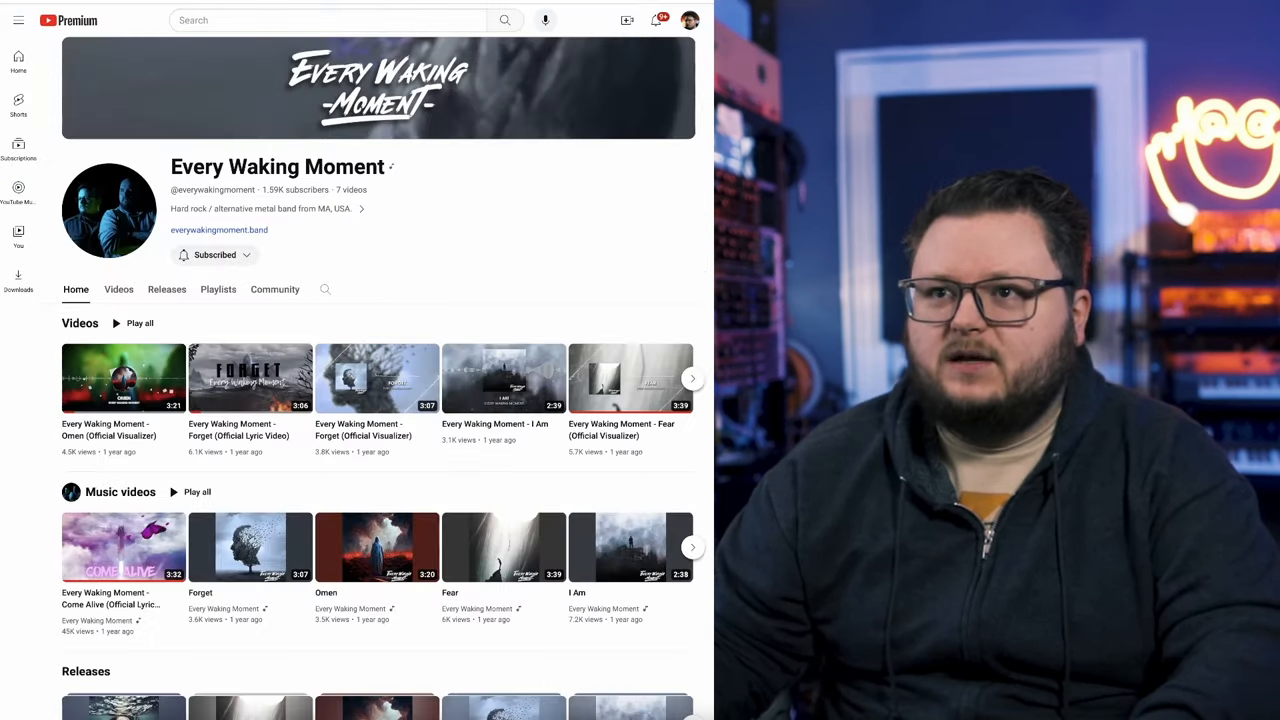
Step: Load the sub_confirmation channel link in another window to verify the Confirm channel subscription prompt
{"action": "left_click", "coordinate": [320, 20]}
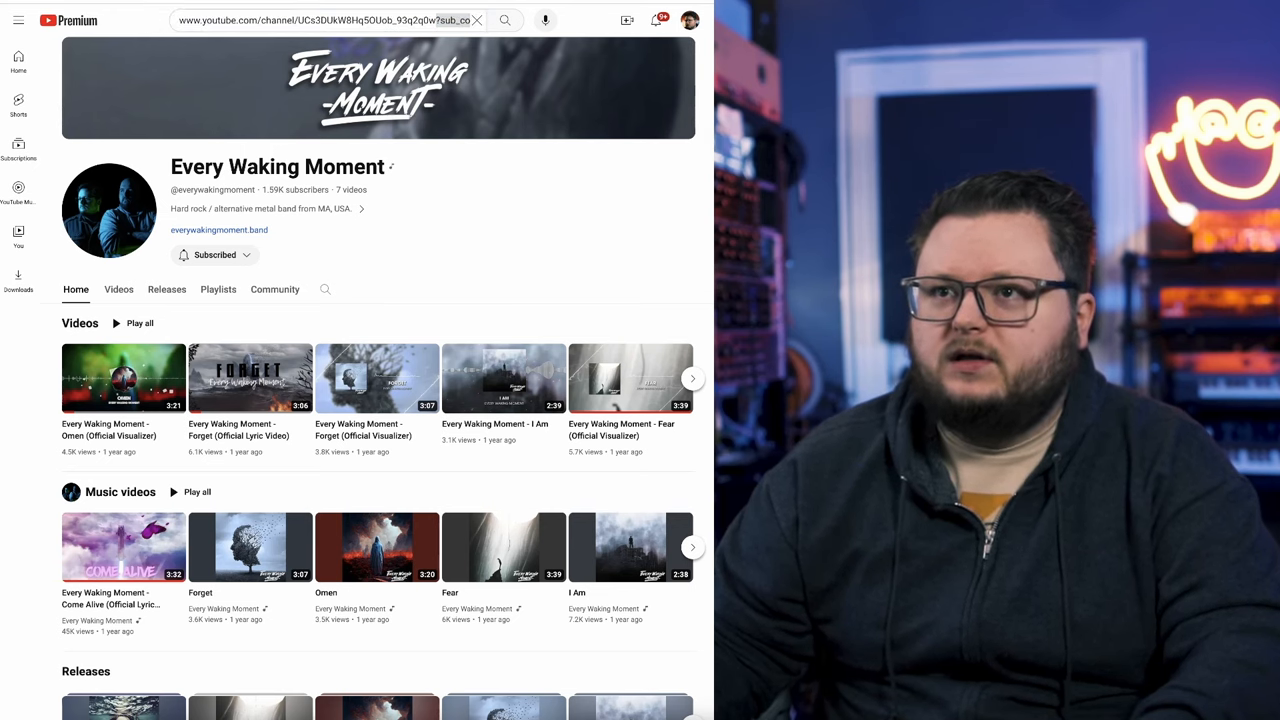
{"action": "double_click", "coordinate": [453, 20]}
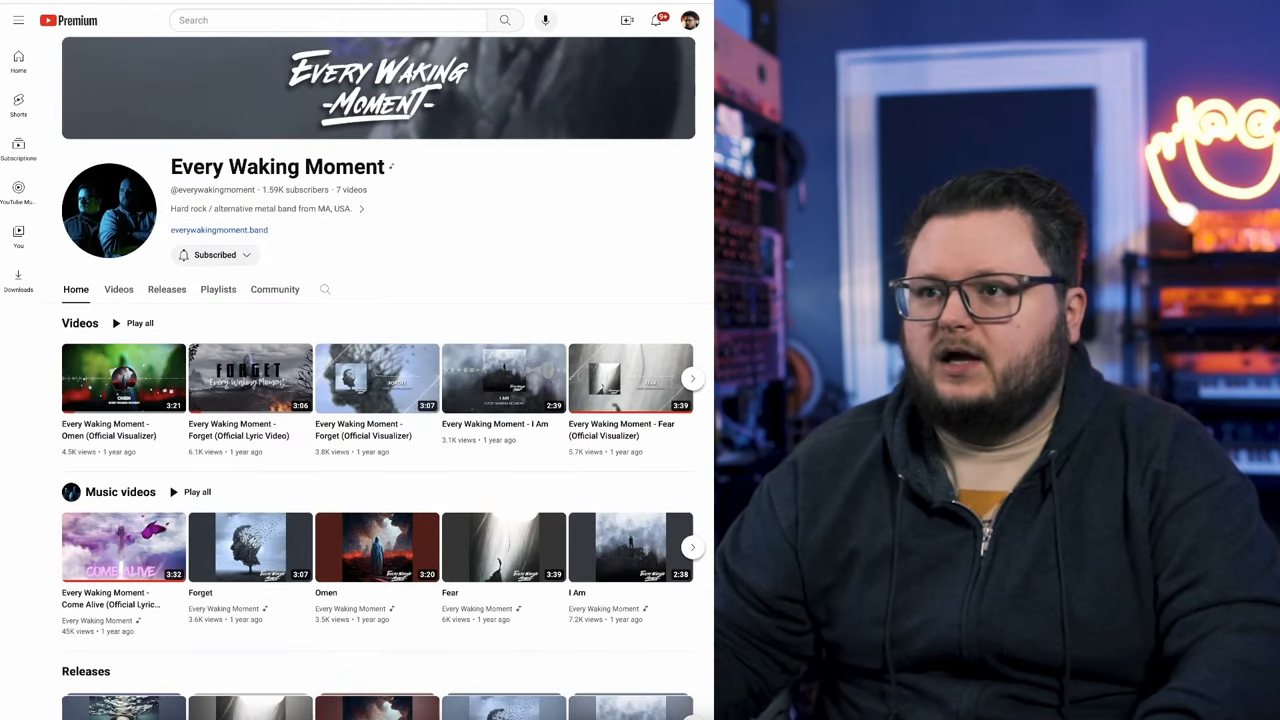
{"action": "left_click", "coordinate": [214, 254]}
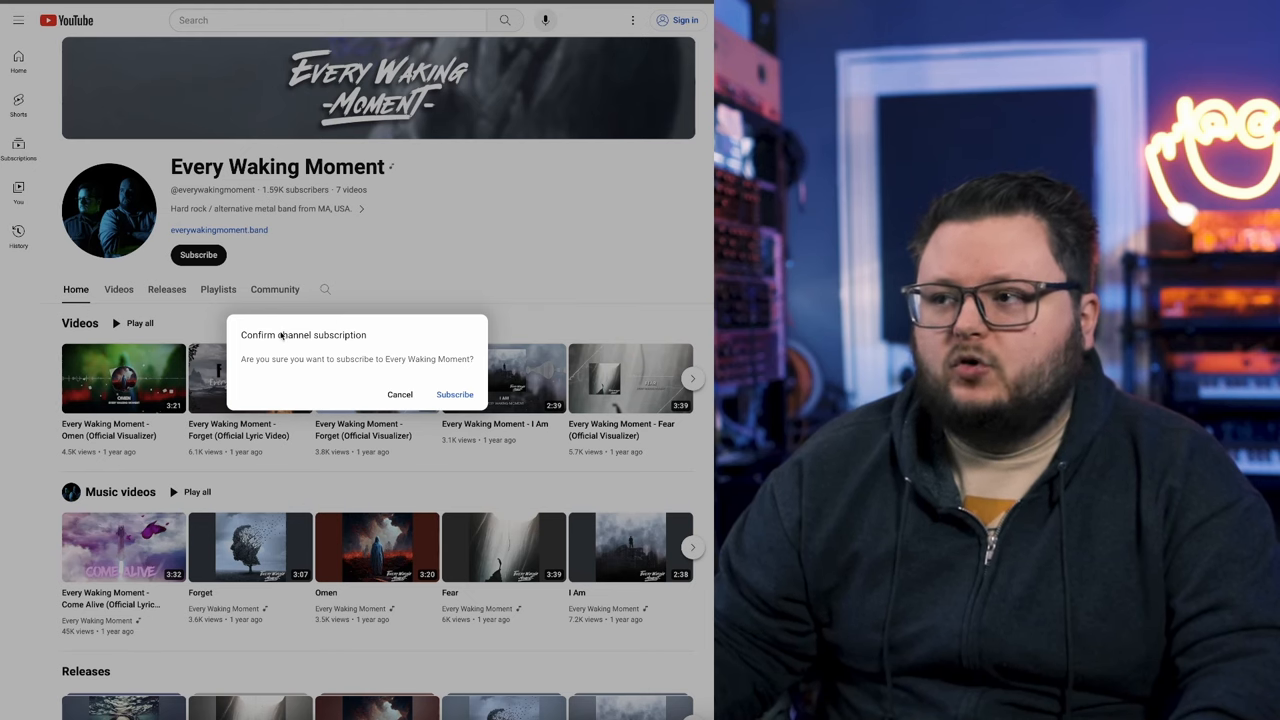
{"action": "mouse_move", "coordinate": [372, 378]}
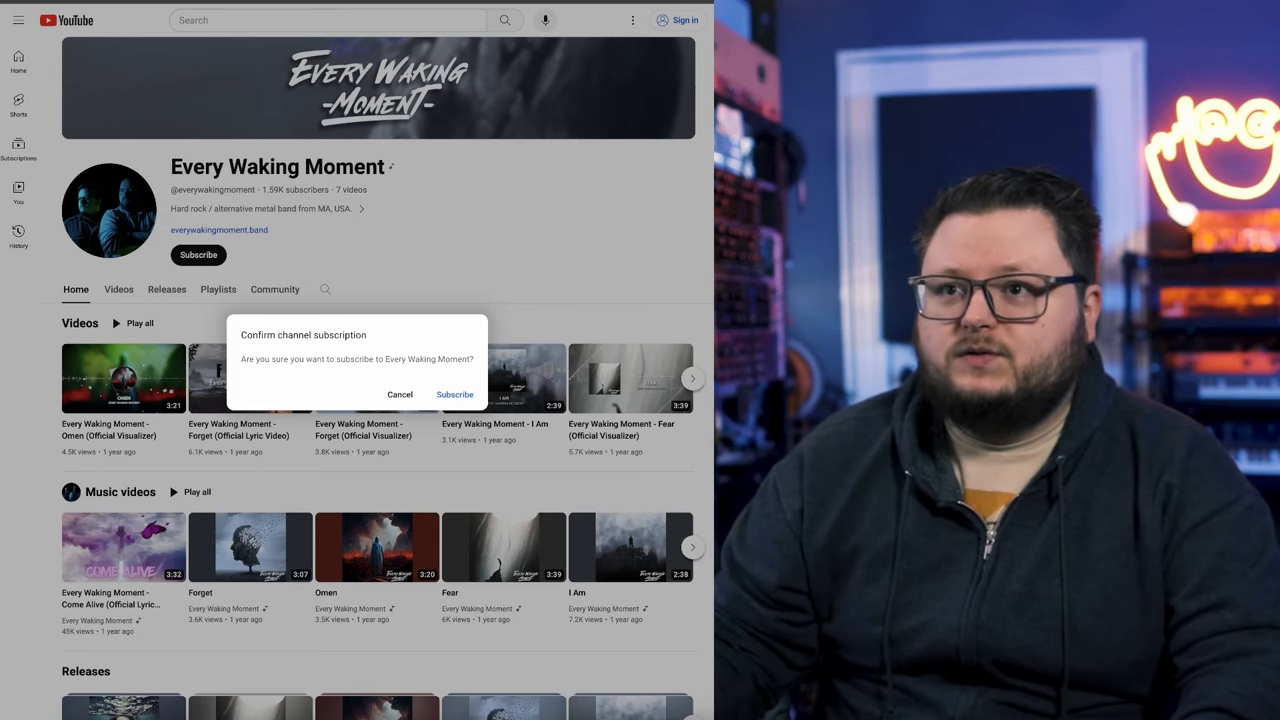
{"action": "left_click", "coordinate": [454, 394]}
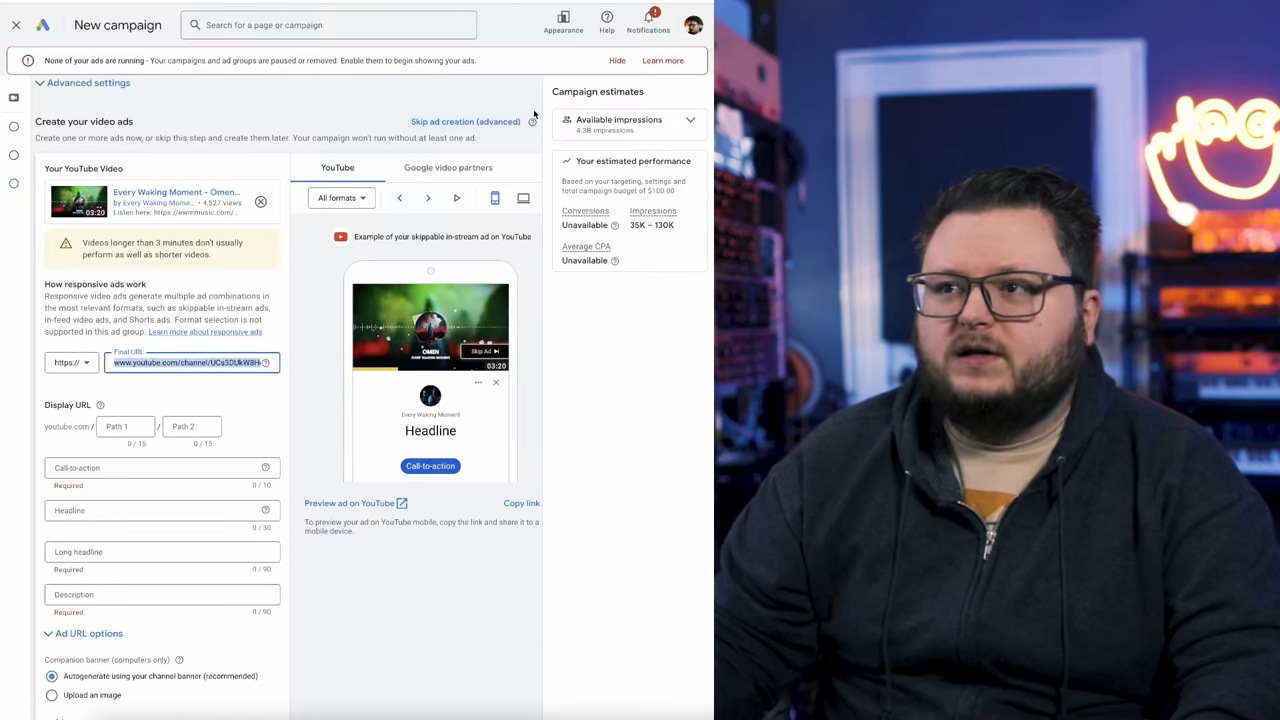
Step: Set the ad's call-to-action to Watch now
{"action": "scroll", "scroll_direction": "down", "scroll_amount": 3}
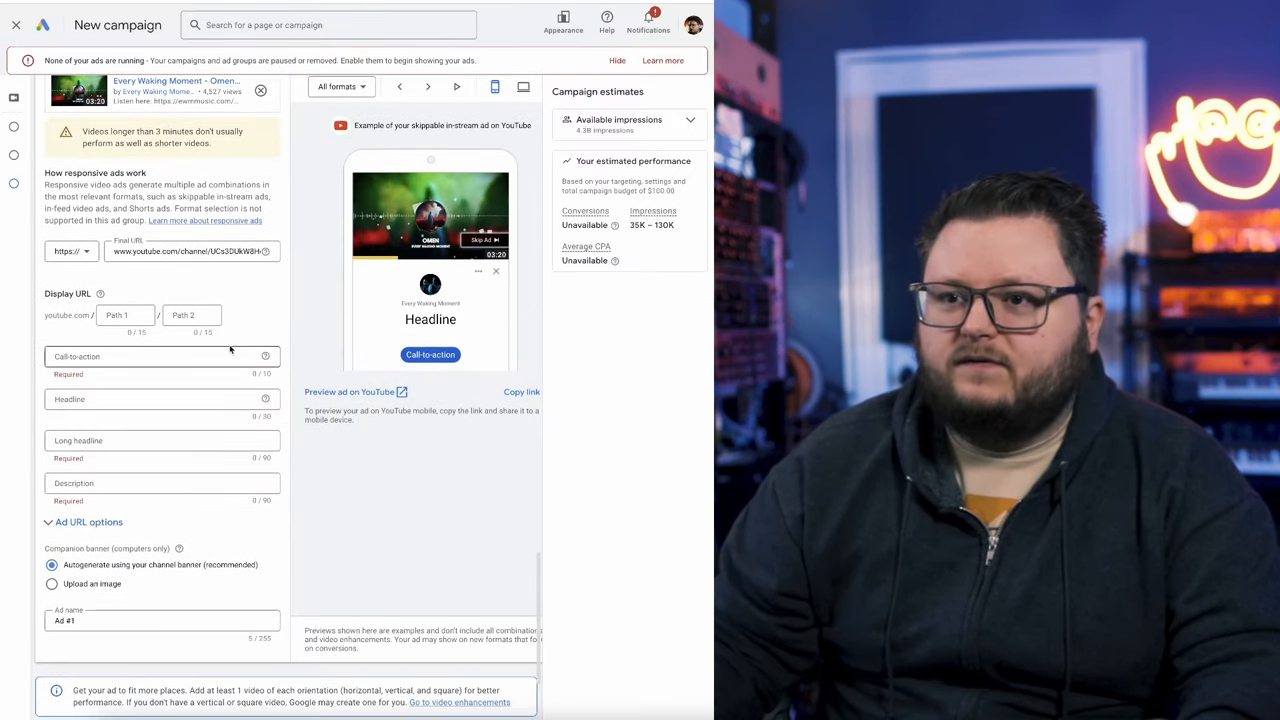
{"action": "left_click", "coordinate": [160, 356]}
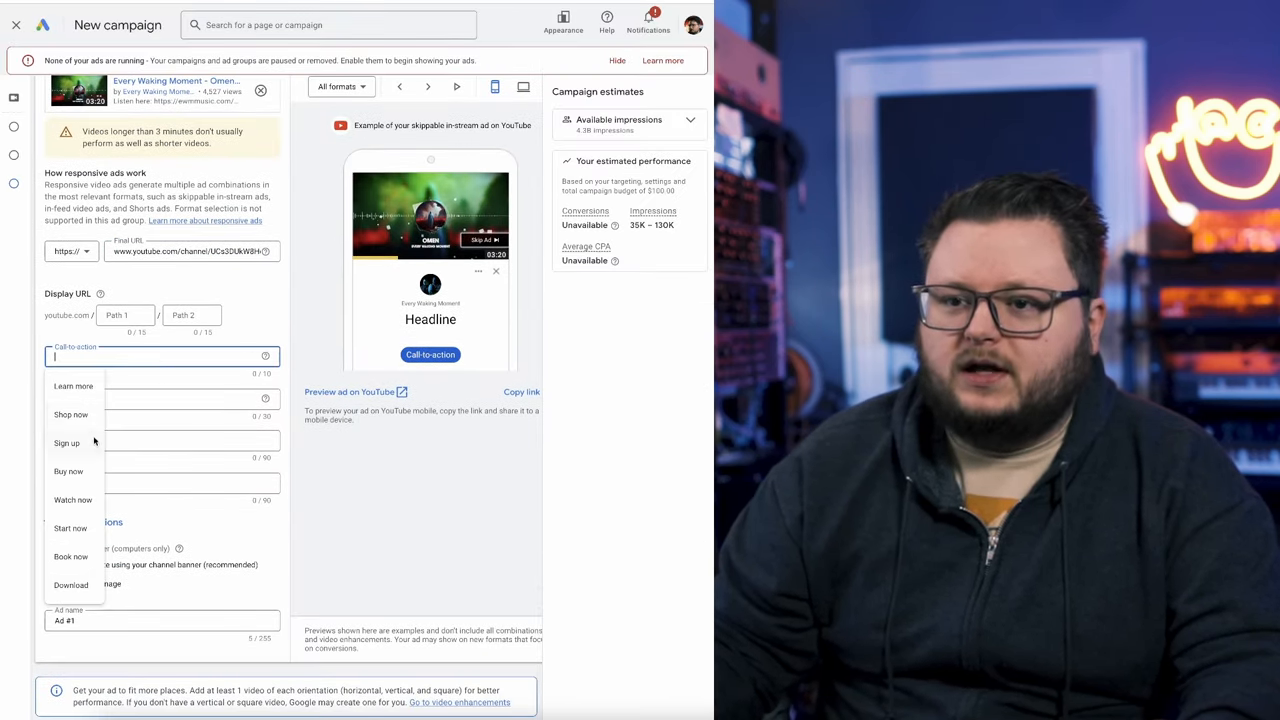
{"action": "mouse_move", "coordinate": [68, 471]}
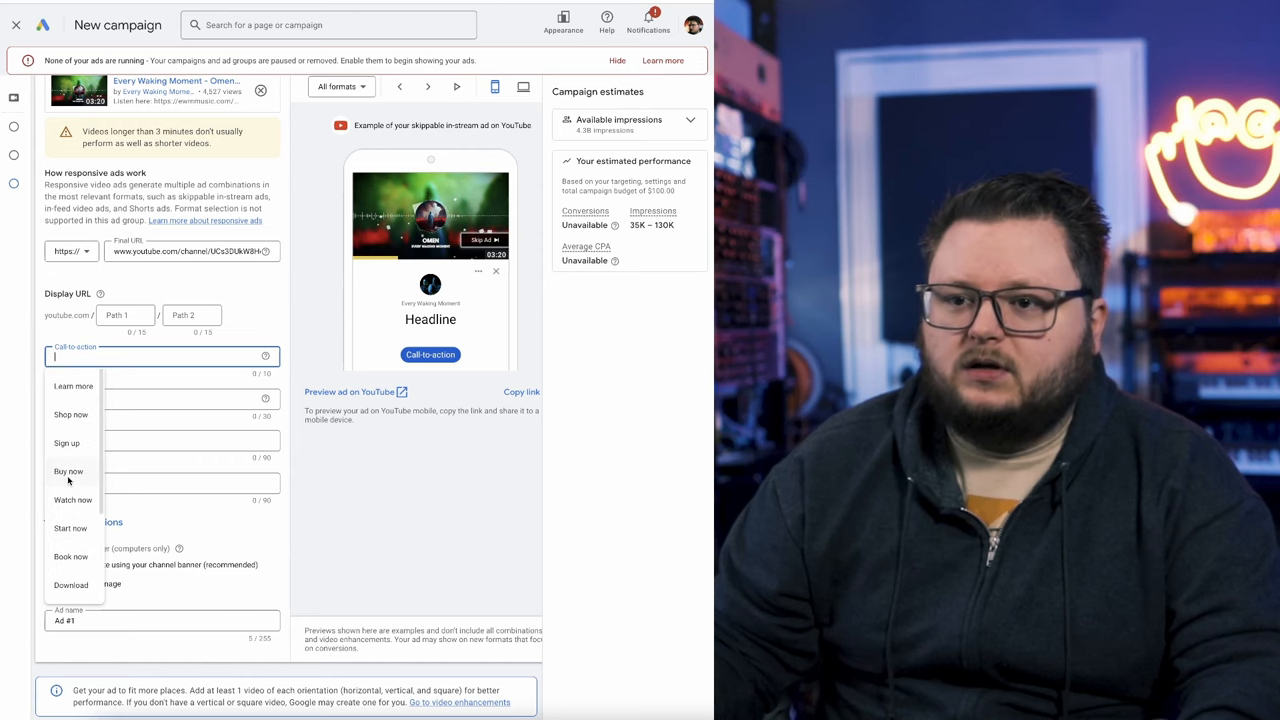
{"action": "left_click", "coordinate": [72, 499]}
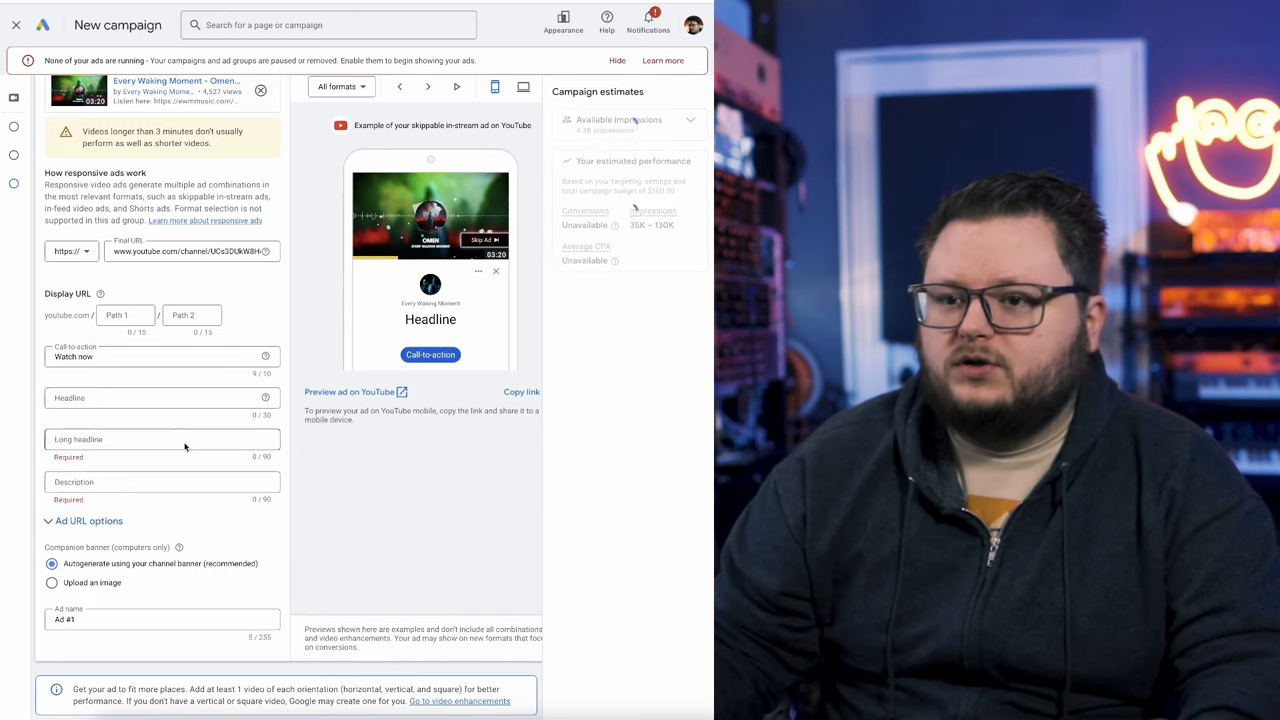
Step: Enter headline 'Omen', long headline 'Omen (Official Lyric Video)' and the band description
{"action": "left_click", "coordinate": [162, 398]}
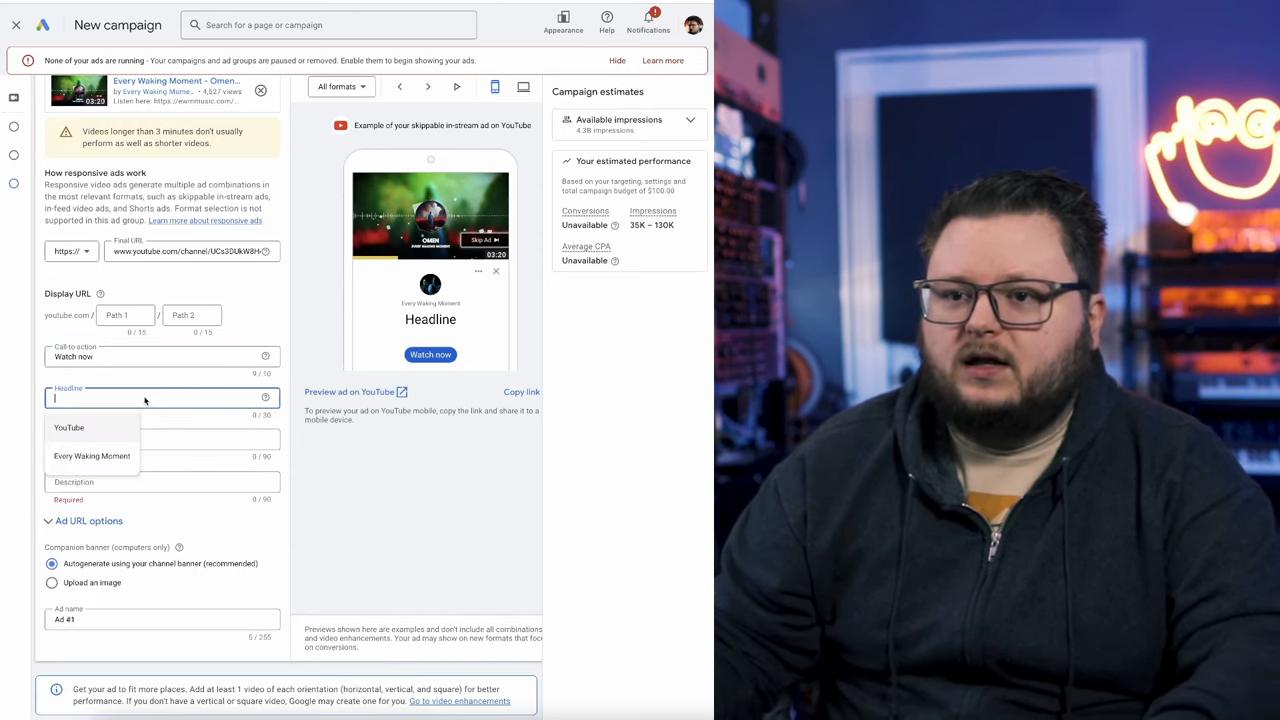
{"action": "type", "text": "Omen"}
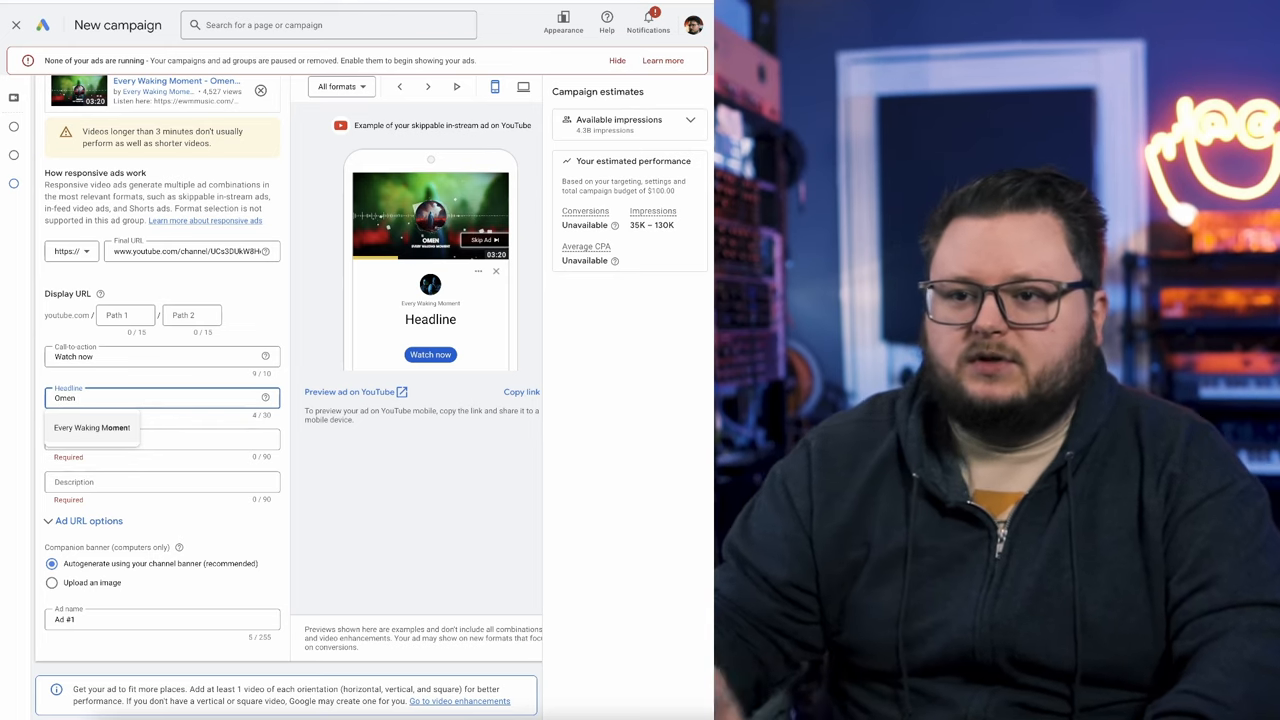
{"action": "type", "text": "Ome"}
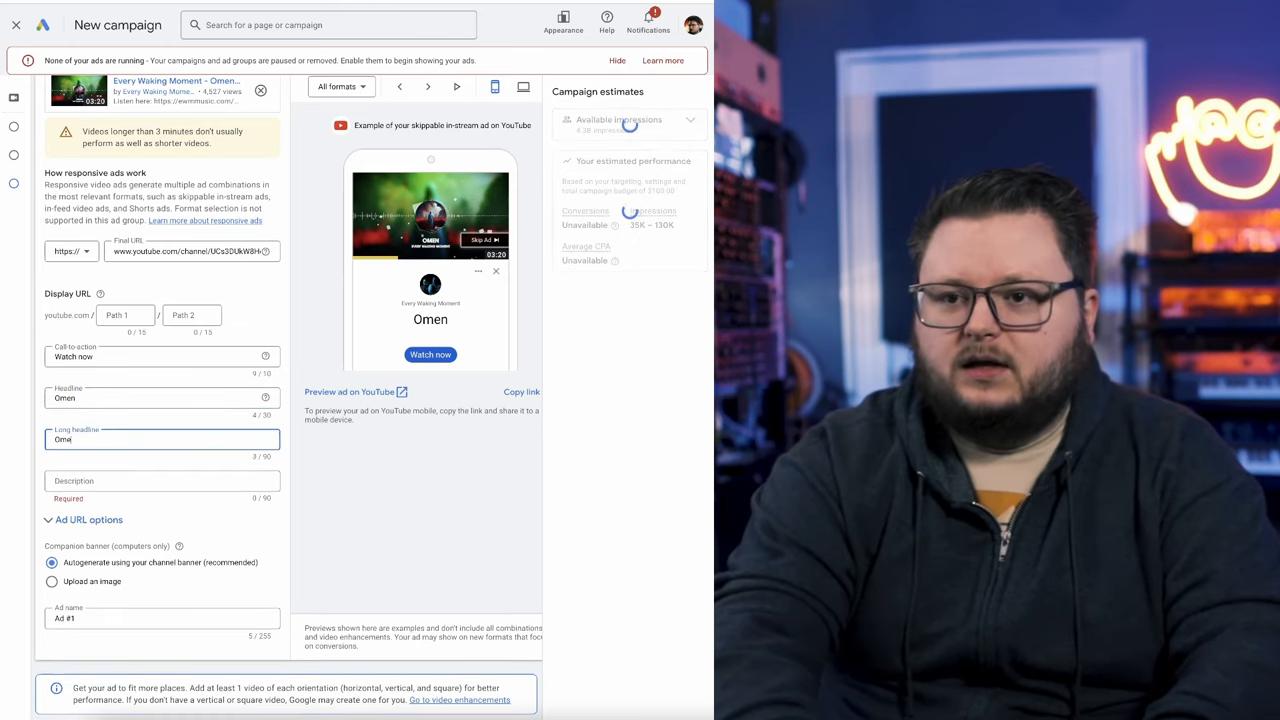
{"action": "type", "text": "Omen (Official Lyric Video"}
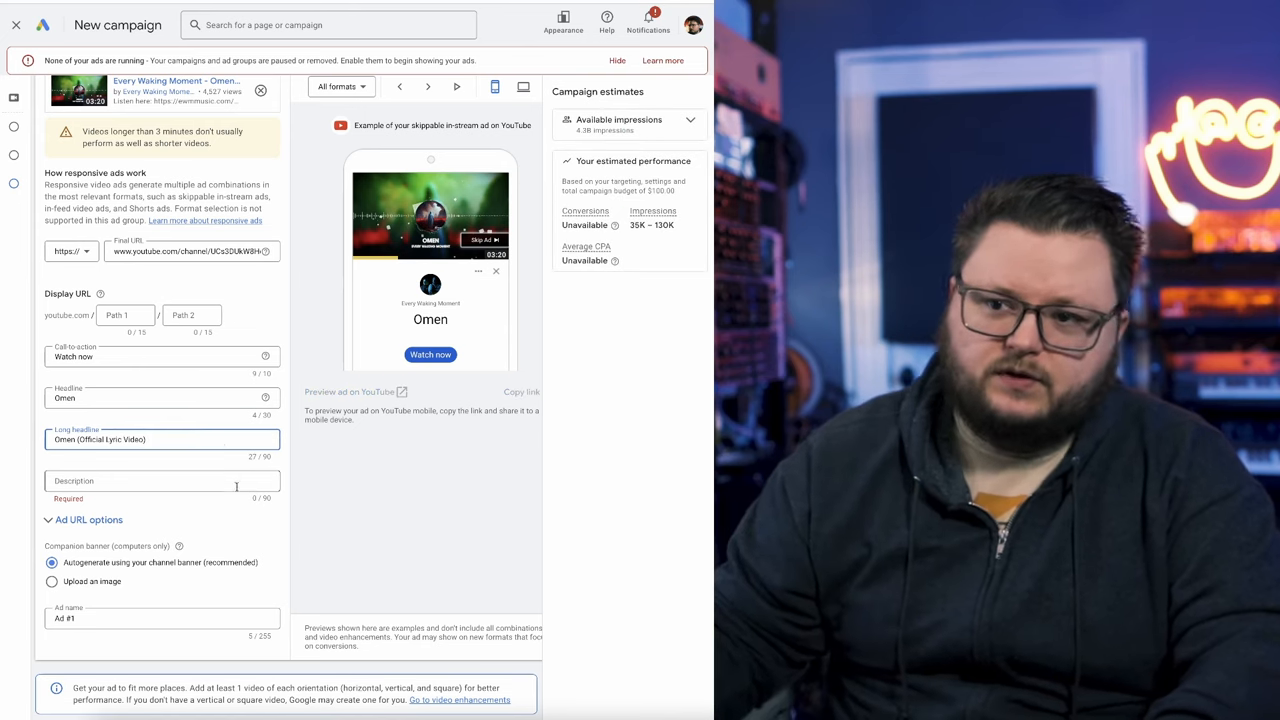
{"action": "type", "text": "Hard rock / alternative metal band from MA, USA"}
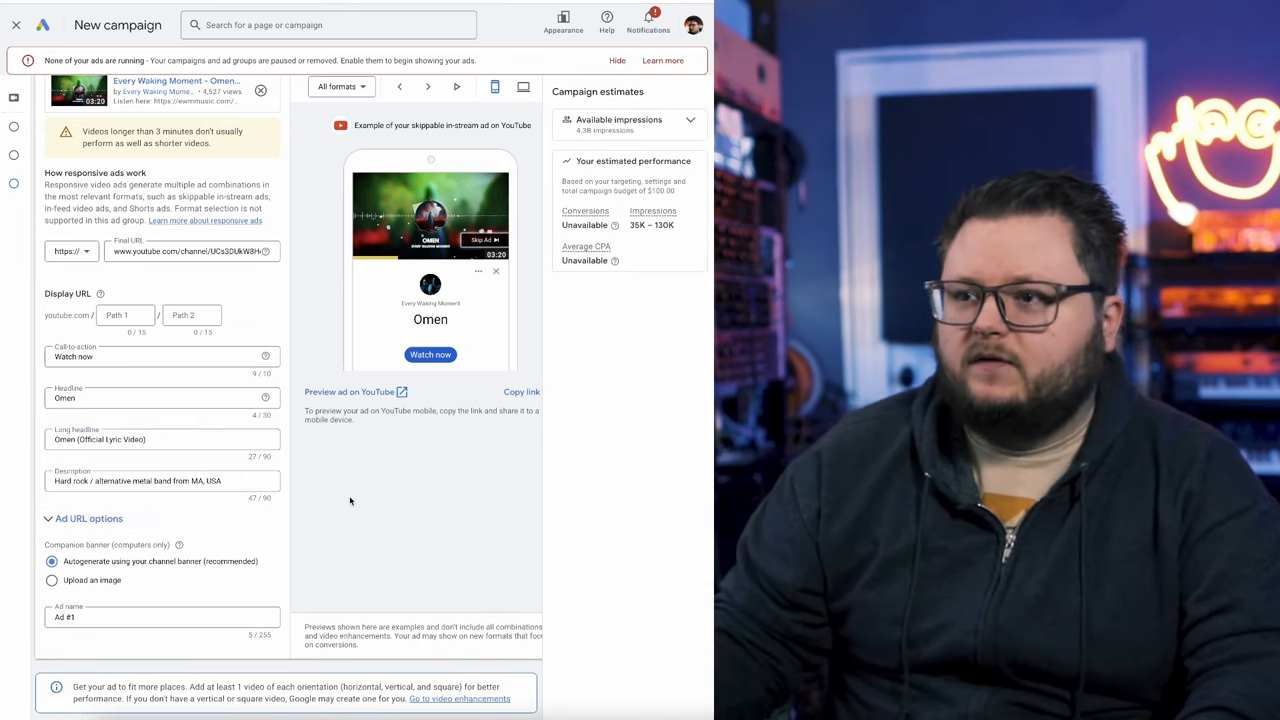
{"action": "scroll", "scroll_direction": "down", "scroll_amount": 3}
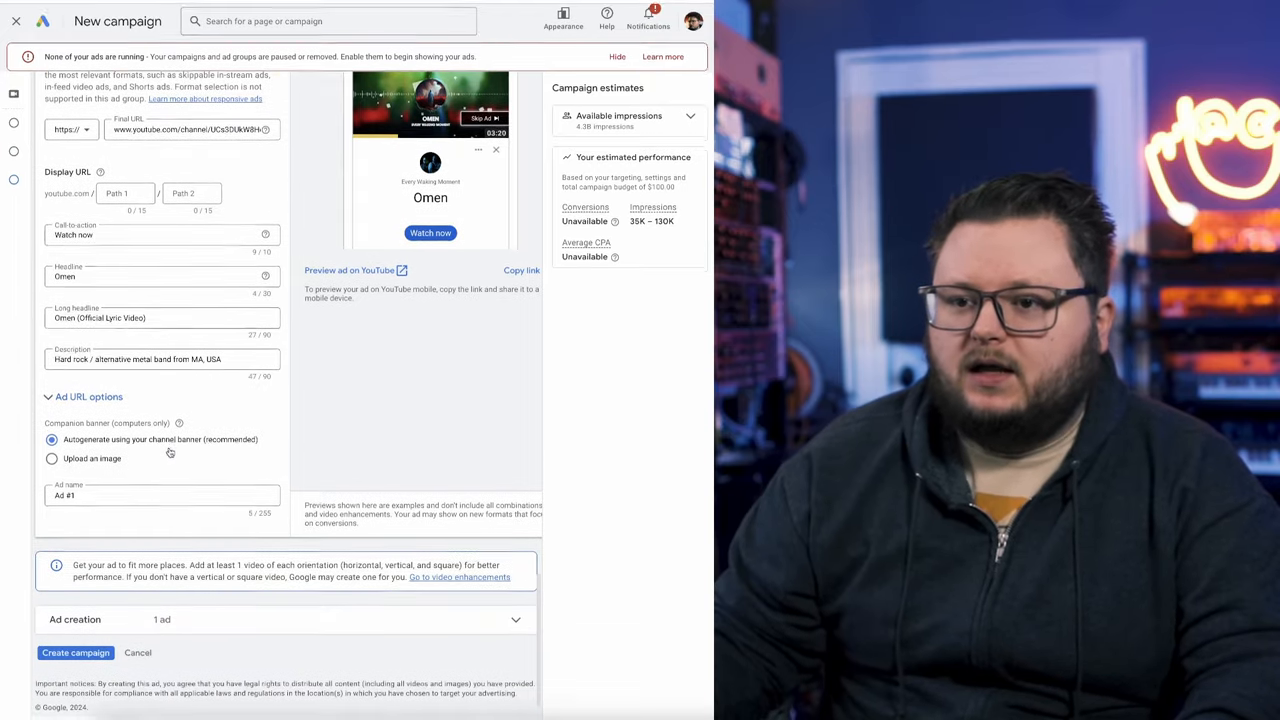